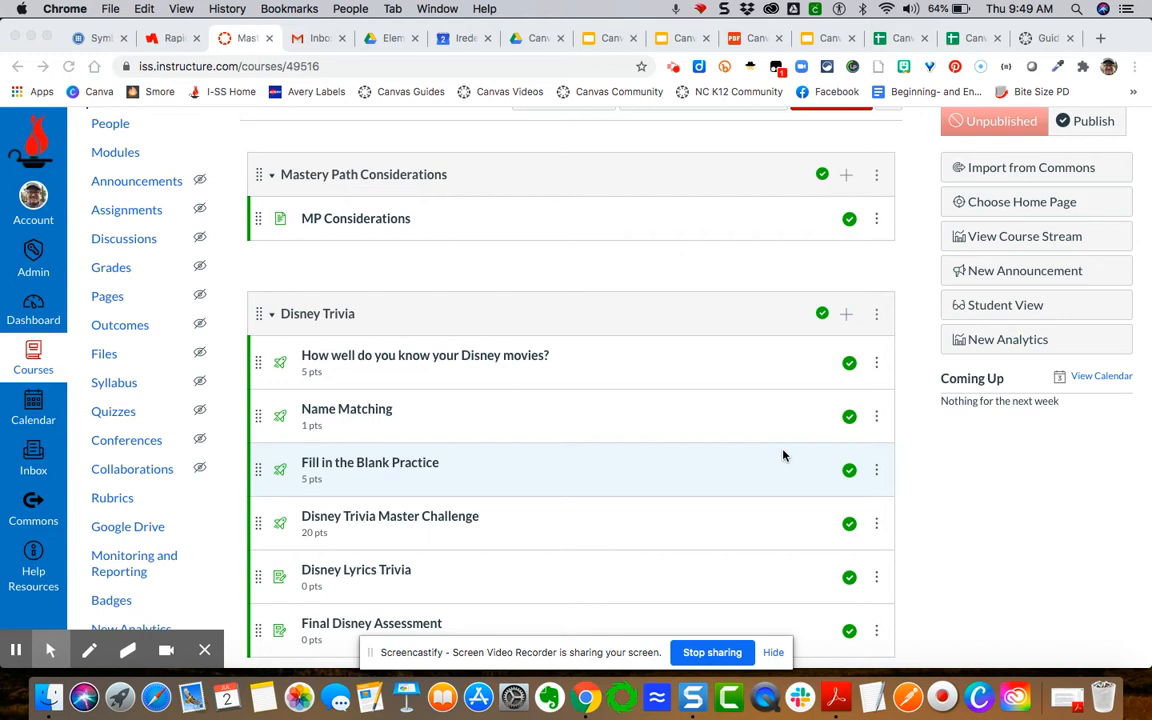
pyautogui.moveTo(618, 520)
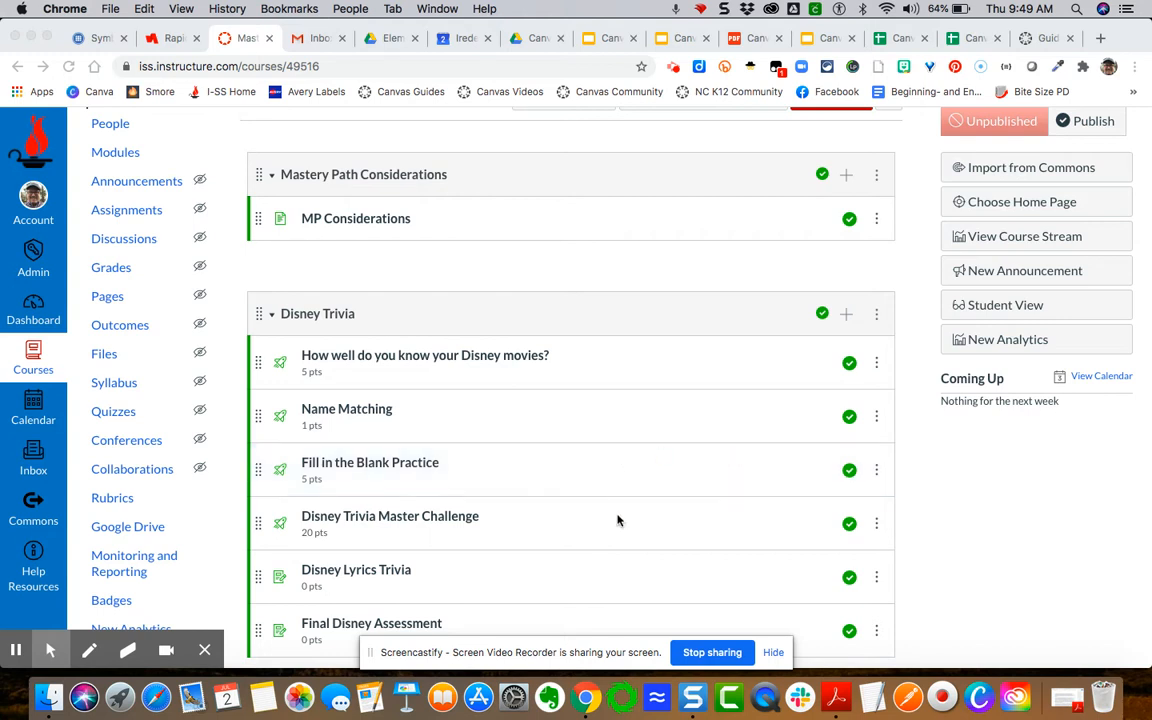
# Go to the course Settings page from the course navigation menu
pyautogui.scroll(-3)
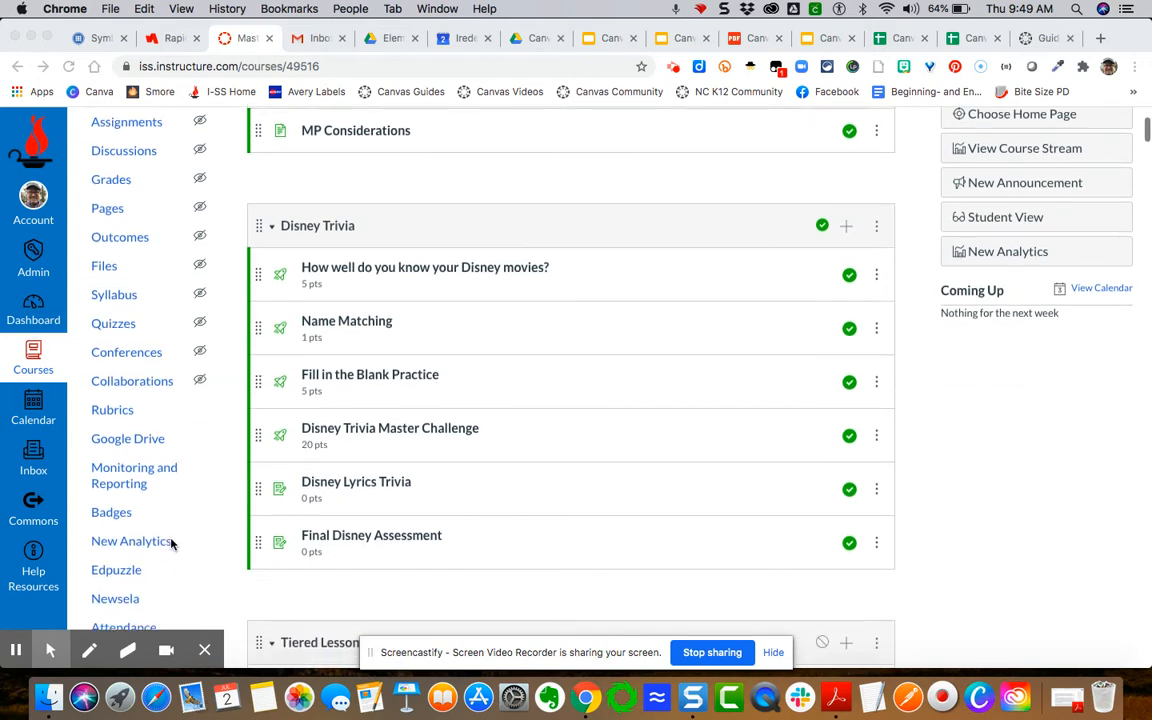
pyautogui.scroll(-3)
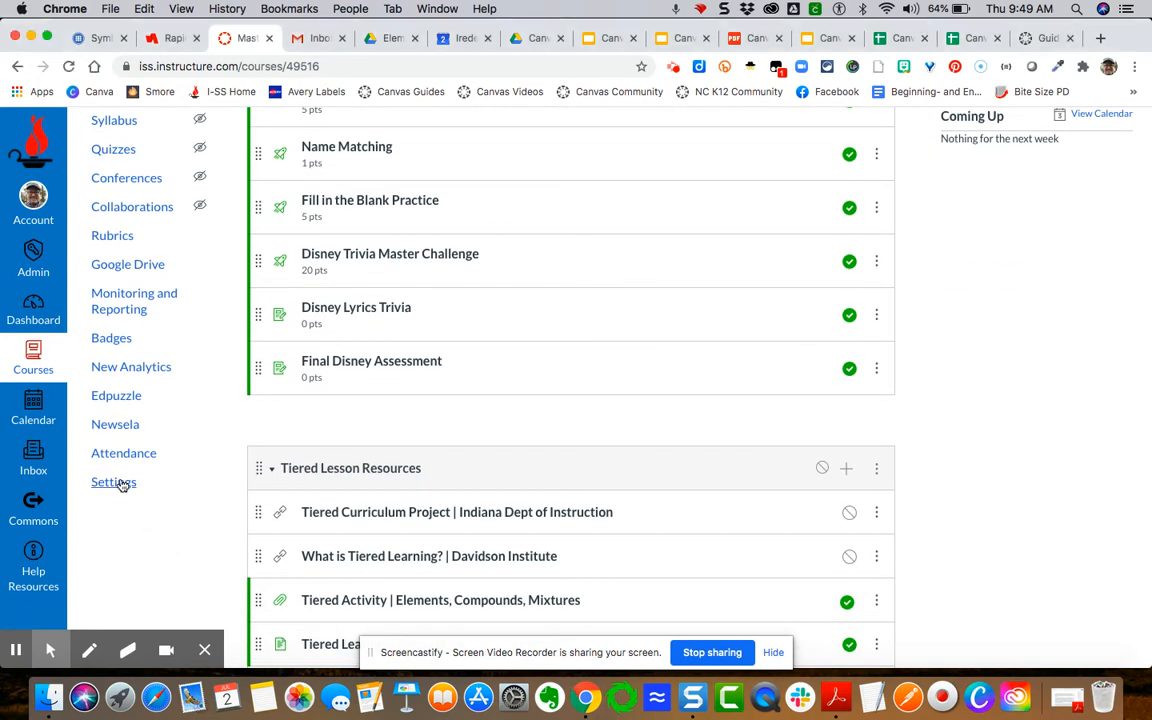
pyautogui.click(112, 482)
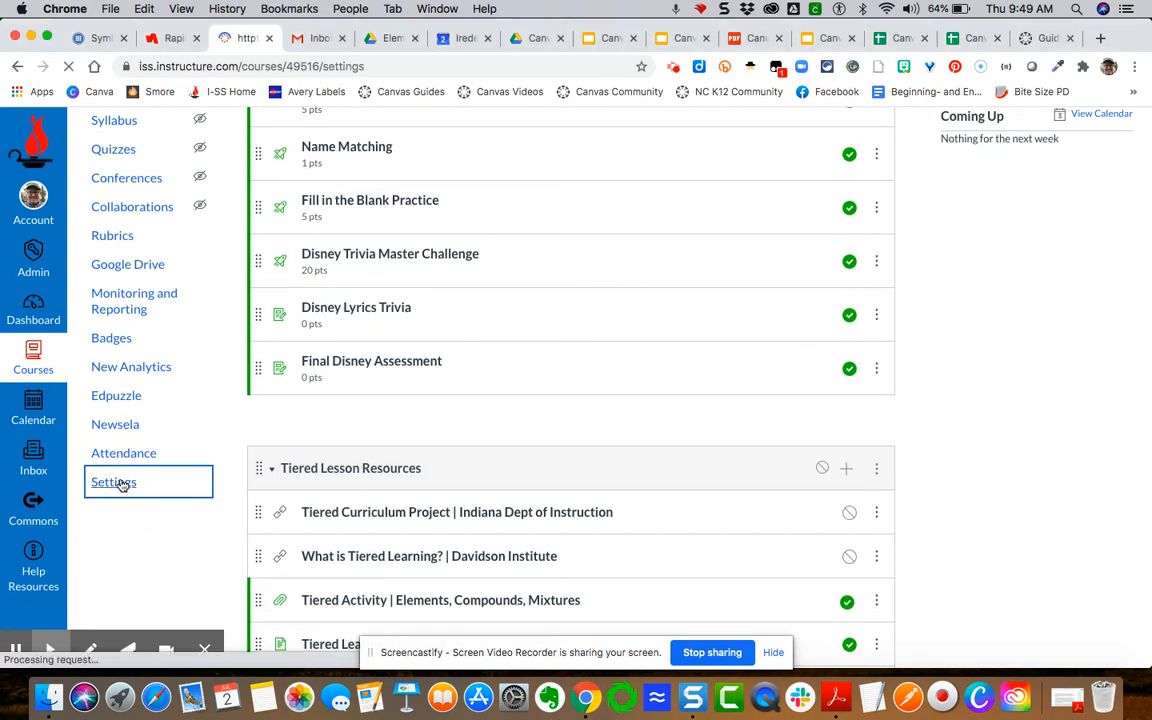
# Enable the Mastery Paths feature option under Feature Options
pyautogui.click(112, 482)
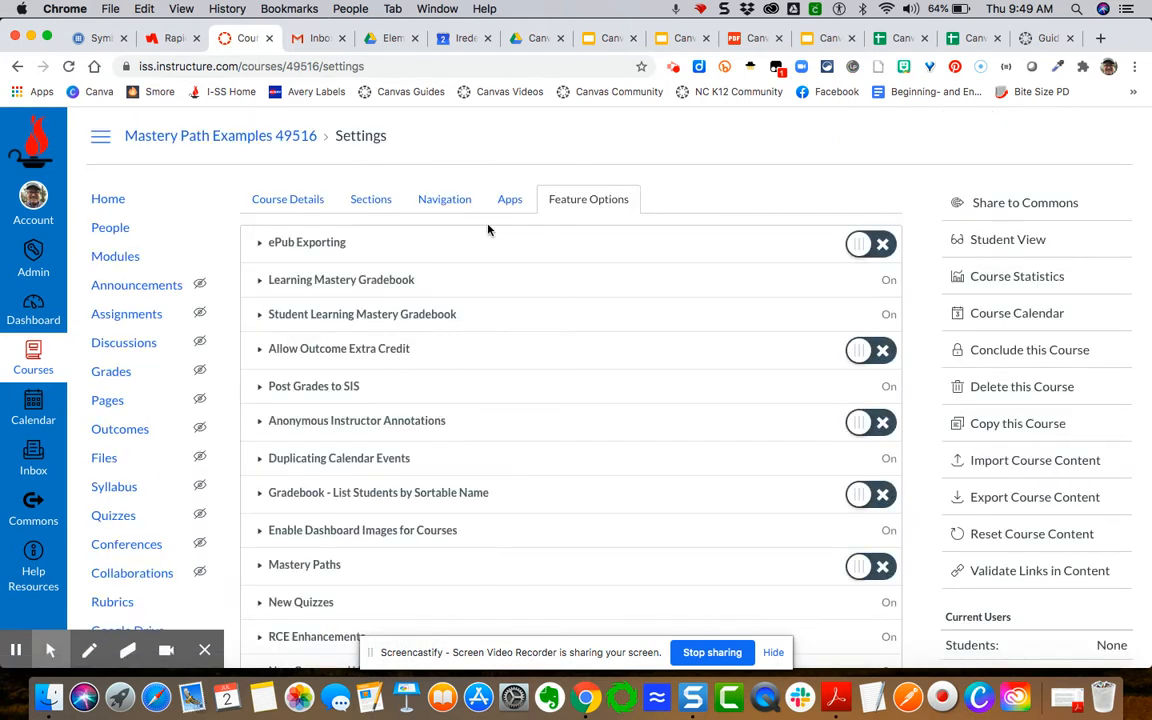
pyautogui.moveTo(588, 200)
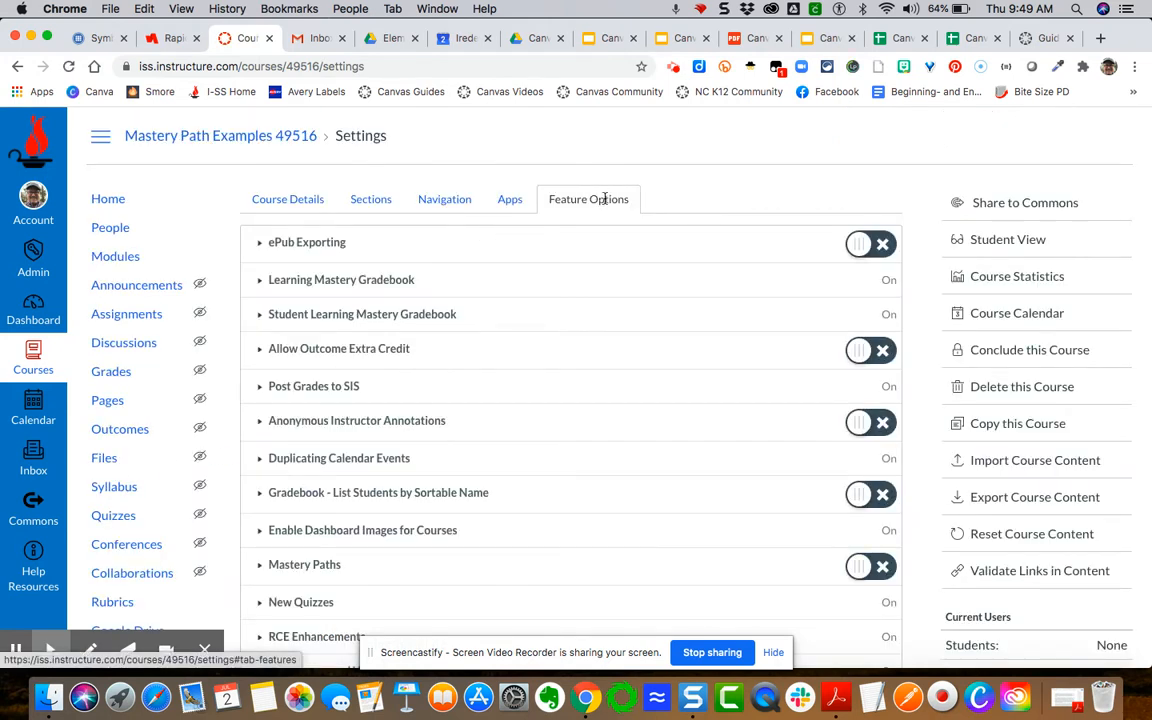
pyautogui.moveTo(280, 576)
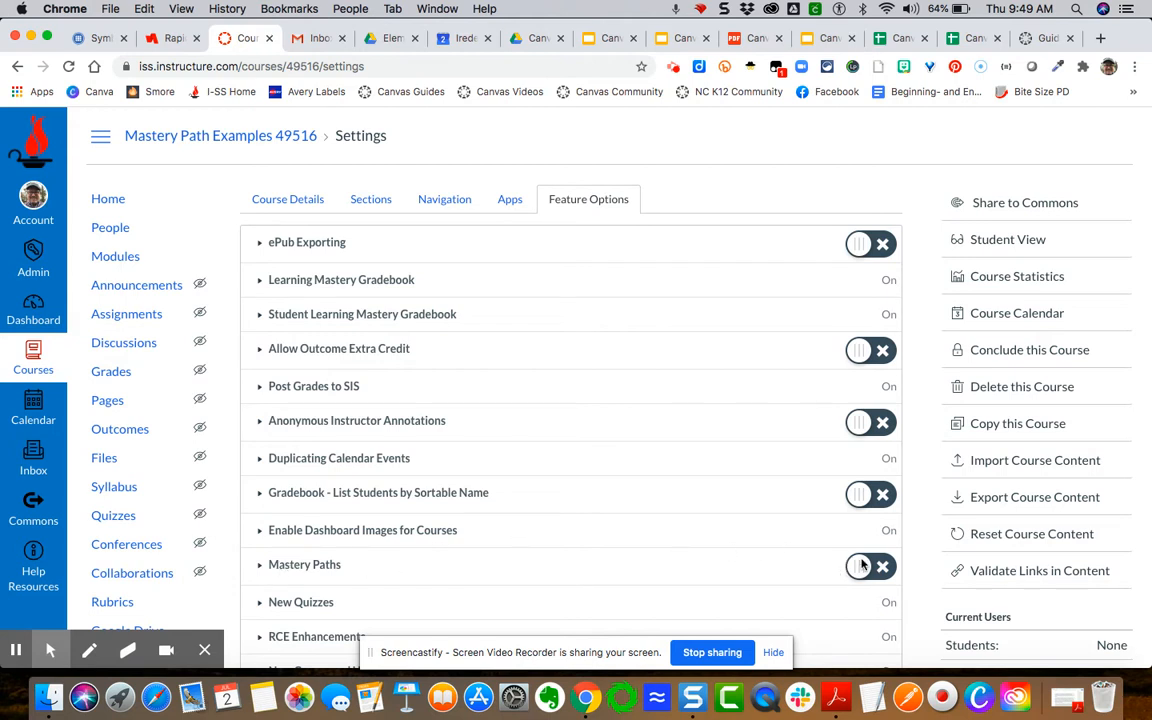
pyautogui.click(860, 566)
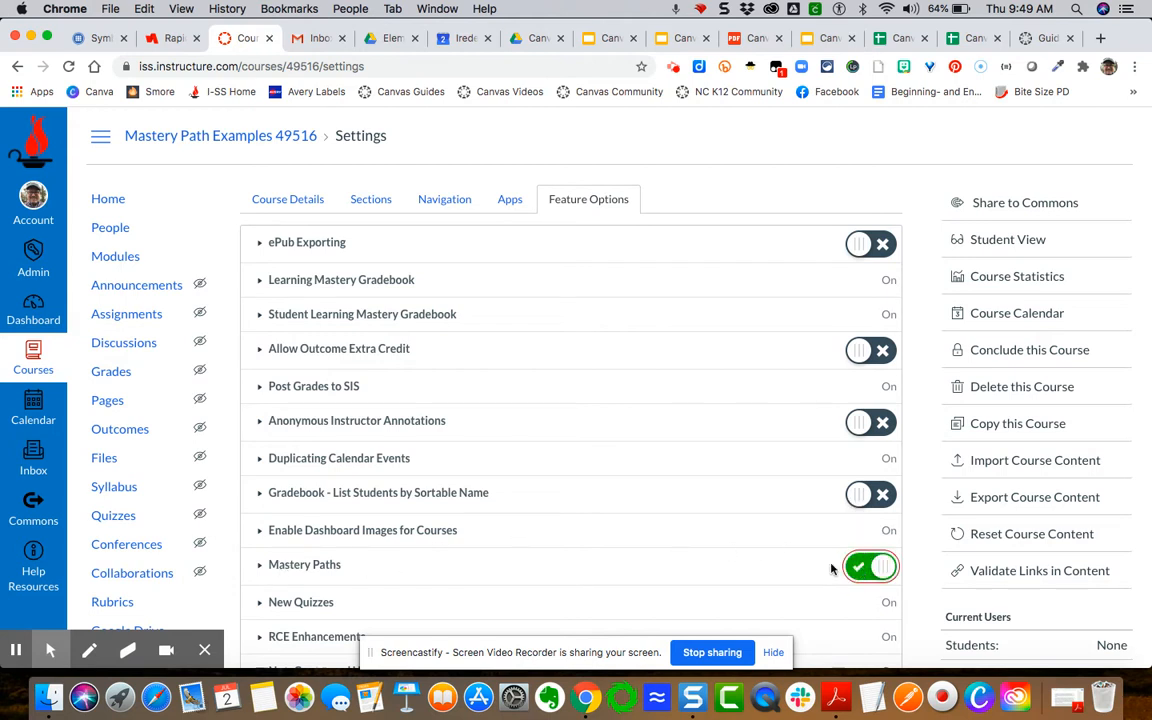
pyautogui.moveTo(110, 228)
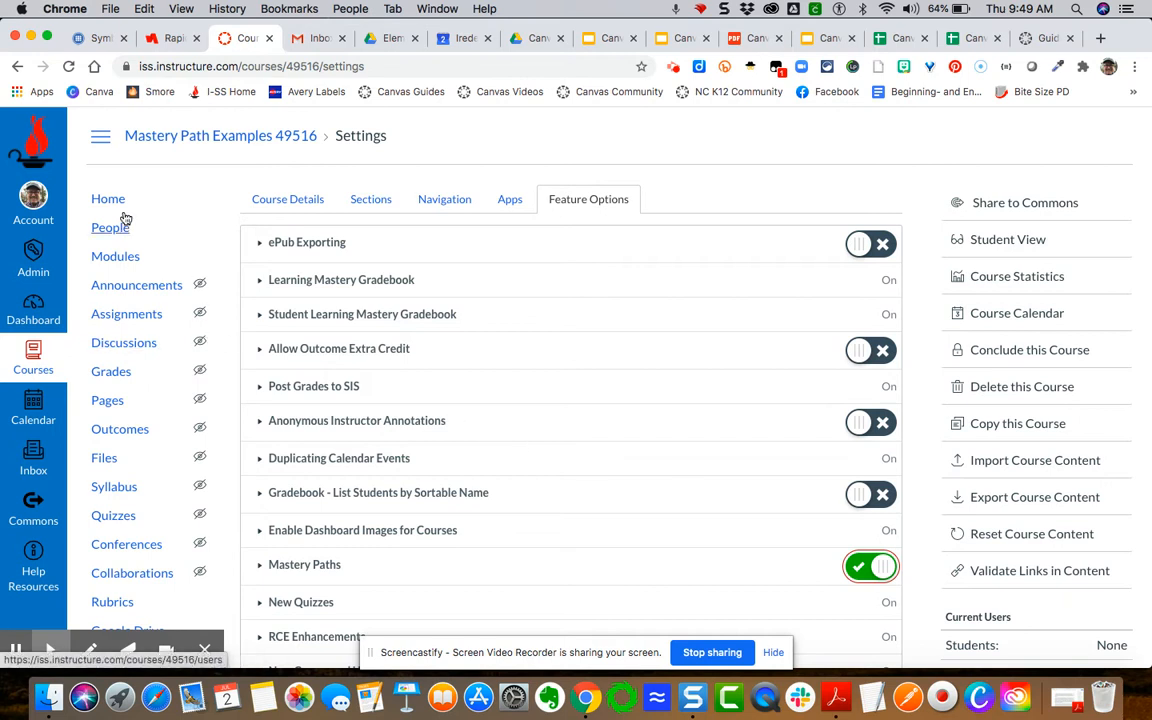
pyautogui.moveTo(108, 198)
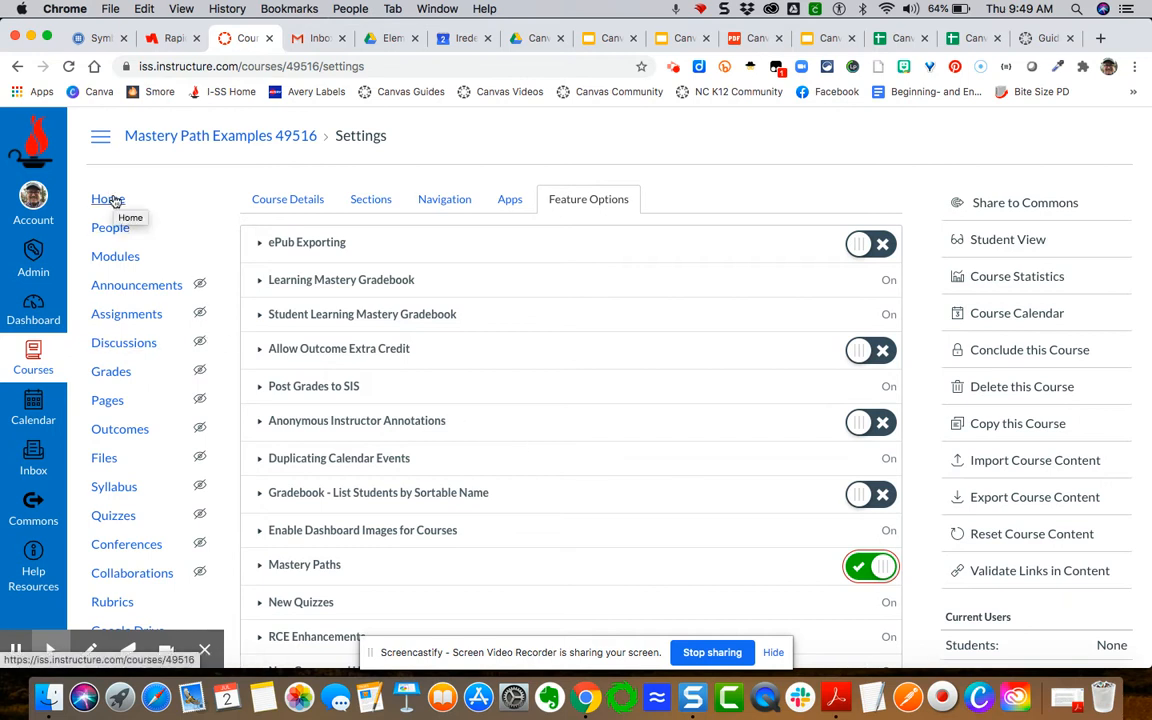
# Return to the course home page and bring the Disney Trivia module into view
pyautogui.click(108, 200)
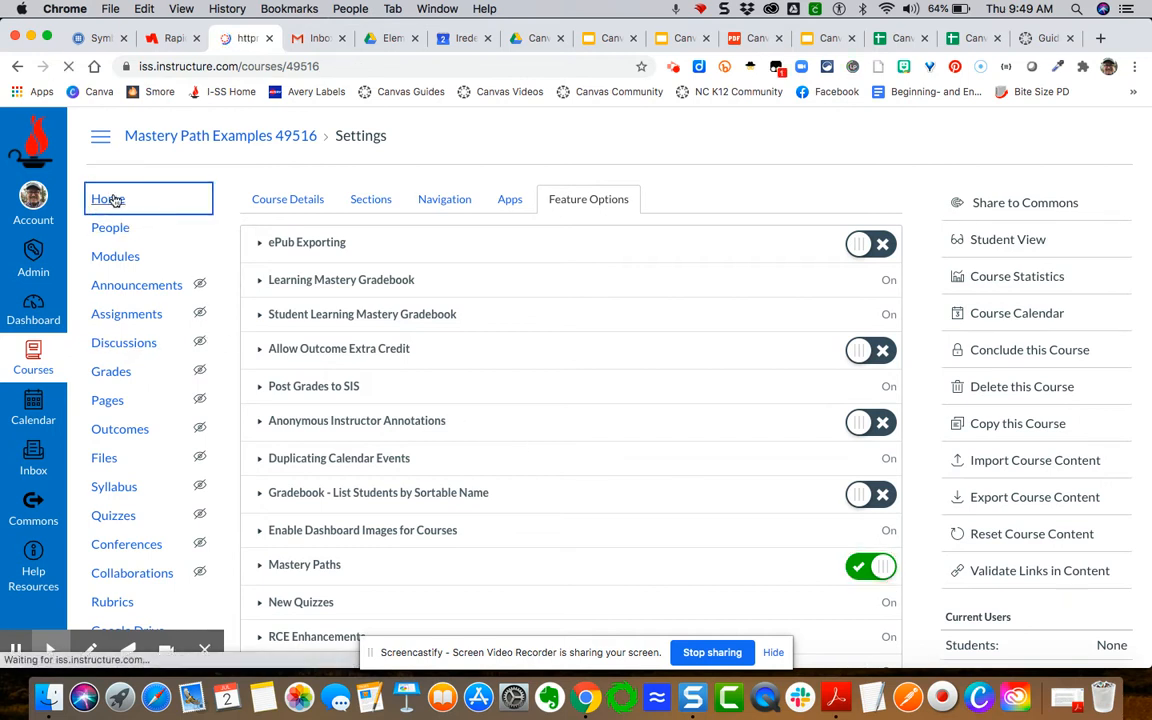
pyautogui.click(116, 256)
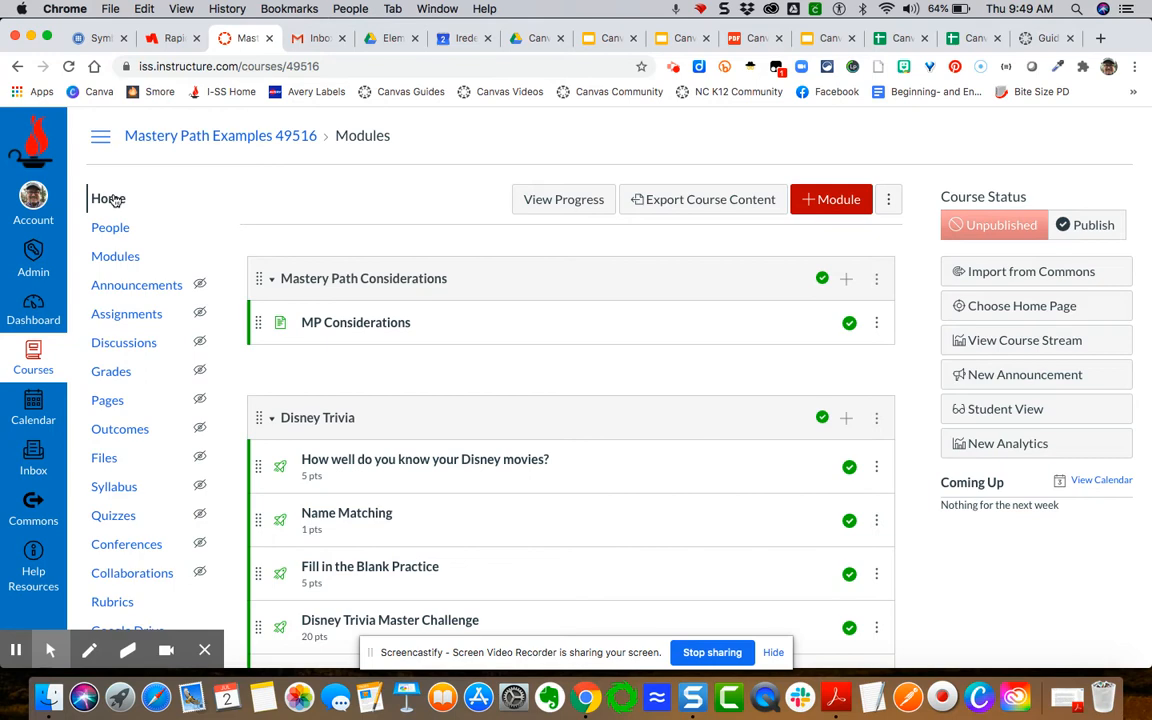
pyautogui.scroll(-3)
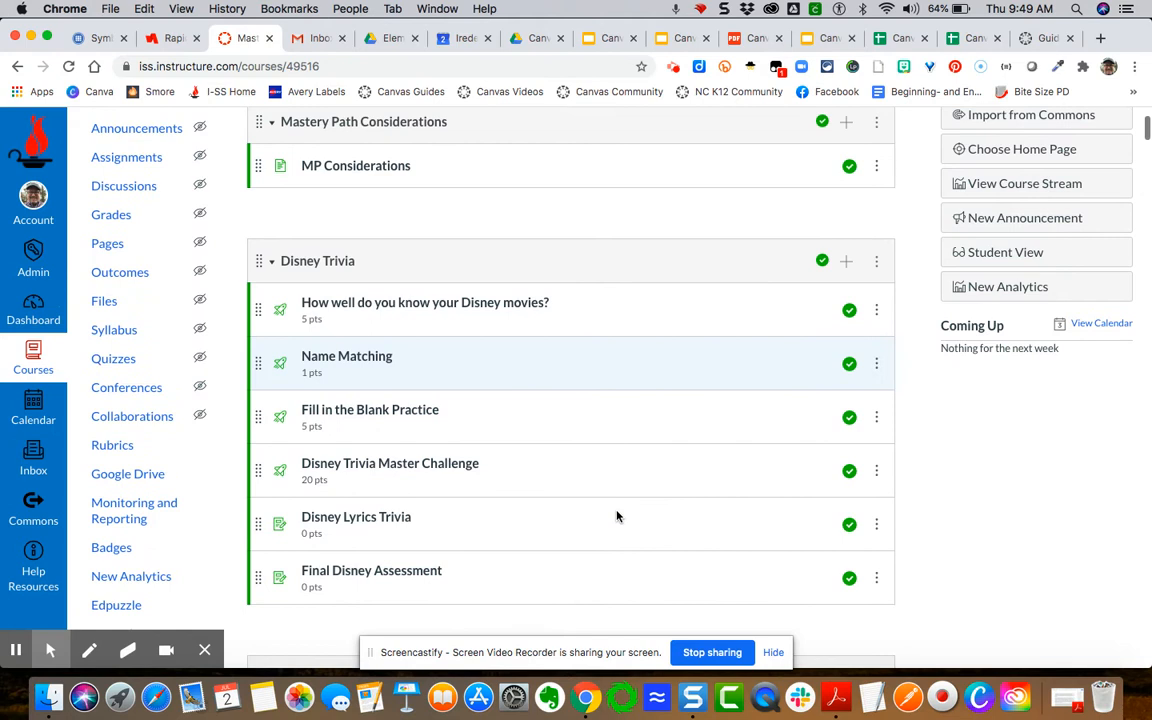
pyautogui.moveTo(764, 296)
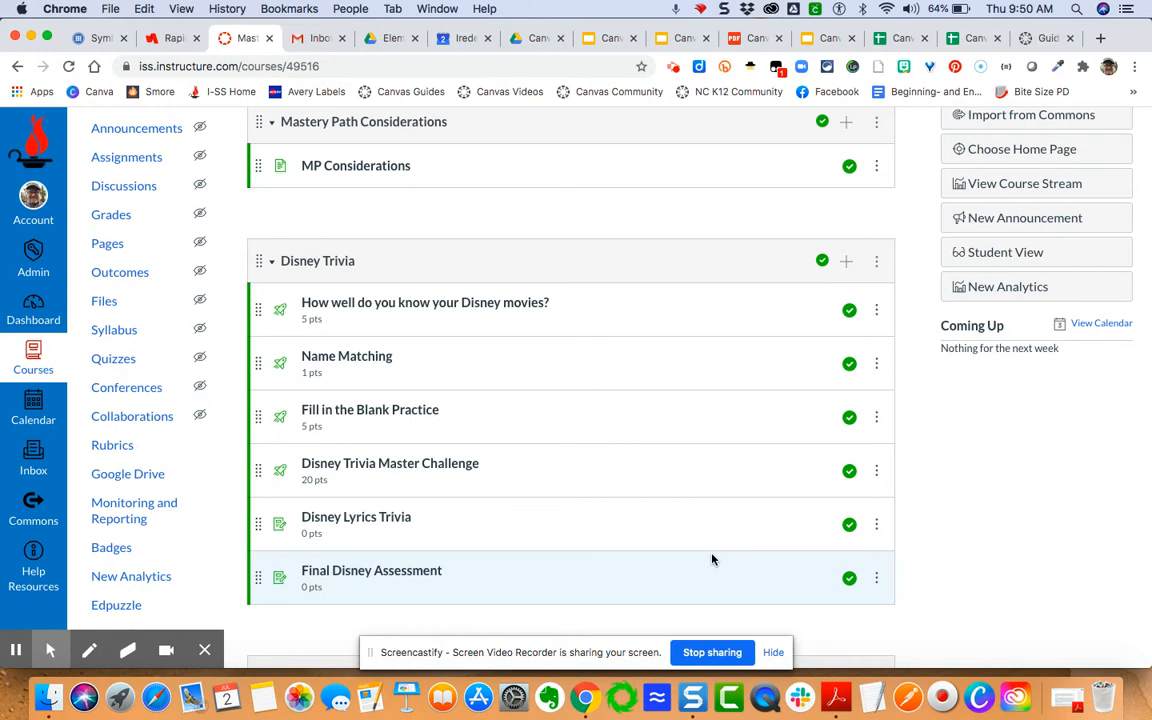
pyautogui.moveTo(448, 350)
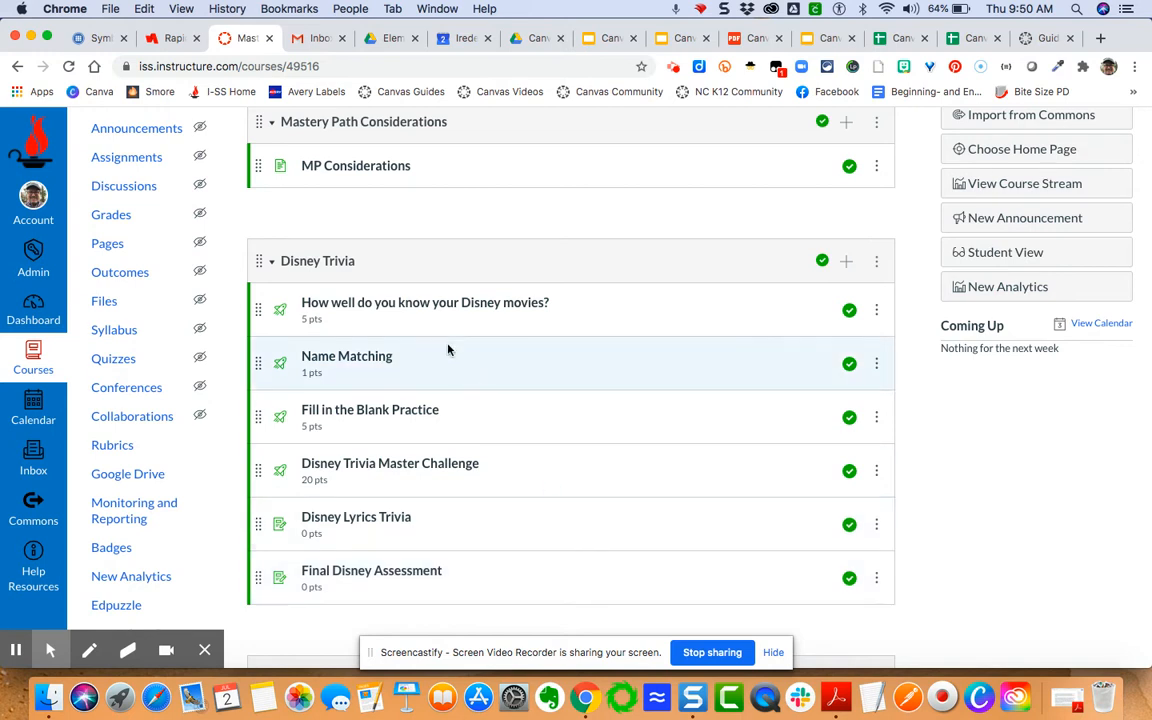
pyautogui.moveTo(528, 568)
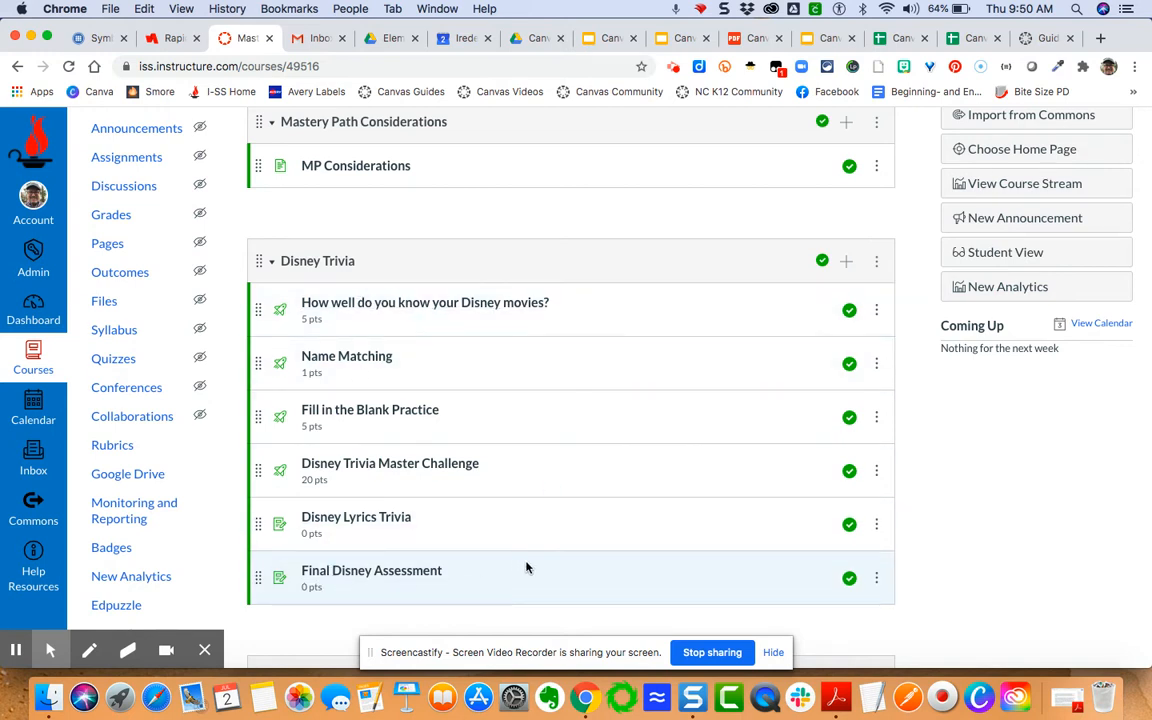
pyautogui.moveTo(444, 360)
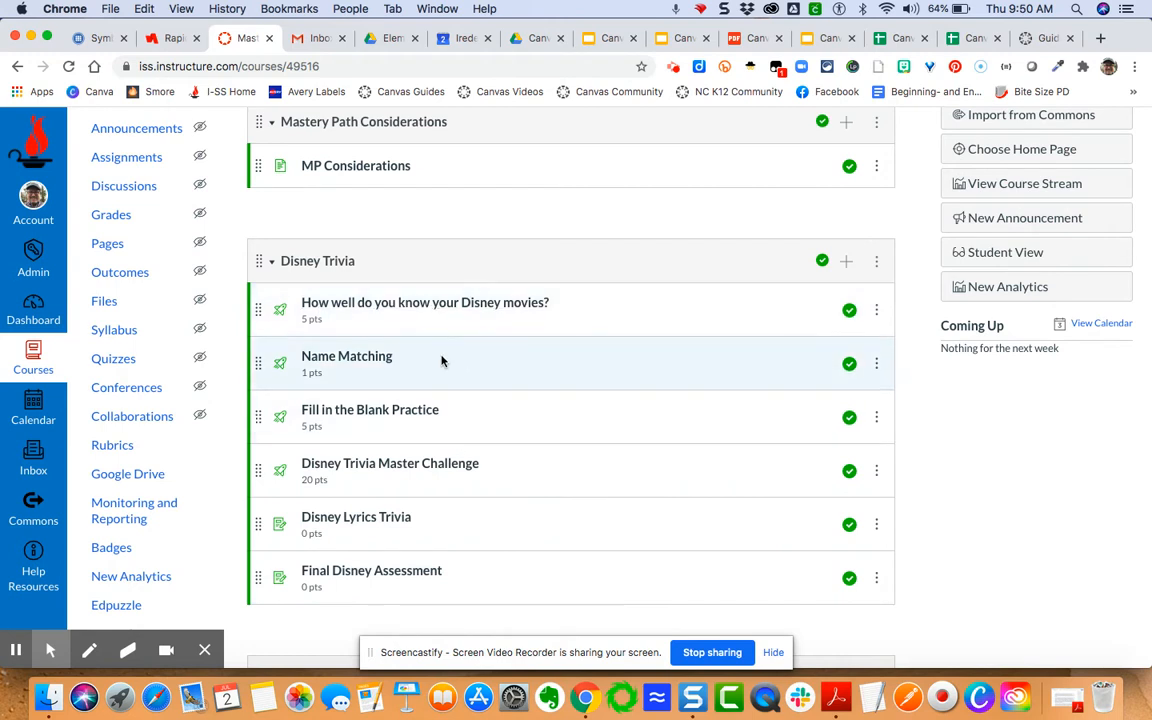
pyautogui.moveTo(408, 302)
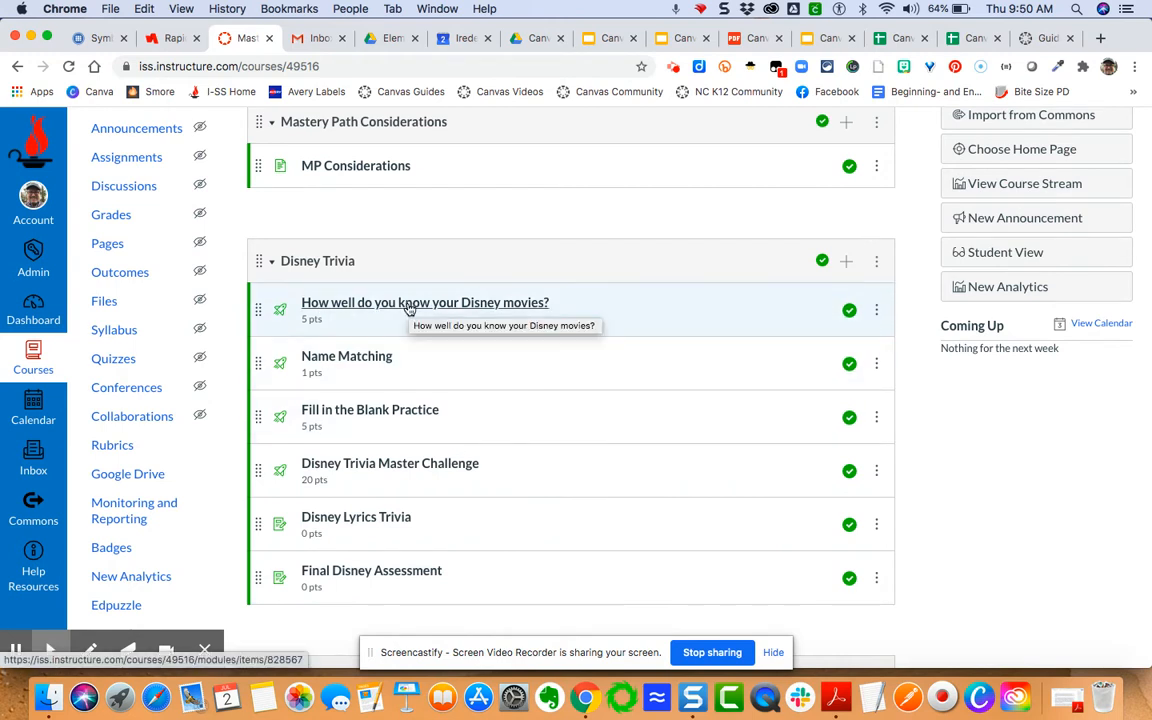
pyautogui.moveTo(392, 486)
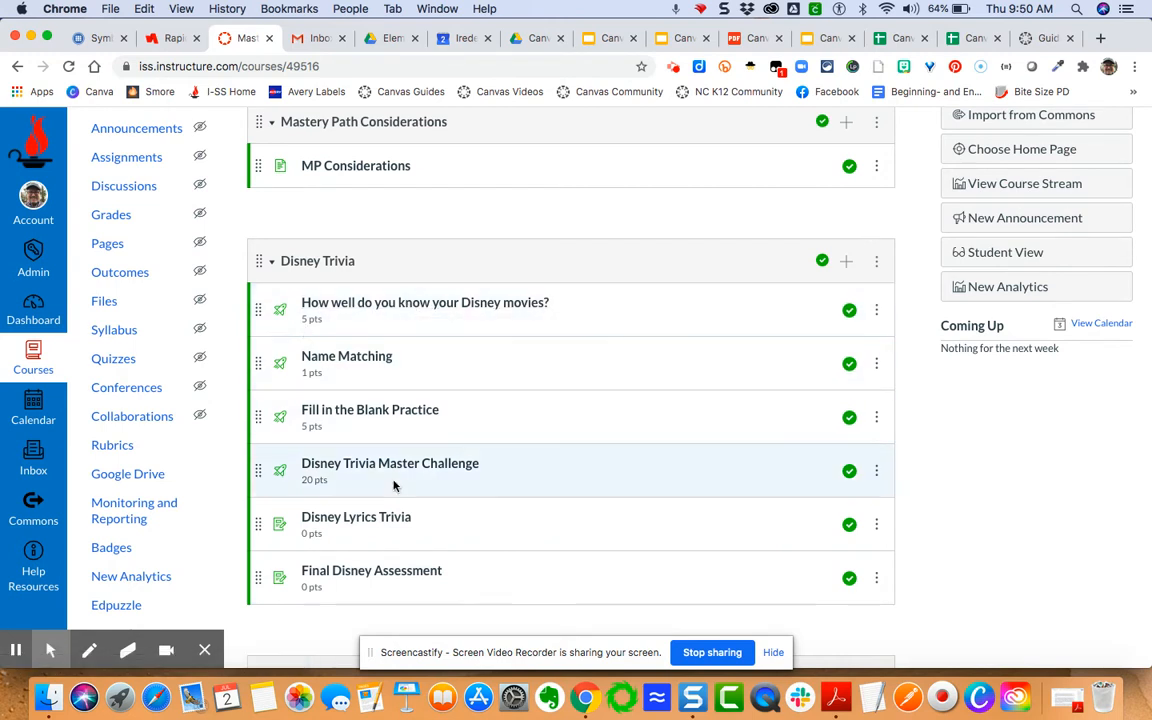
pyautogui.moveTo(348, 356)
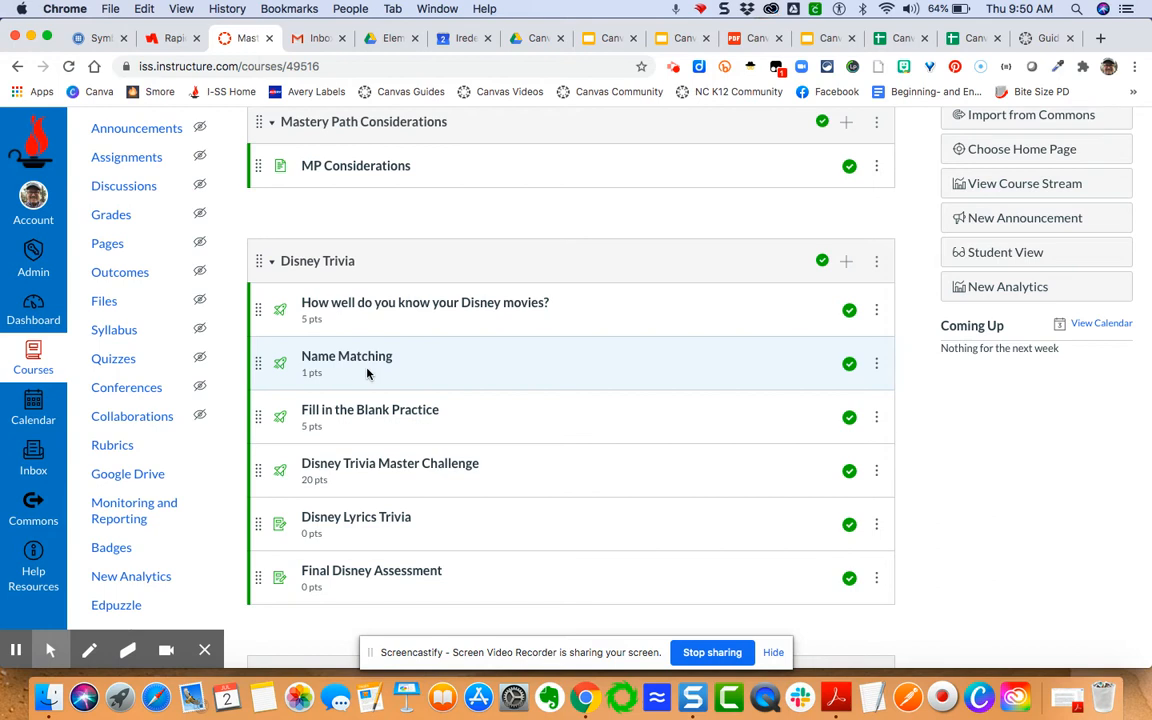
pyautogui.moveTo(380, 336)
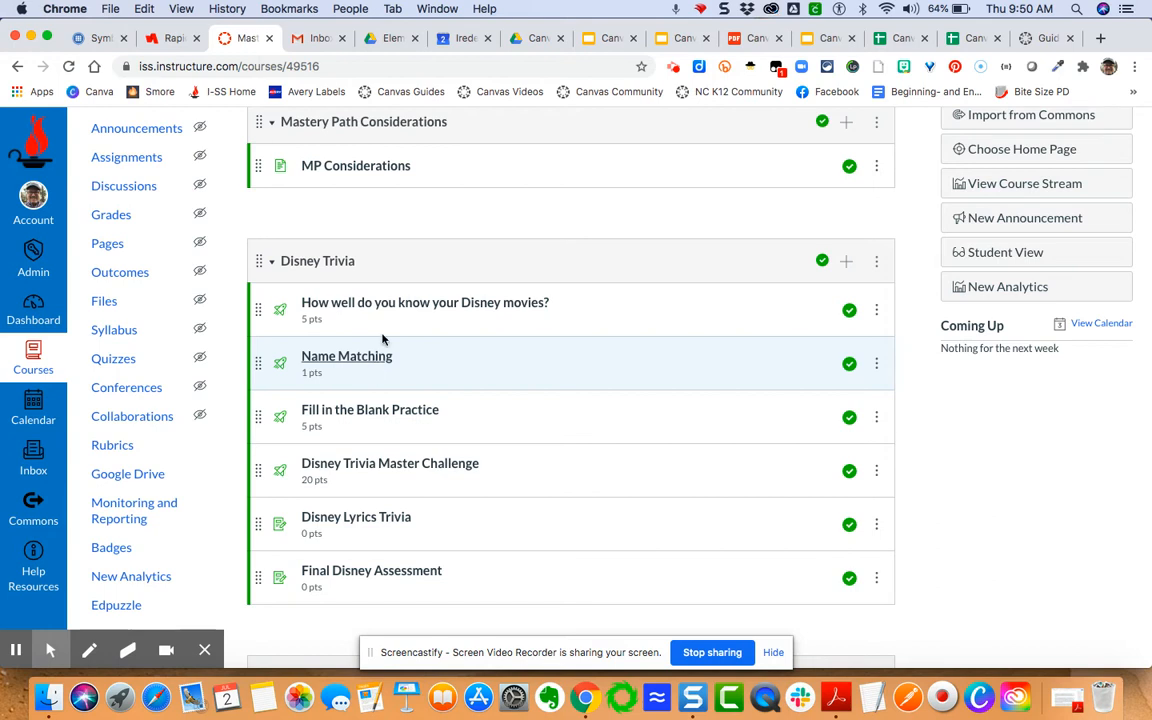
pyautogui.moveTo(424, 302)
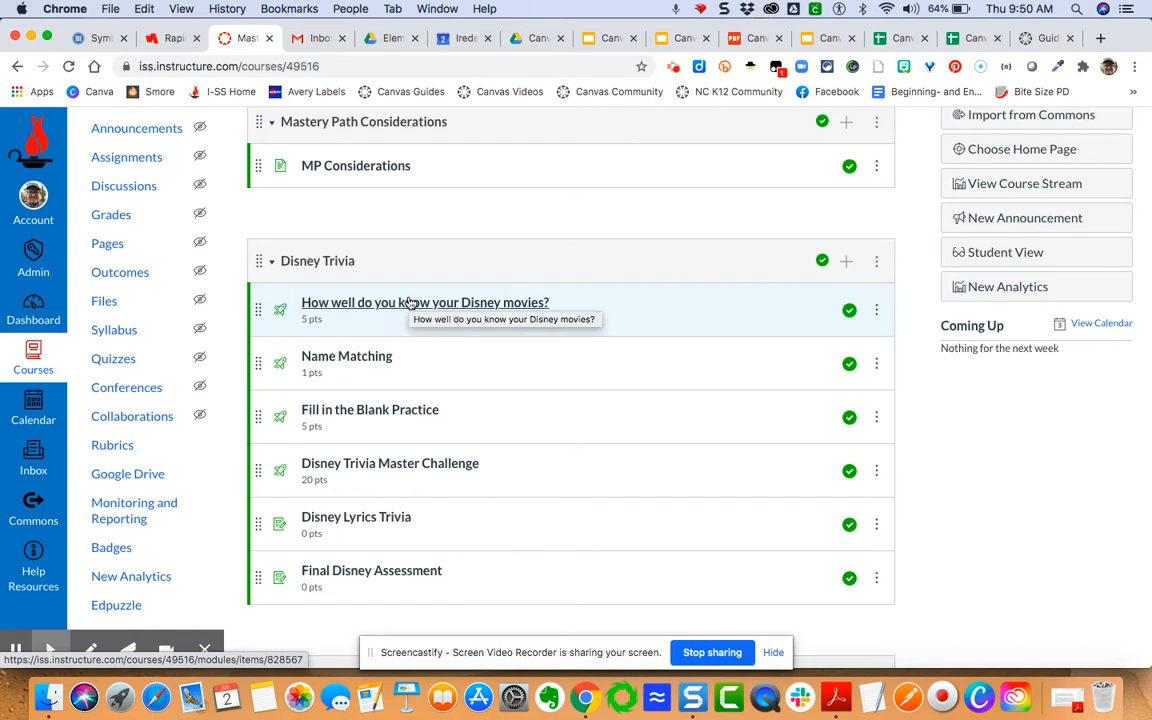
pyautogui.moveTo(348, 356)
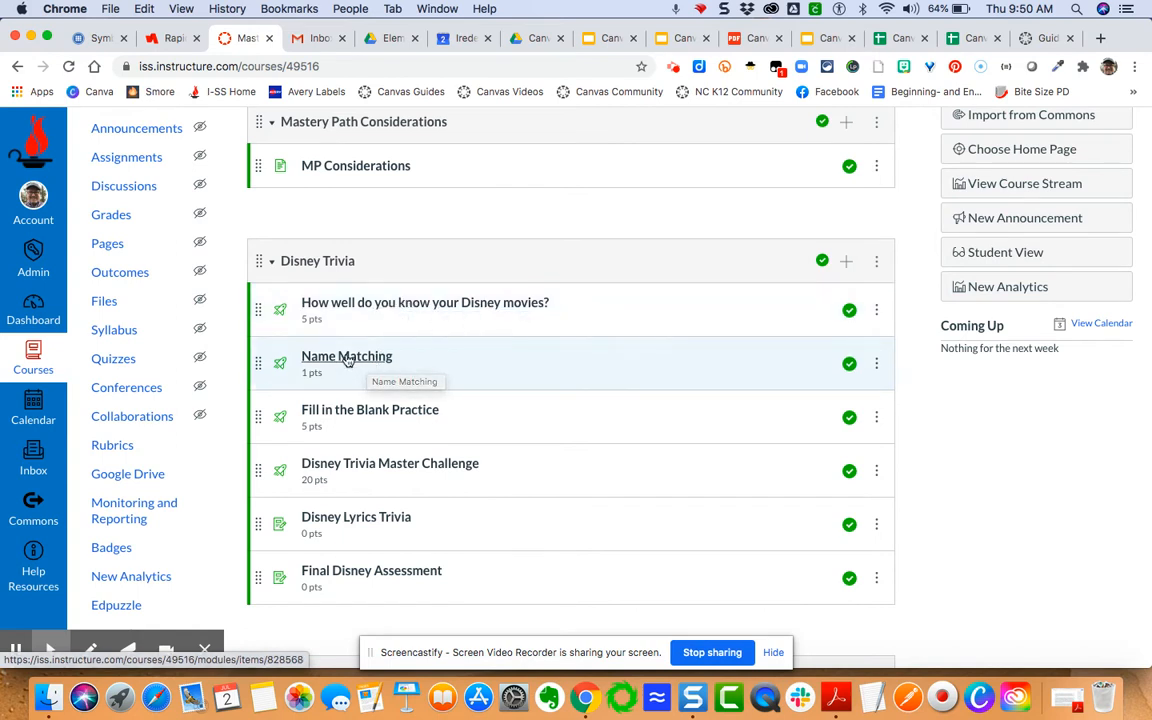
pyautogui.moveTo(336, 408)
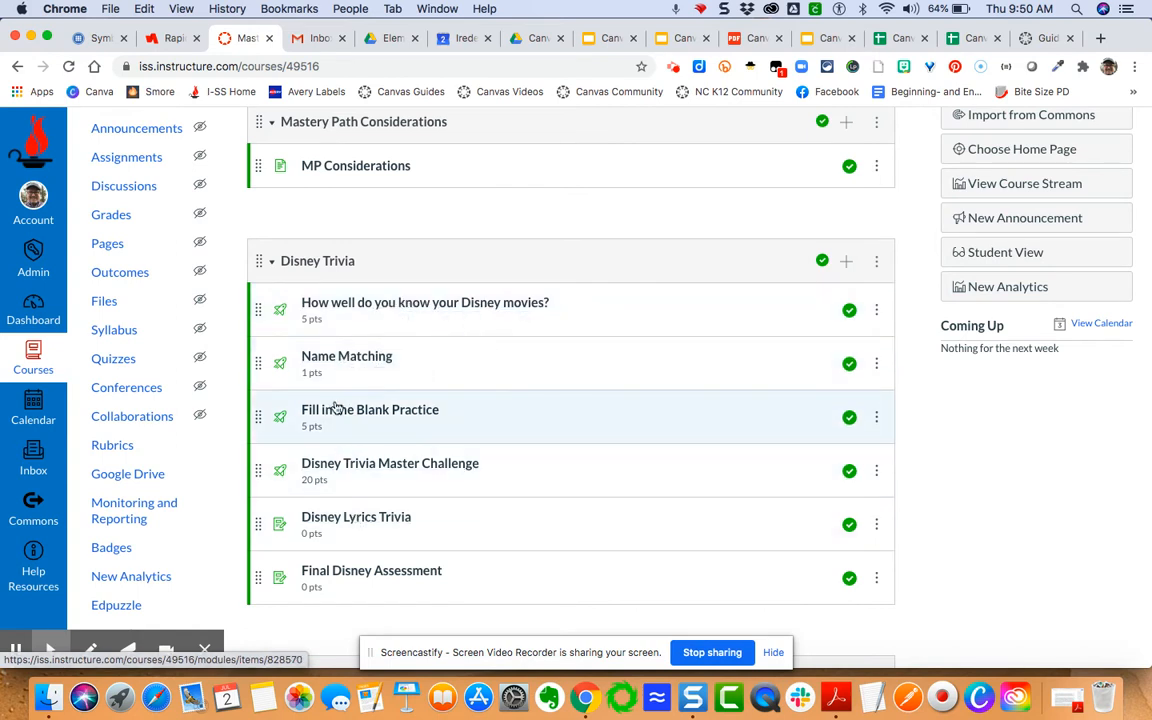
pyautogui.moveTo(448, 502)
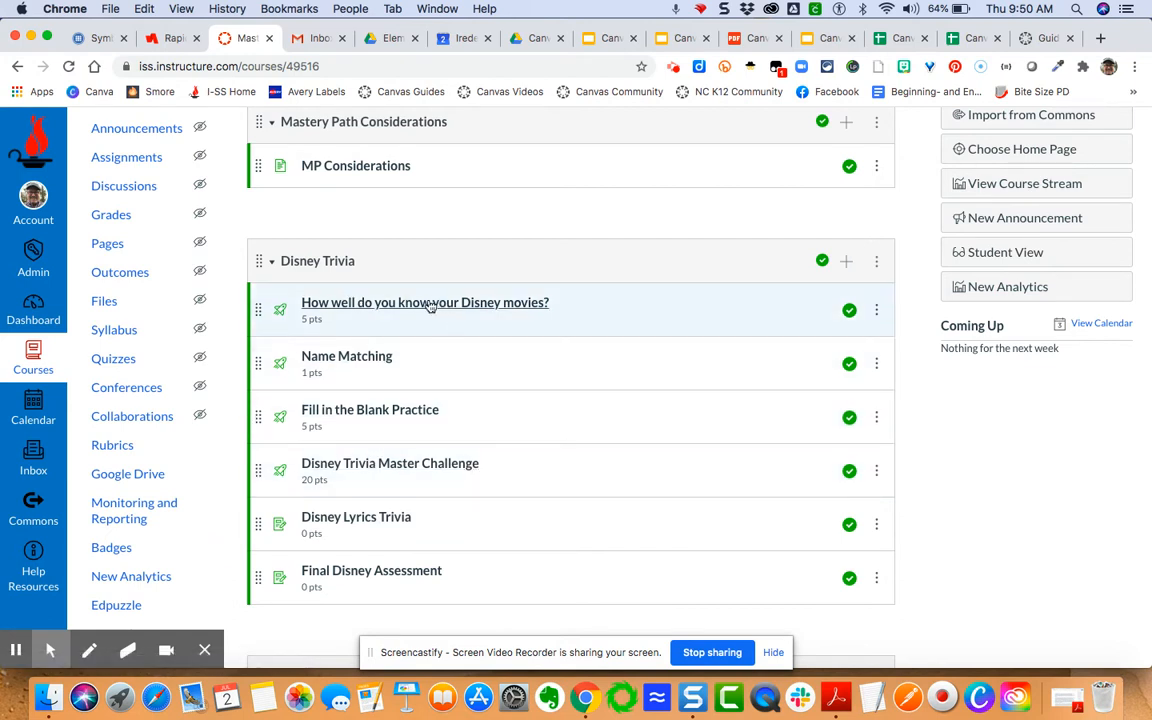
# Open the 'How well do you know your Disney movies?' quiz in the quiz editor
pyautogui.click(424, 302)
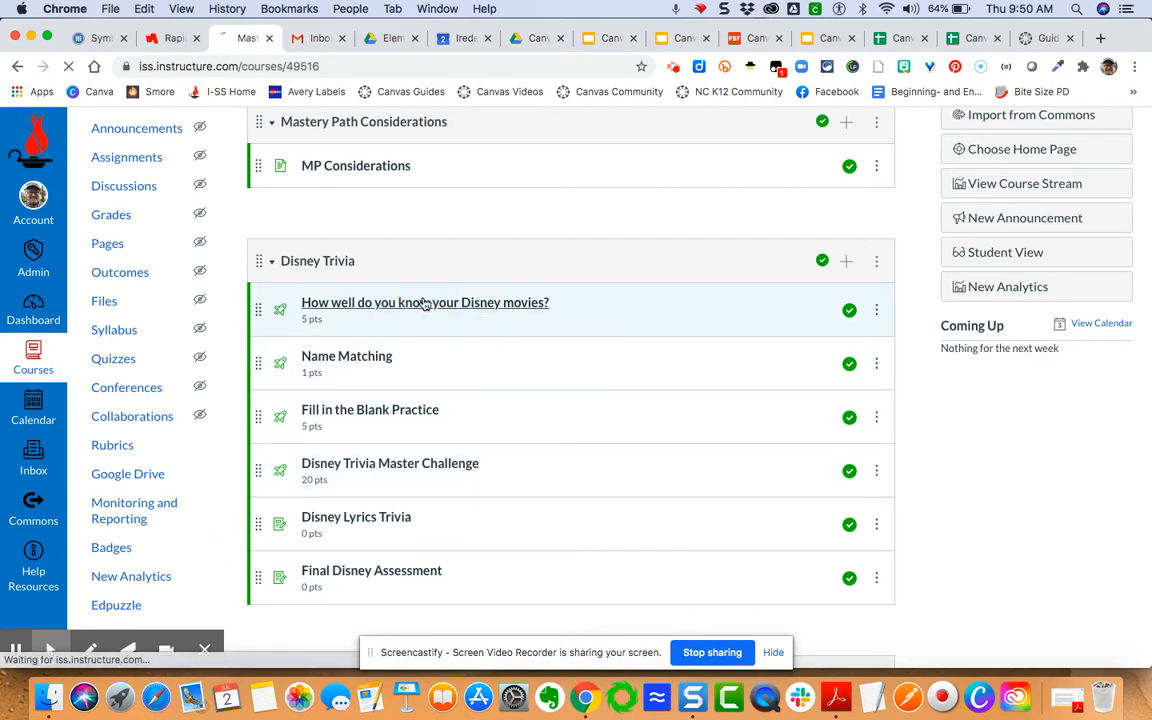
pyautogui.click(424, 302)
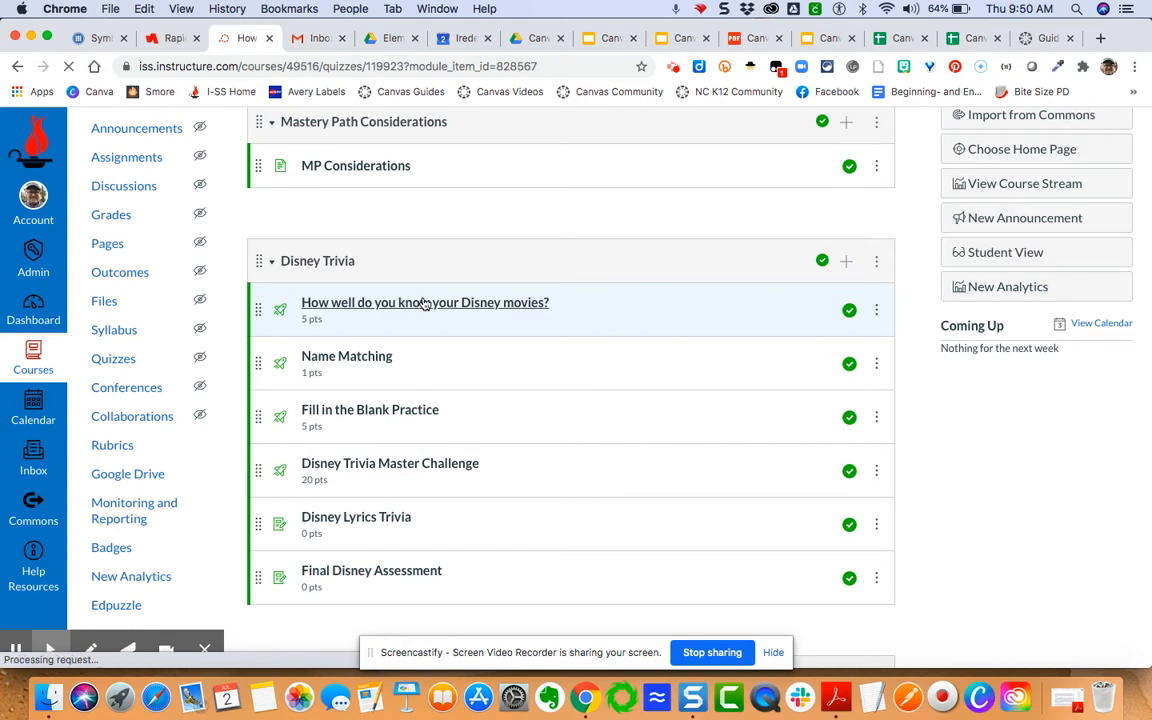
pyautogui.click(424, 302)
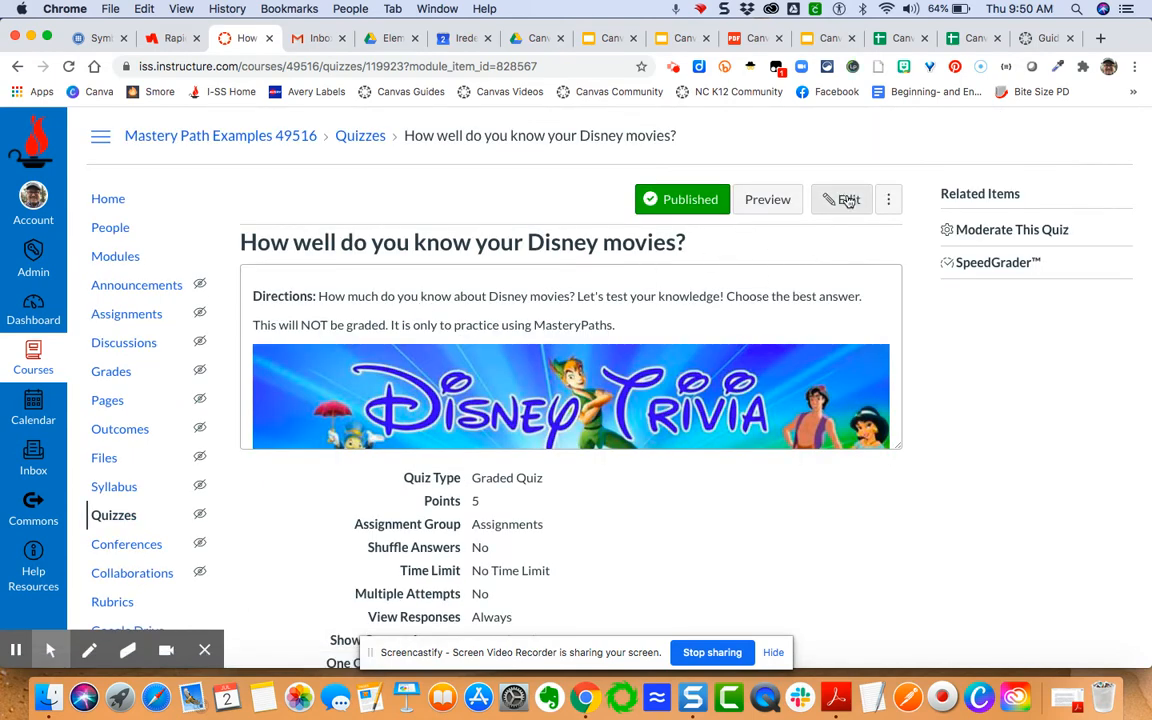
pyautogui.click(840, 200)
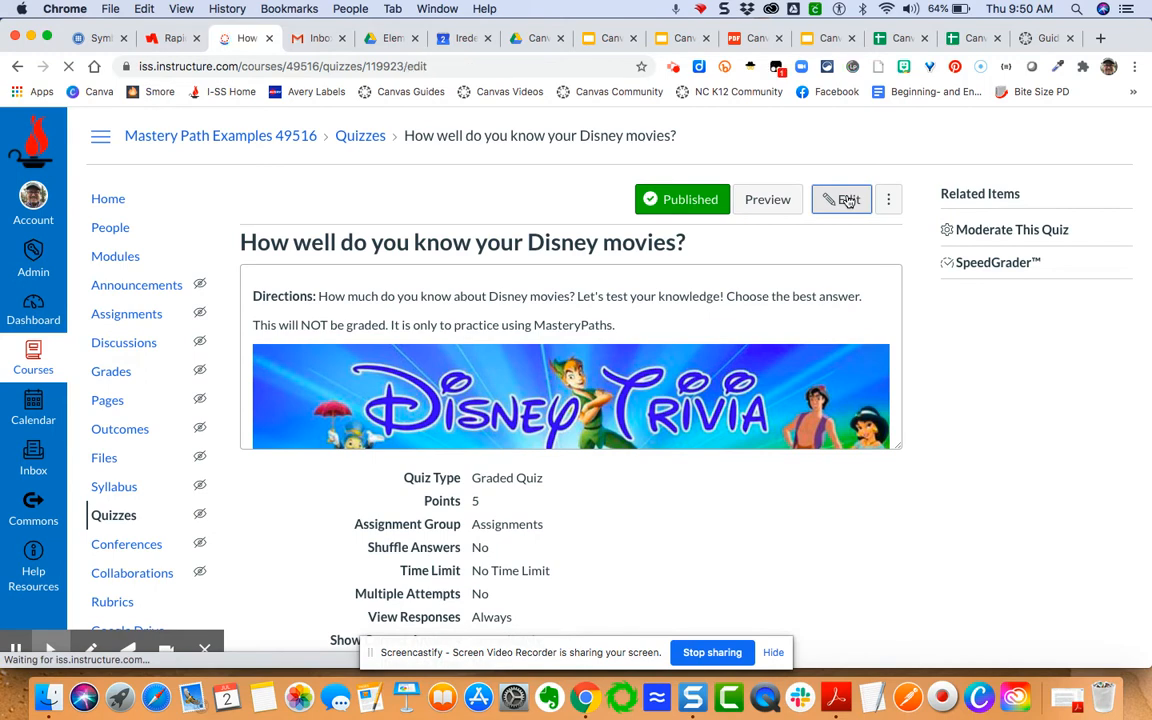
pyautogui.click(840, 200)
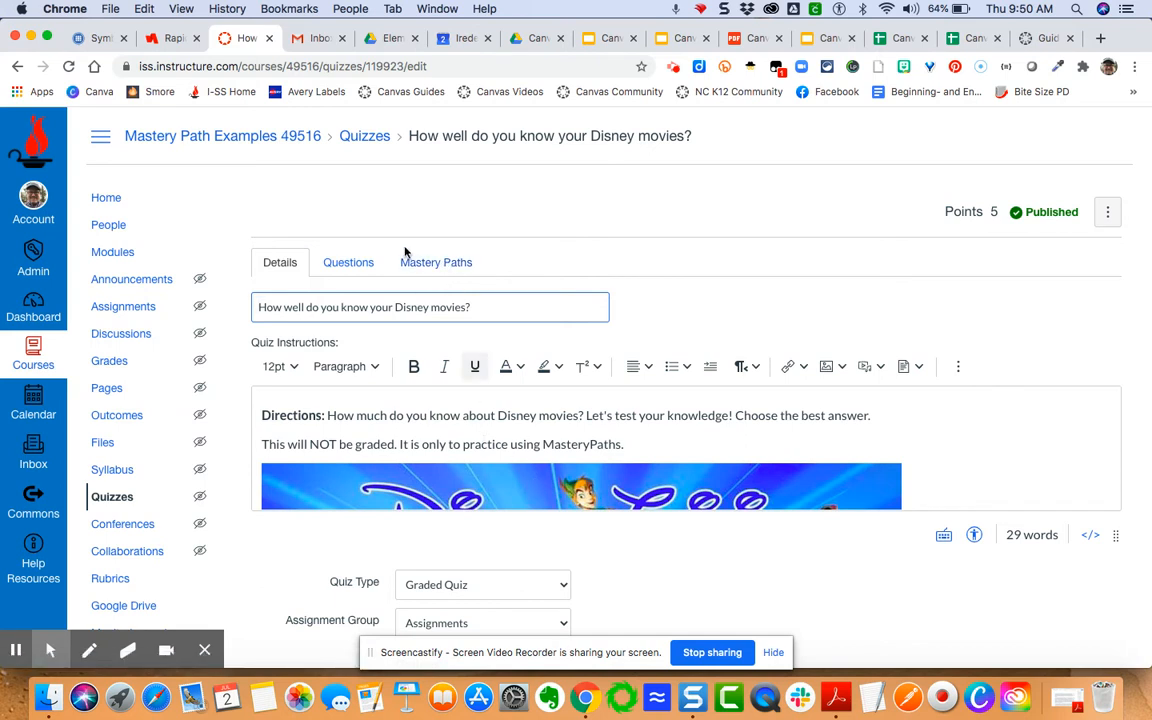
pyautogui.moveTo(436, 262)
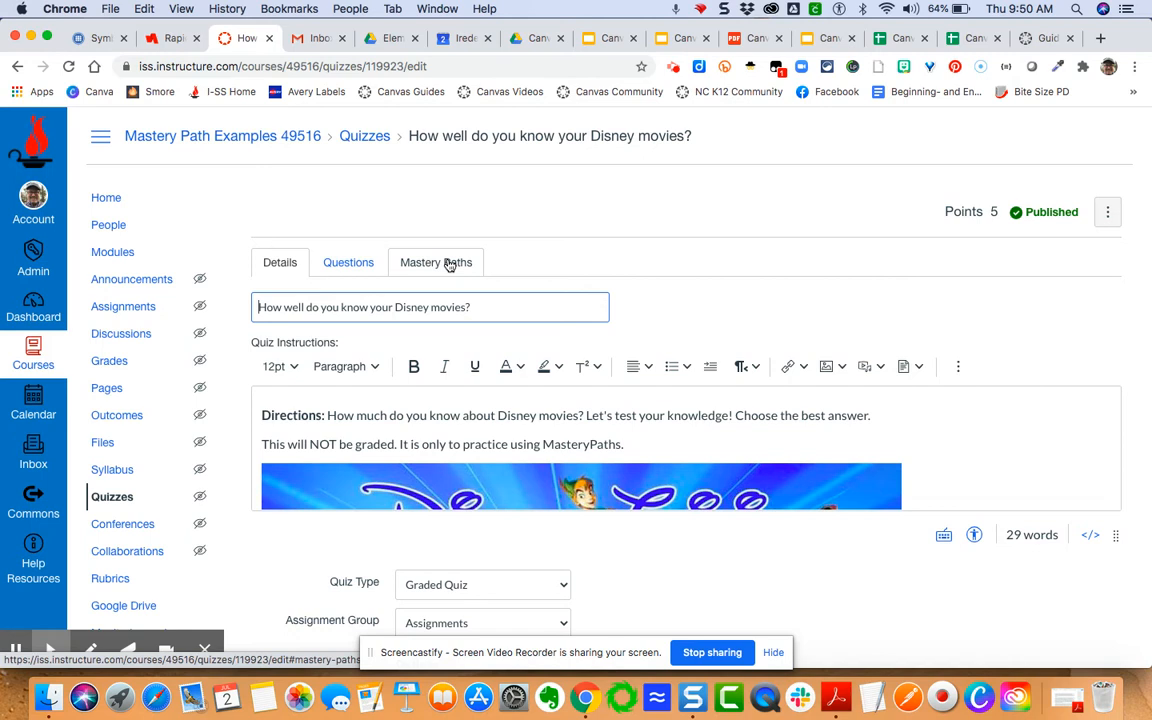
# Show the quiz's Mastery Paths settings with empty ranges at 3.5, 2 and 0 pts
pyautogui.click(436, 262)
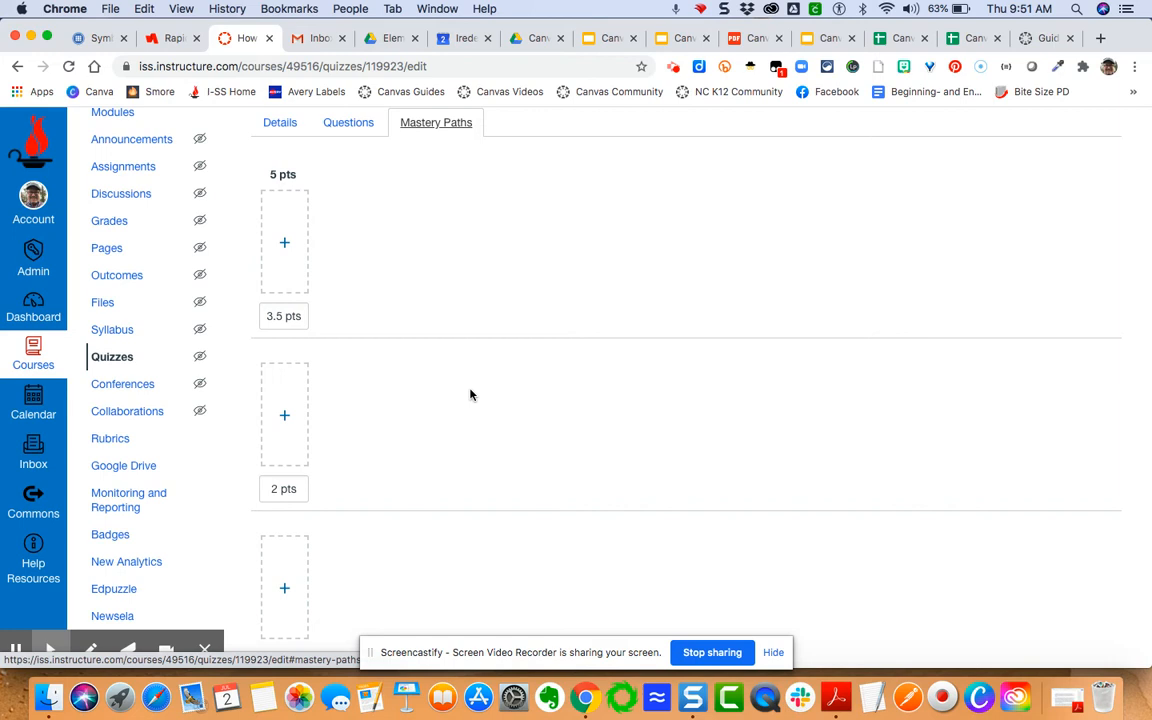
pyautogui.moveTo(356, 334)
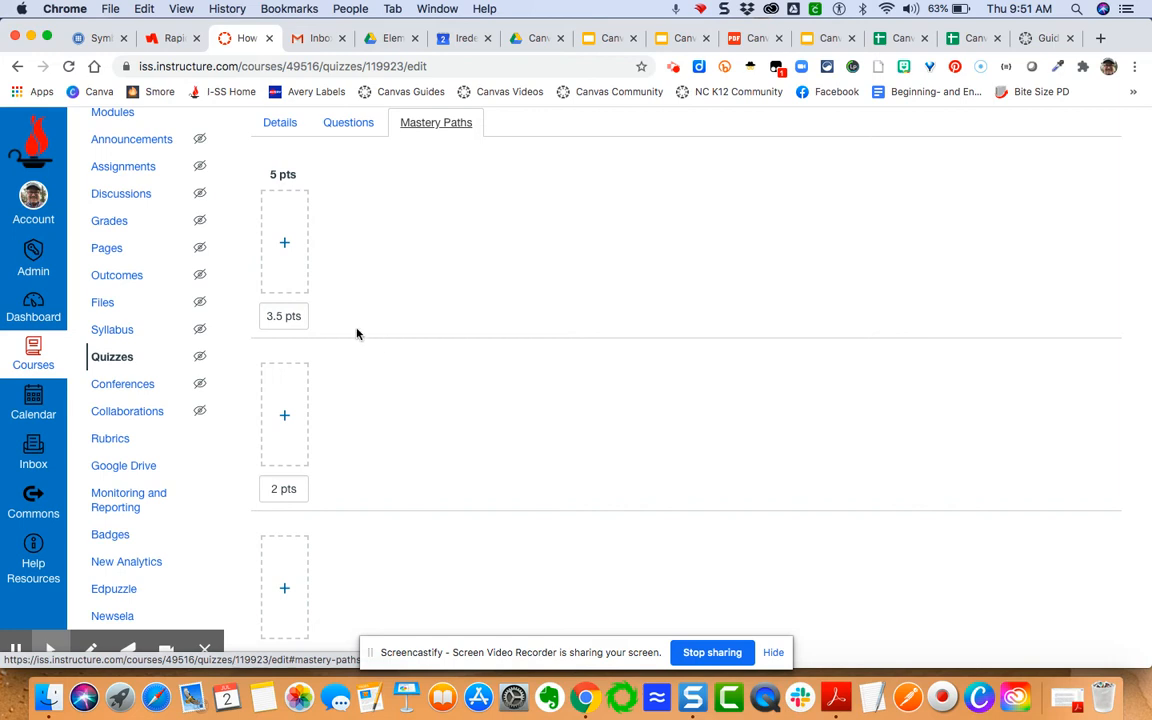
pyautogui.moveTo(284, 190)
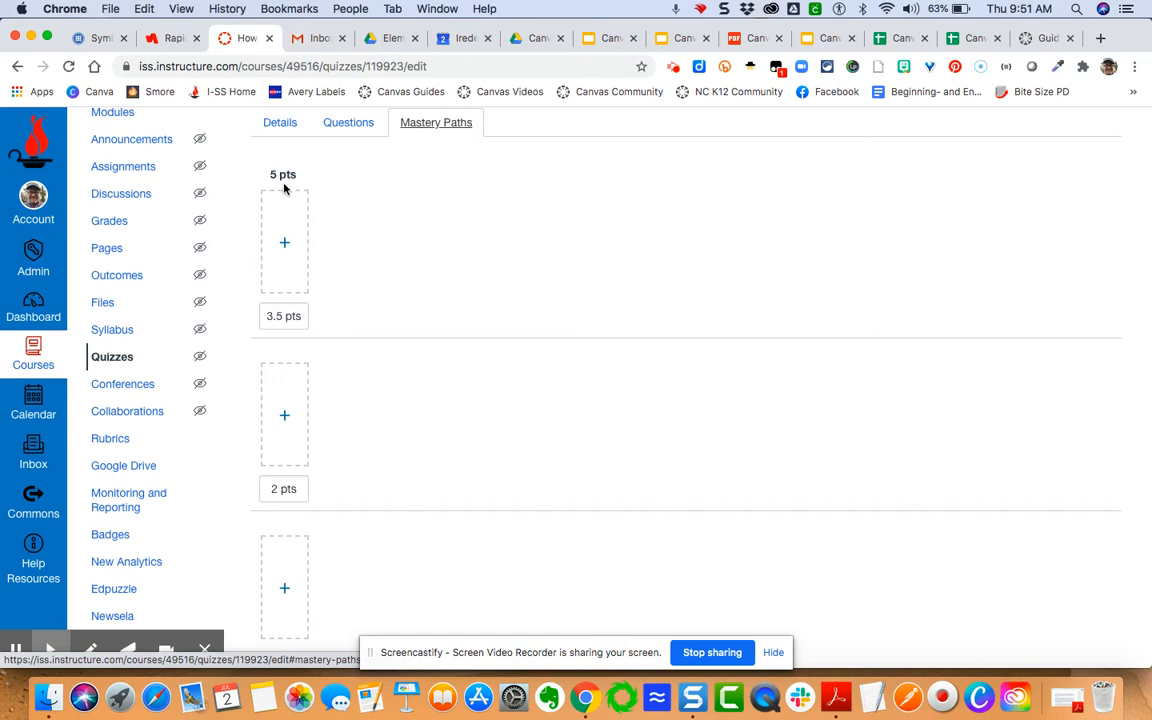
pyautogui.moveTo(304, 424)
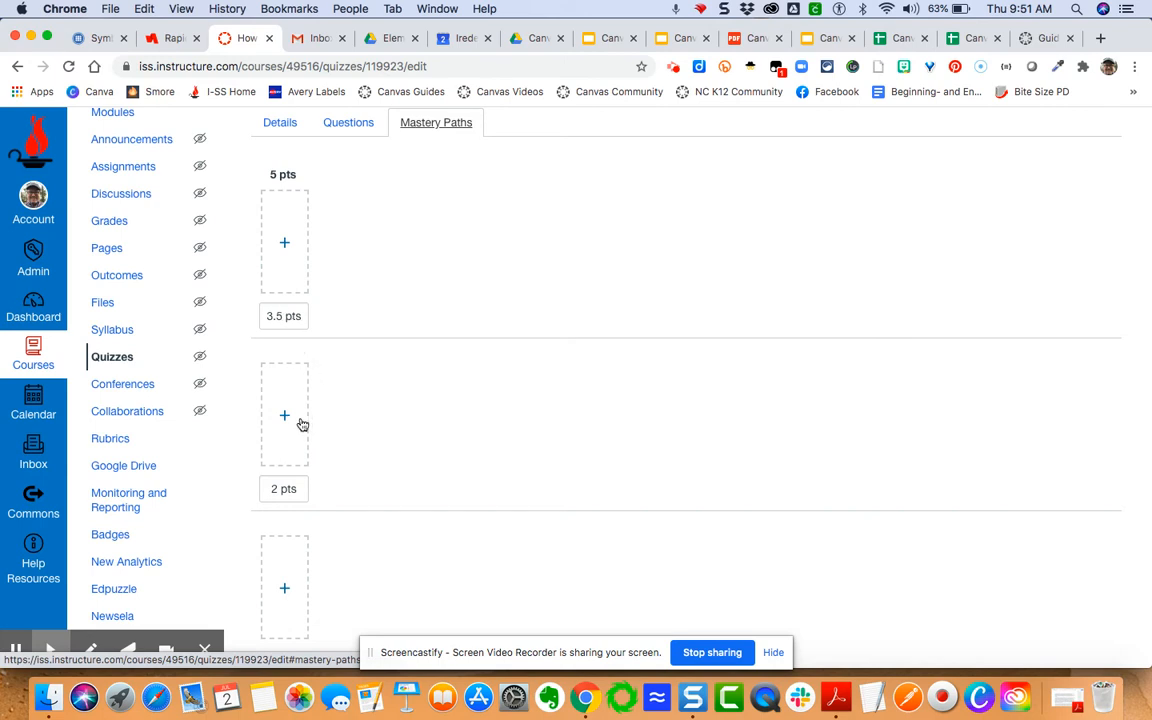
pyautogui.moveTo(292, 488)
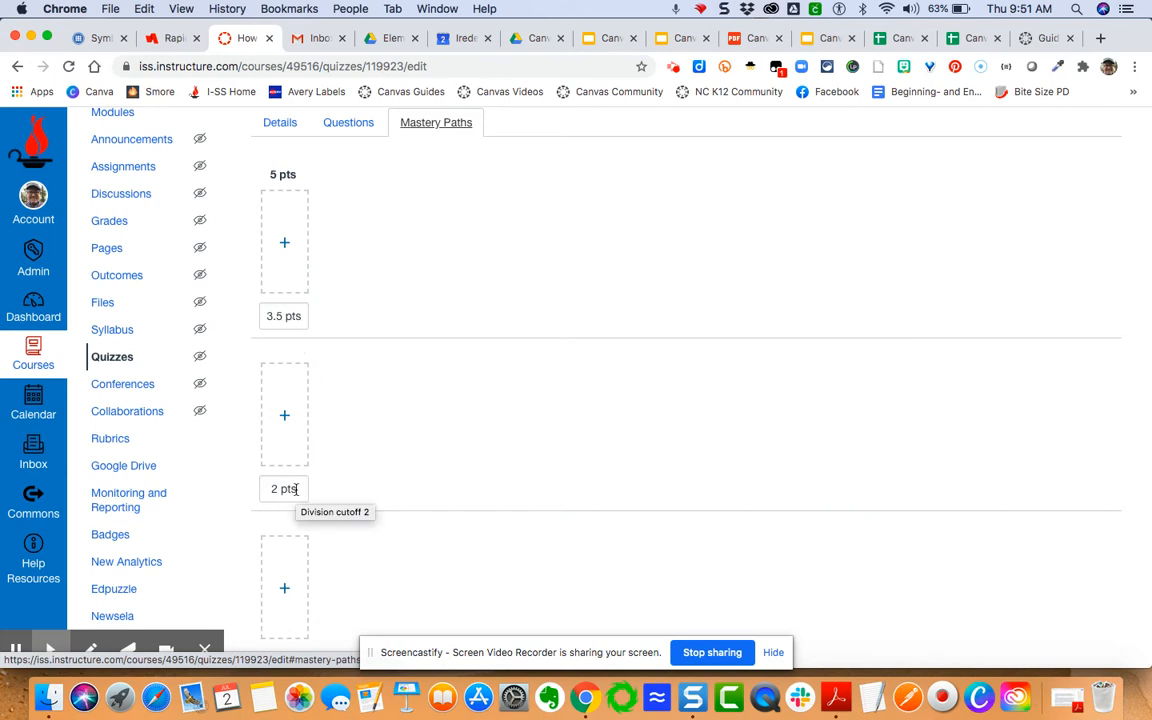
pyautogui.scroll(-3)
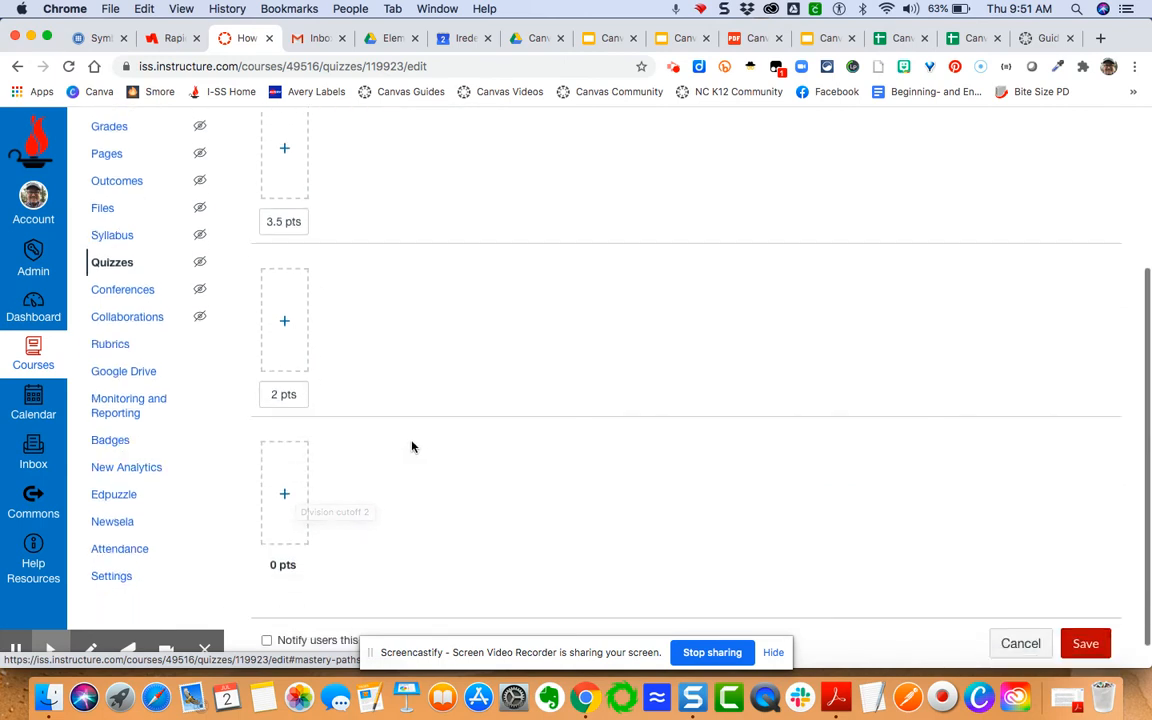
pyautogui.scroll(3)
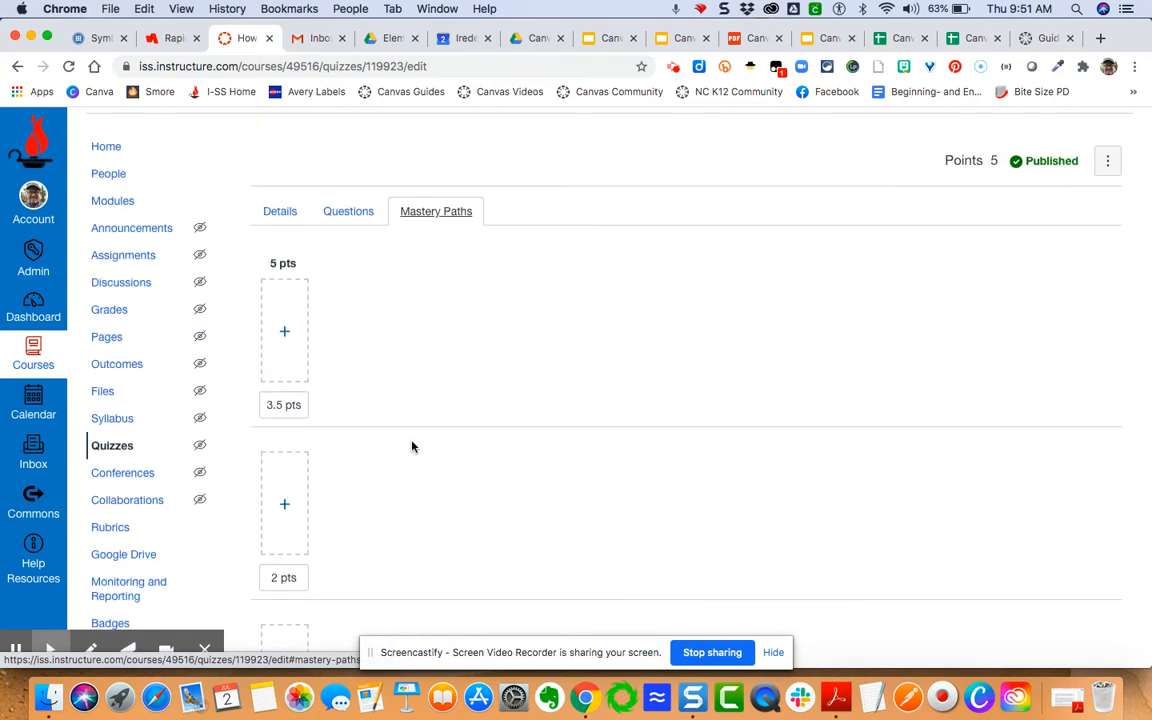
pyautogui.moveTo(292, 362)
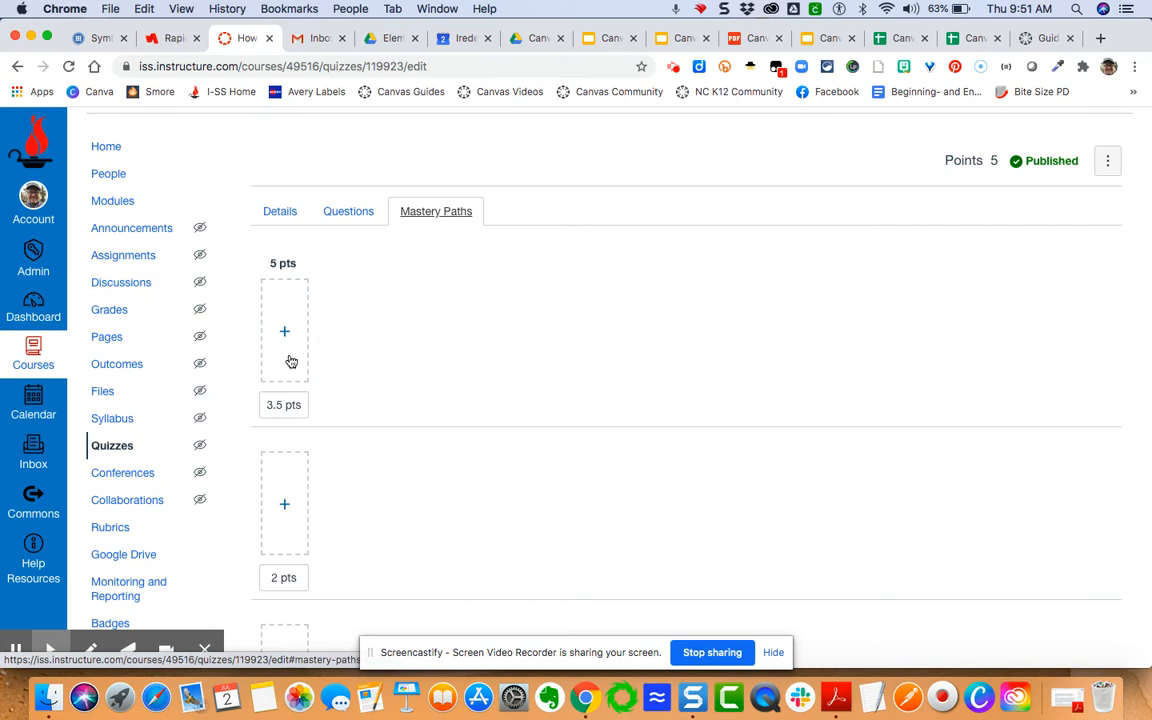
pyautogui.moveTo(288, 330)
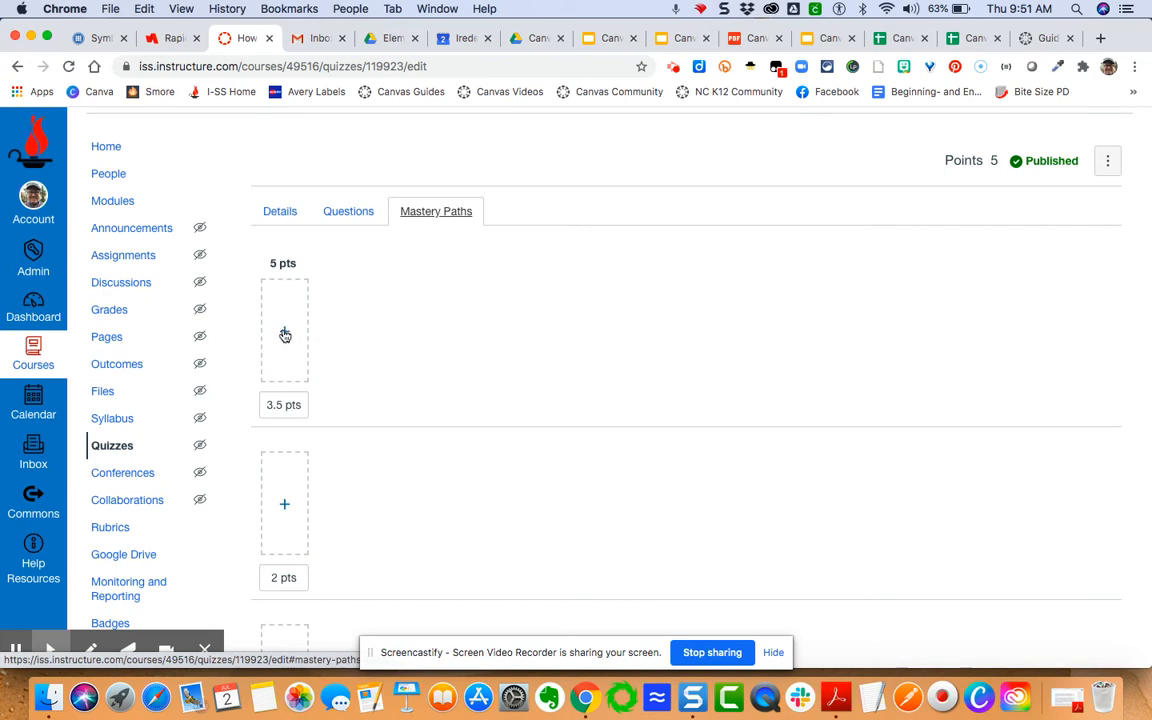
# Add Disney Trivia Master Challenge and Disney Lyrics Trivia to the 5–3.5 pts range
pyautogui.click(284, 334)
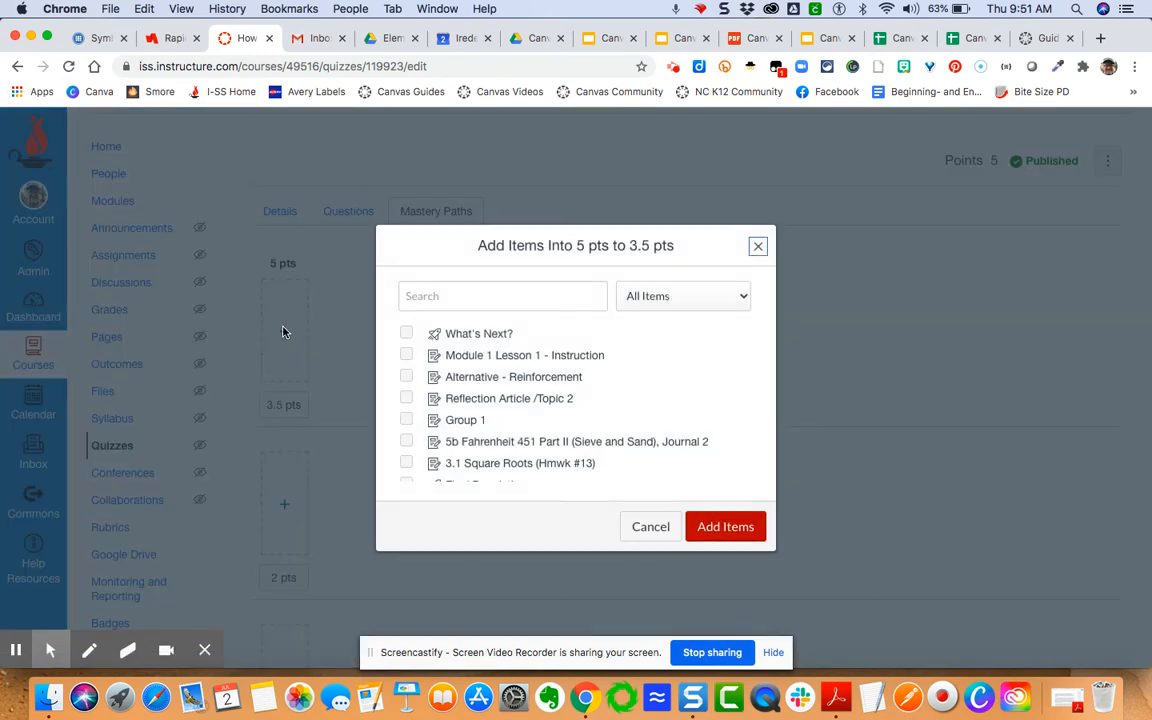
pyautogui.write('D')
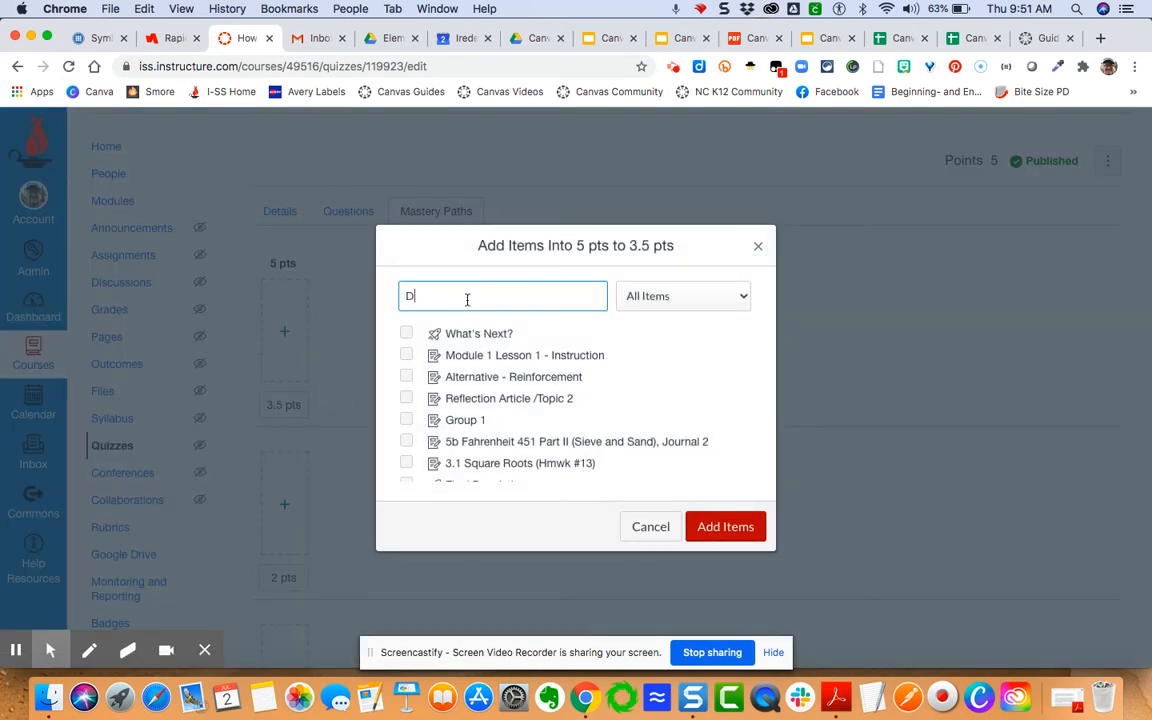
pyautogui.write('isney')
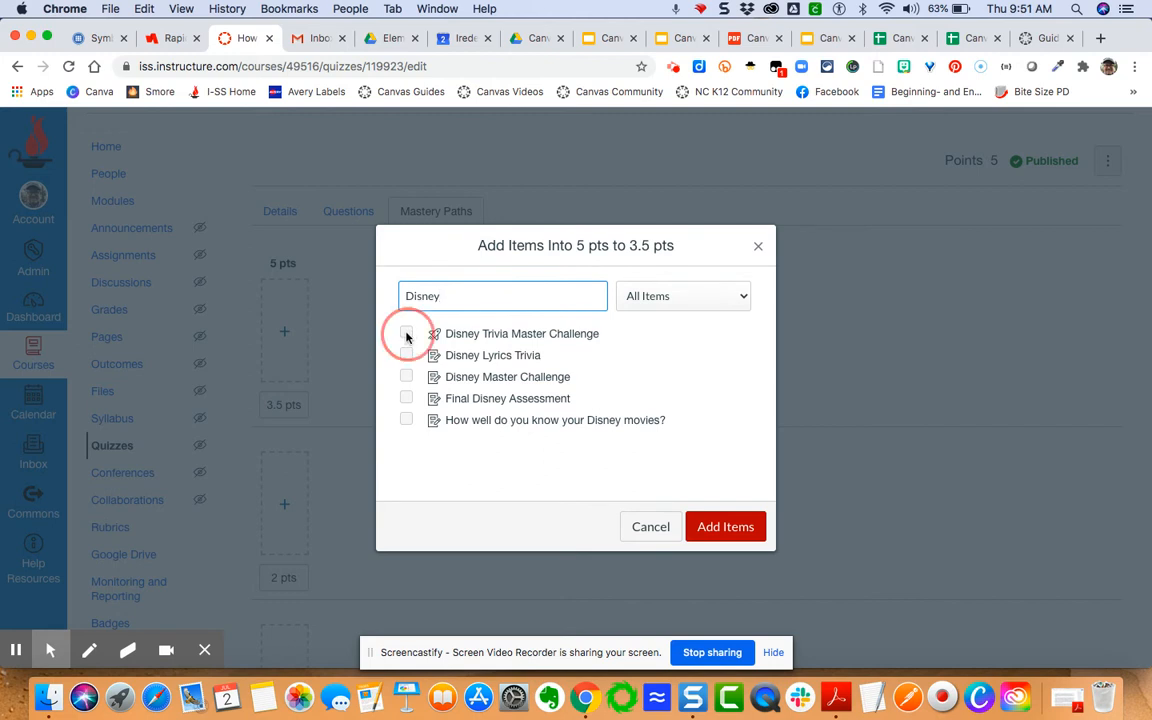
pyautogui.click(406, 332)
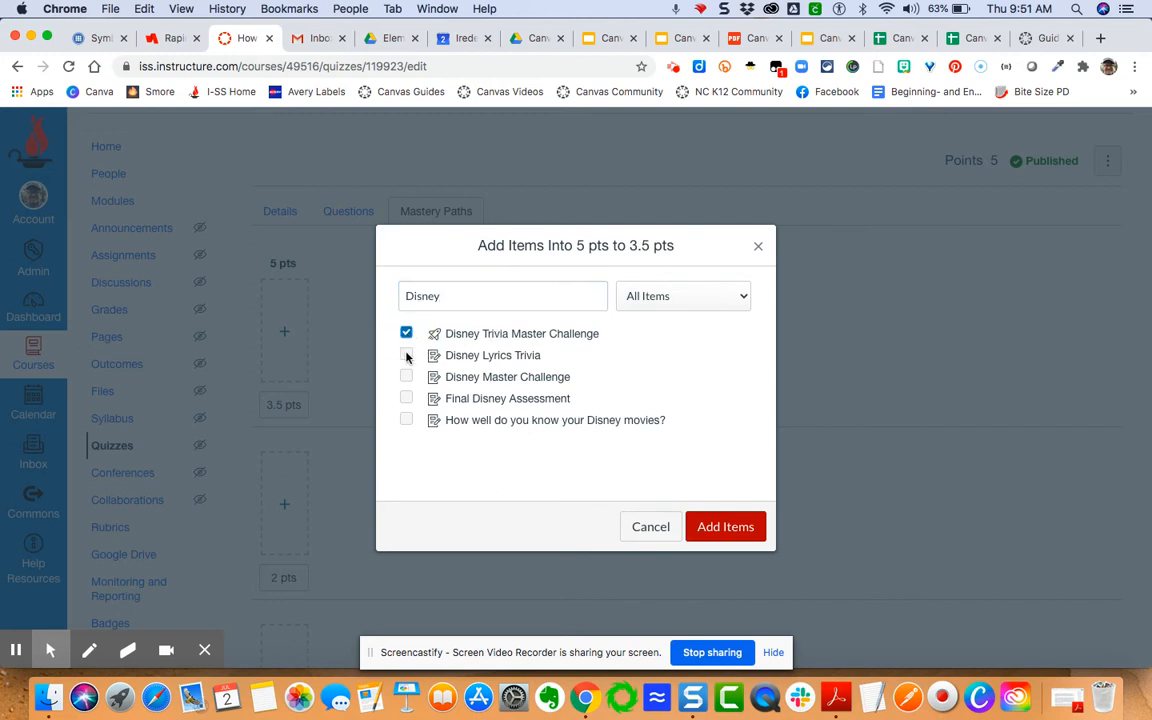
pyautogui.click(406, 356)
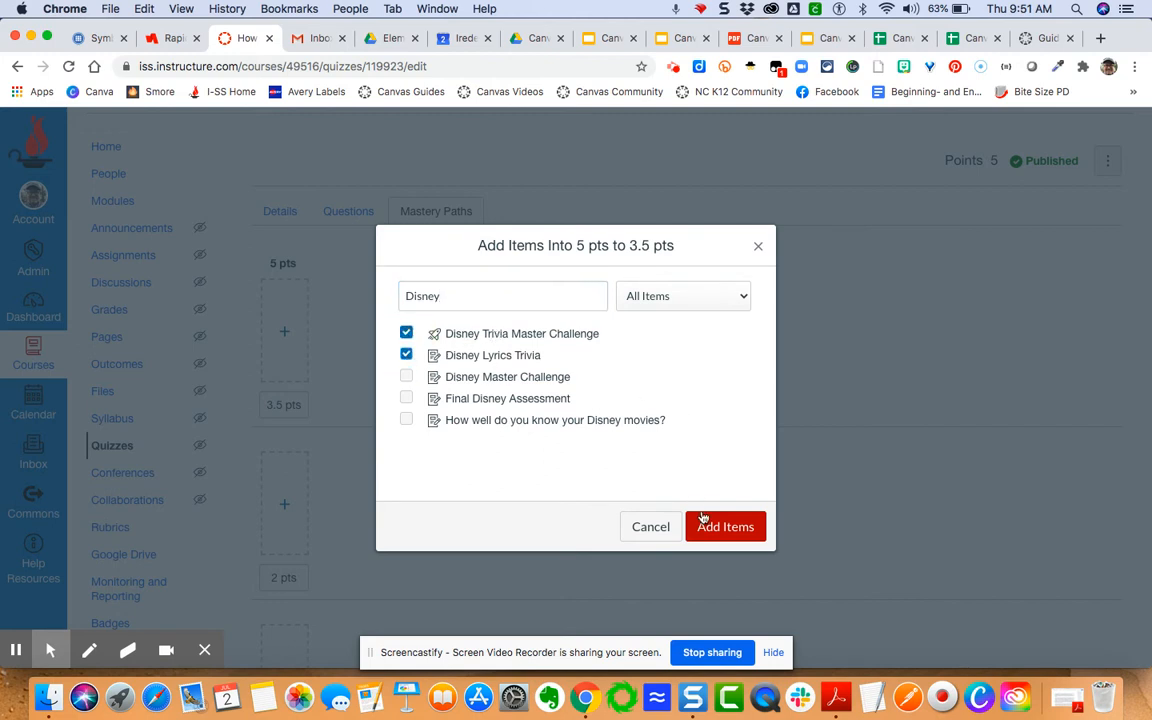
pyautogui.click(724, 526)
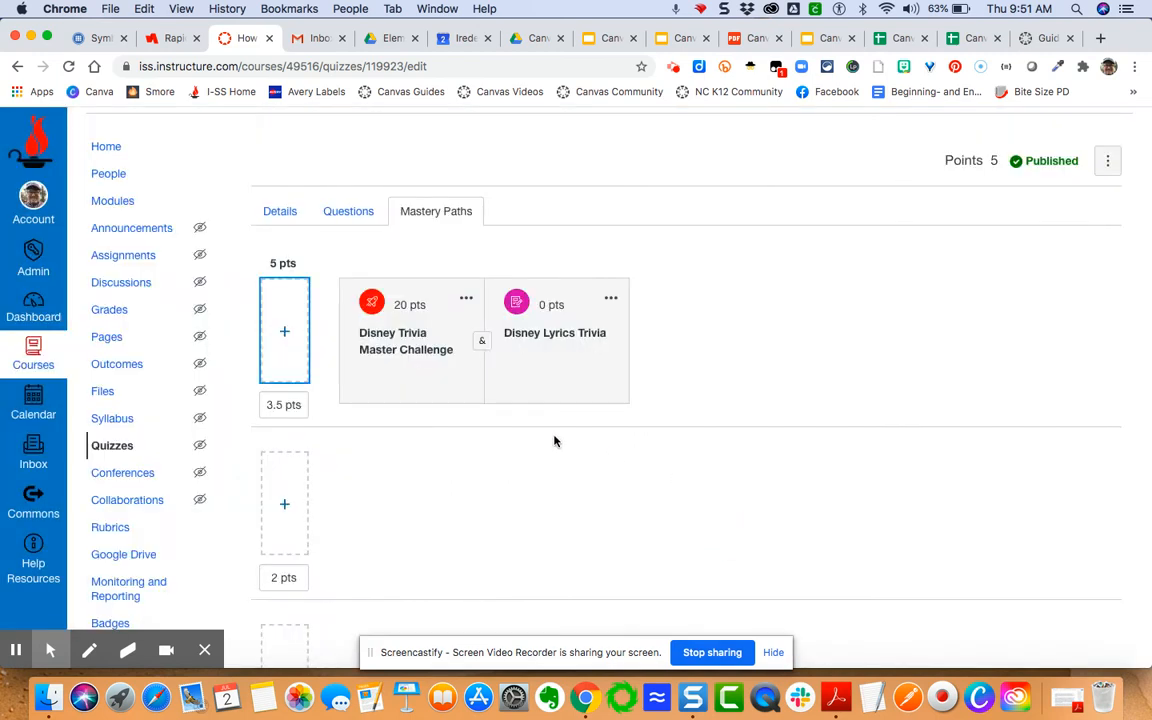
pyautogui.moveTo(488, 368)
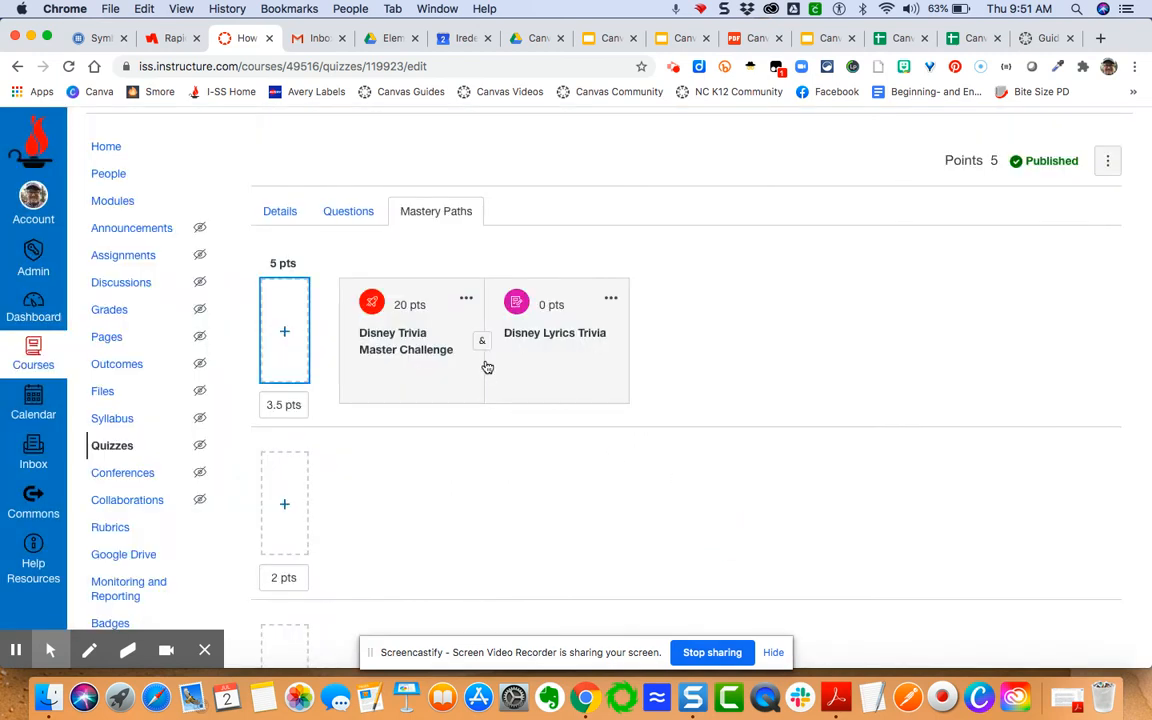
pyautogui.moveTo(484, 342)
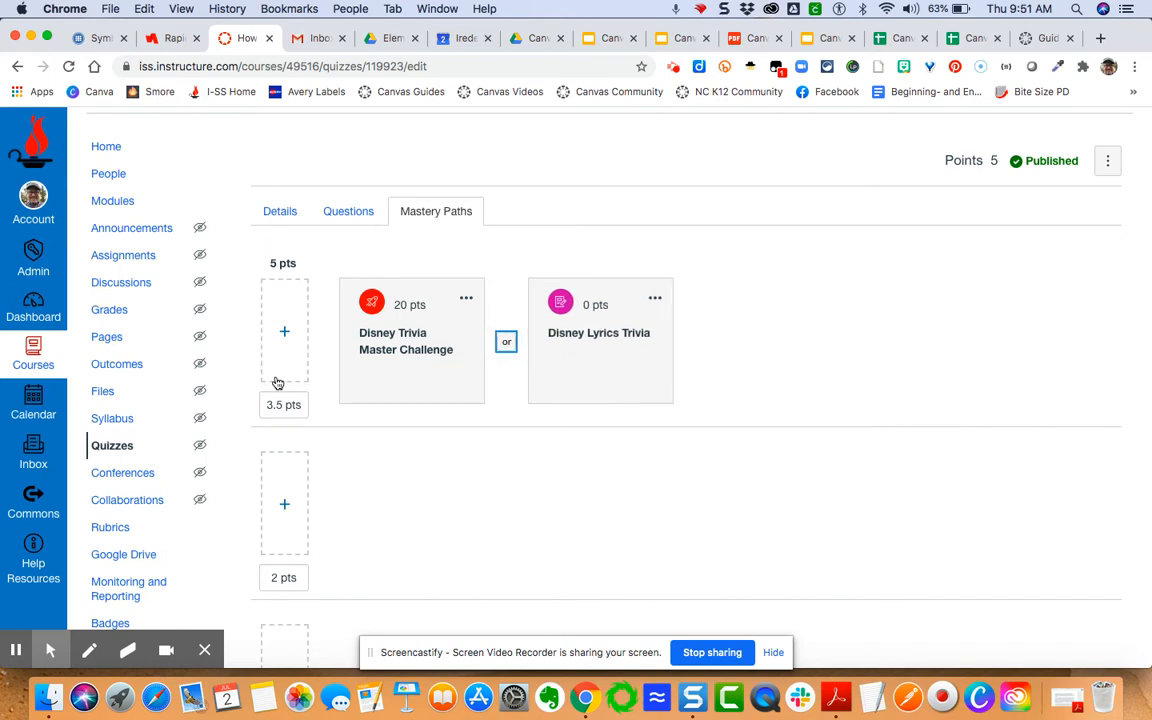
pyautogui.moveTo(352, 368)
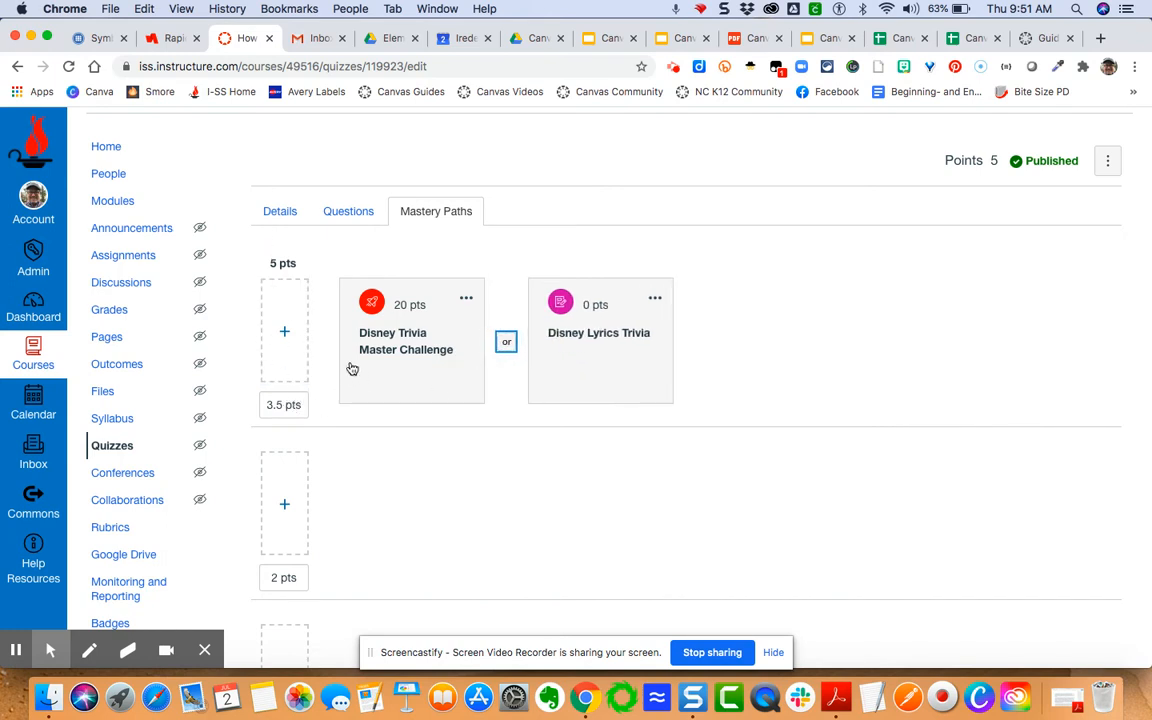
pyautogui.moveTo(396, 346)
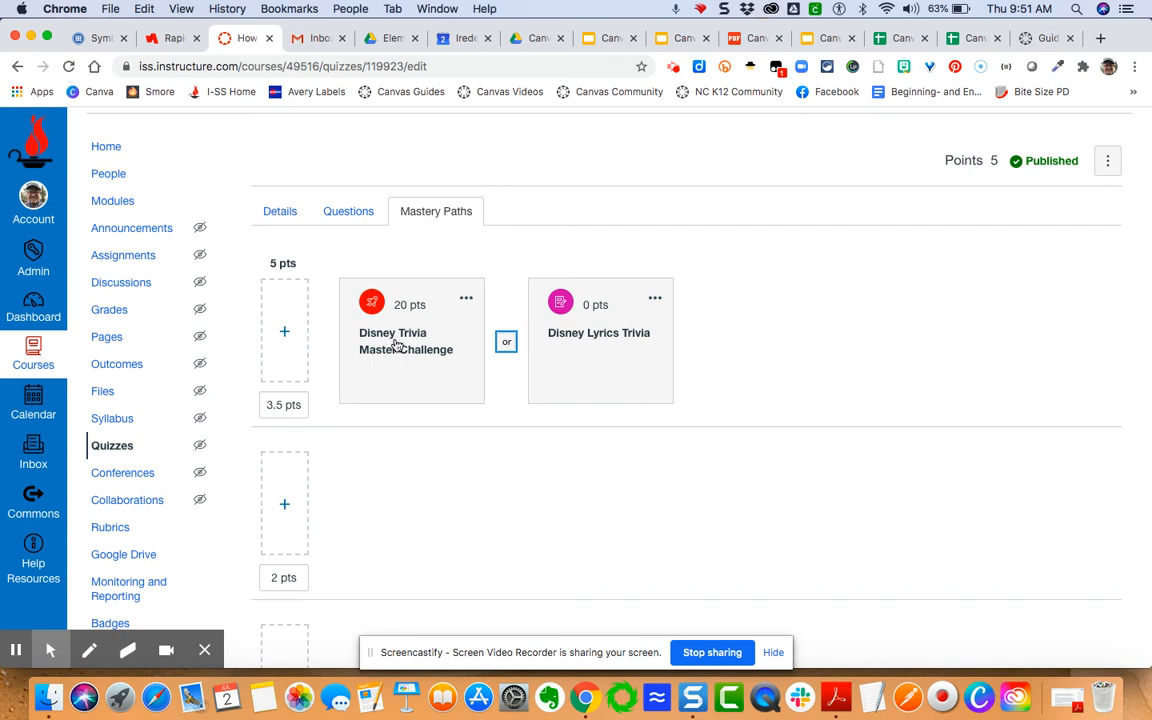
pyautogui.moveTo(348, 448)
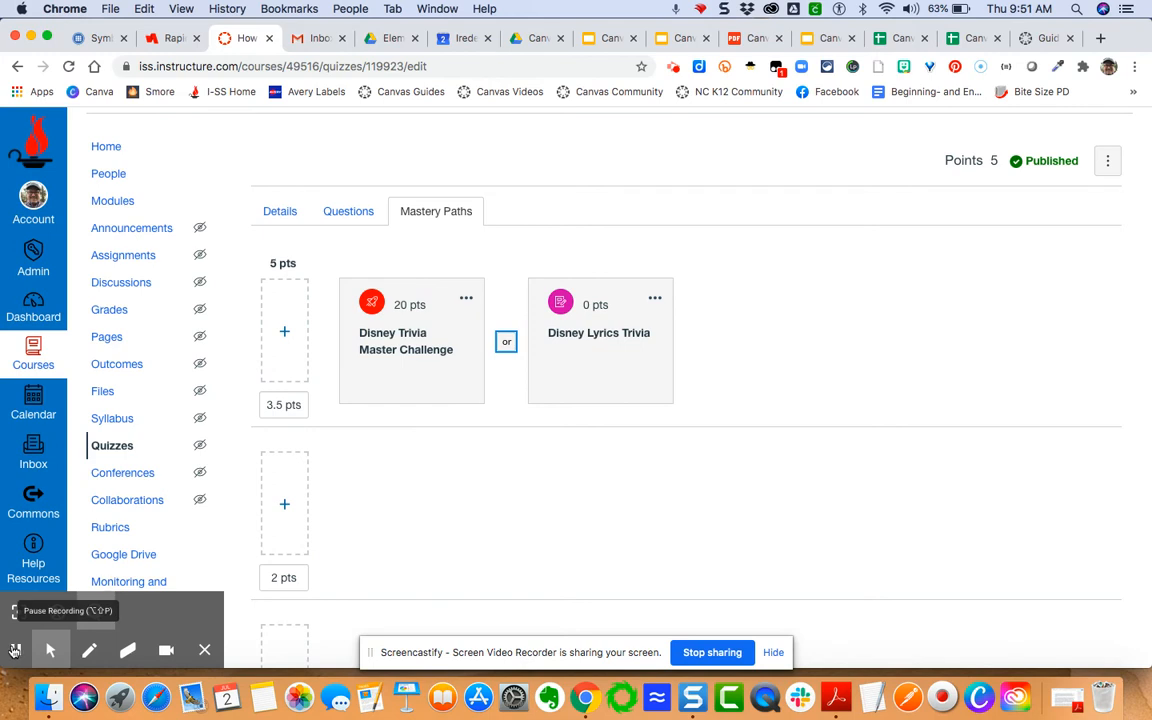
pyautogui.scroll(-3)
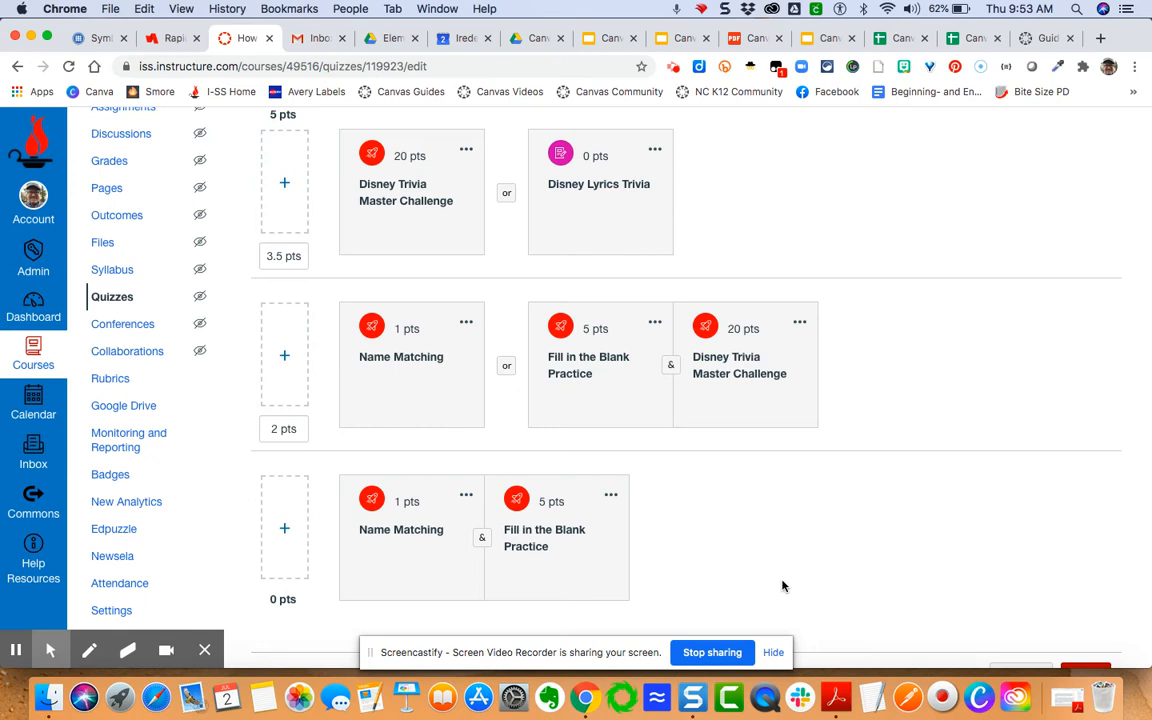
pyautogui.moveTo(396, 364)
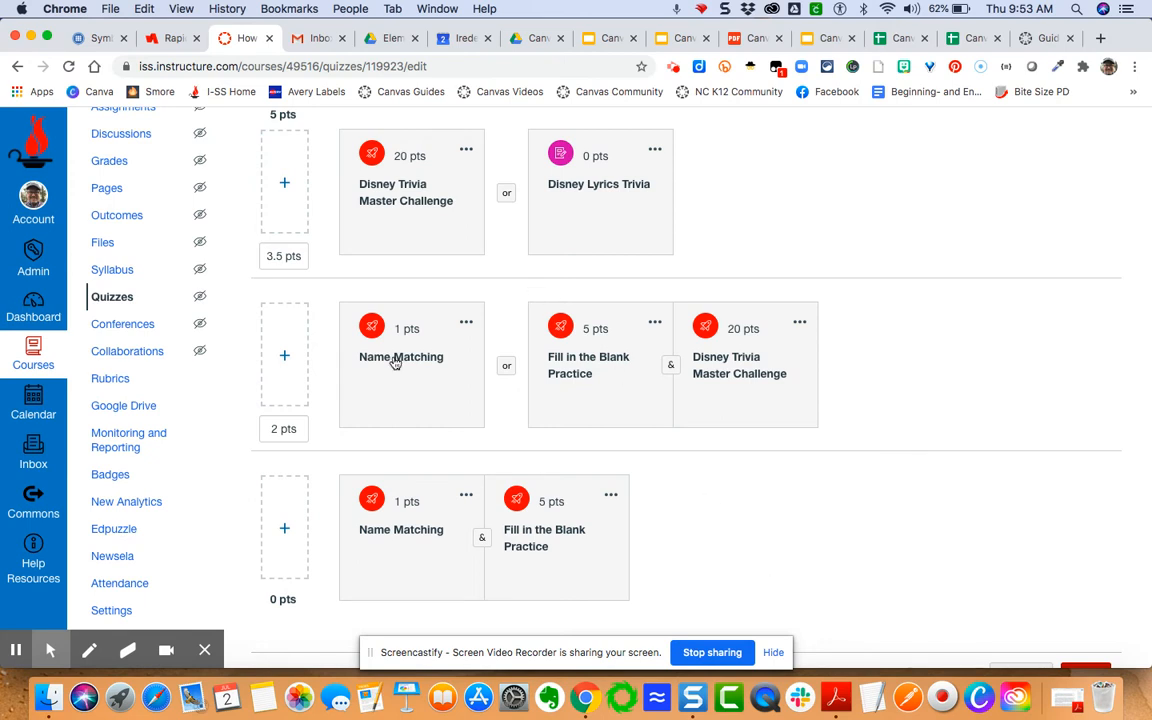
pyautogui.moveTo(280, 396)
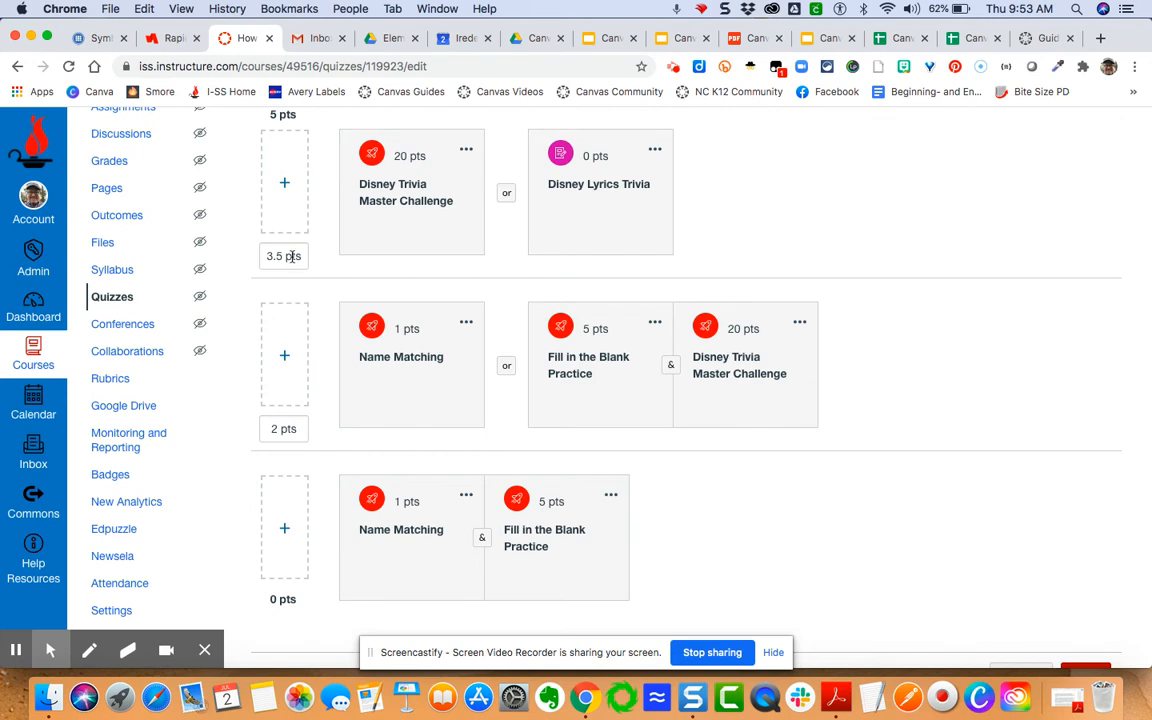
pyautogui.moveTo(384, 386)
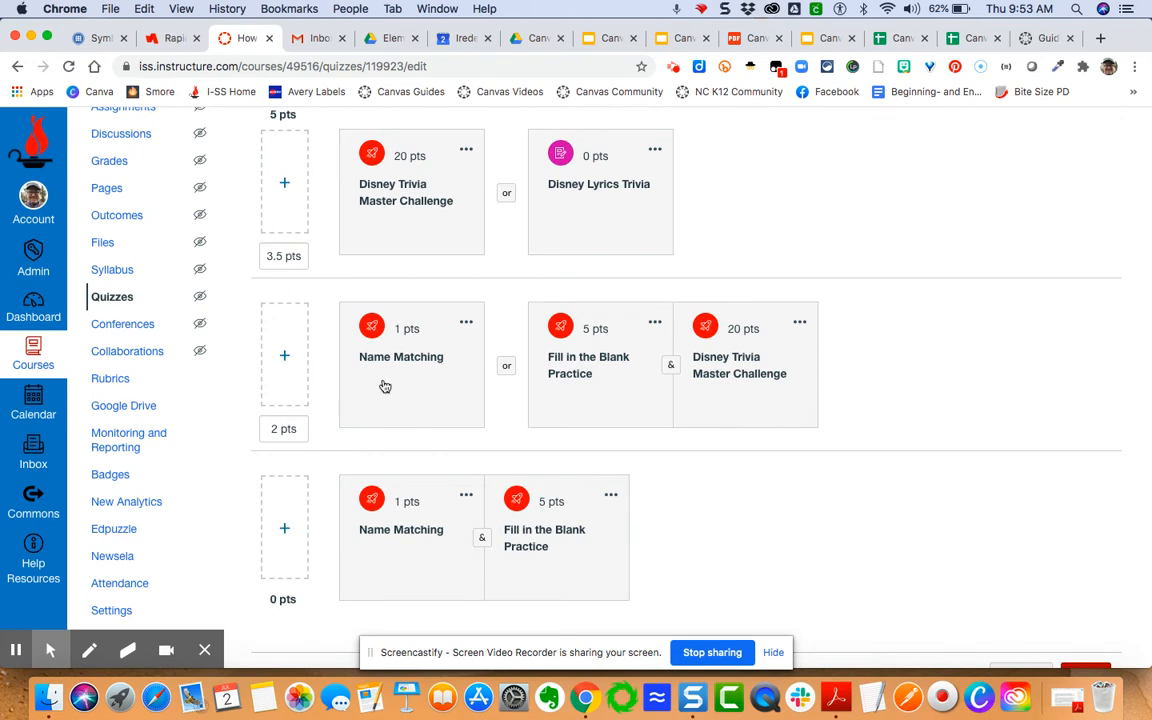
pyautogui.moveTo(424, 364)
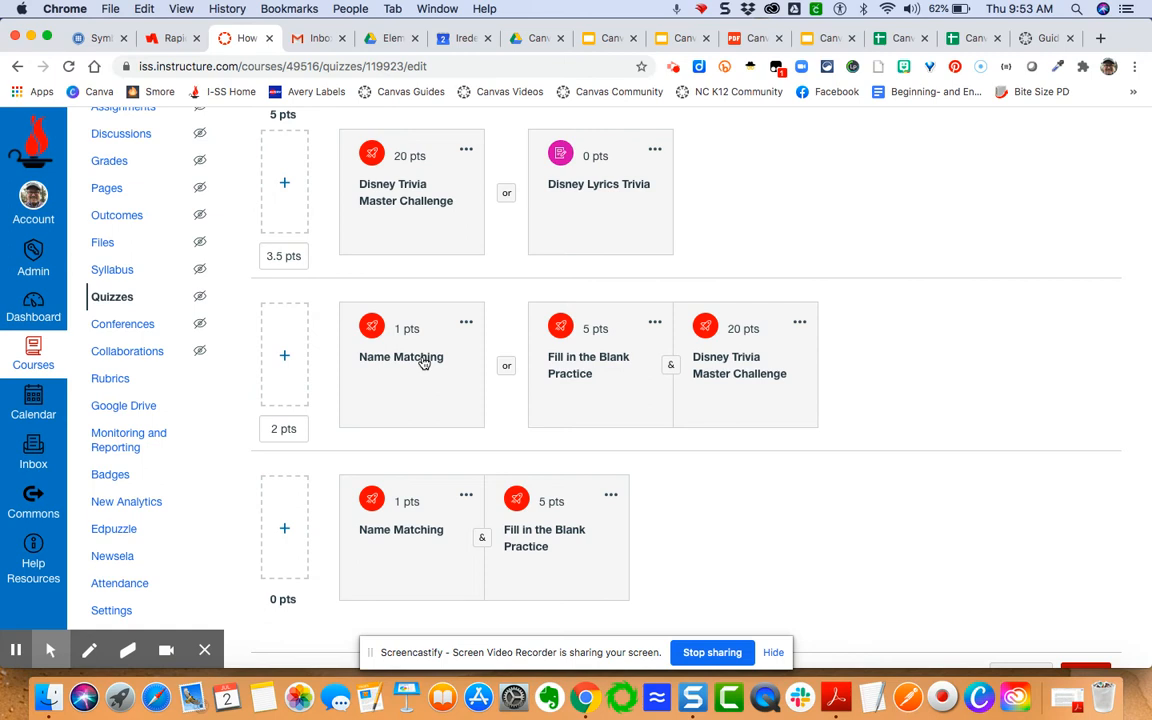
pyautogui.moveTo(698, 378)
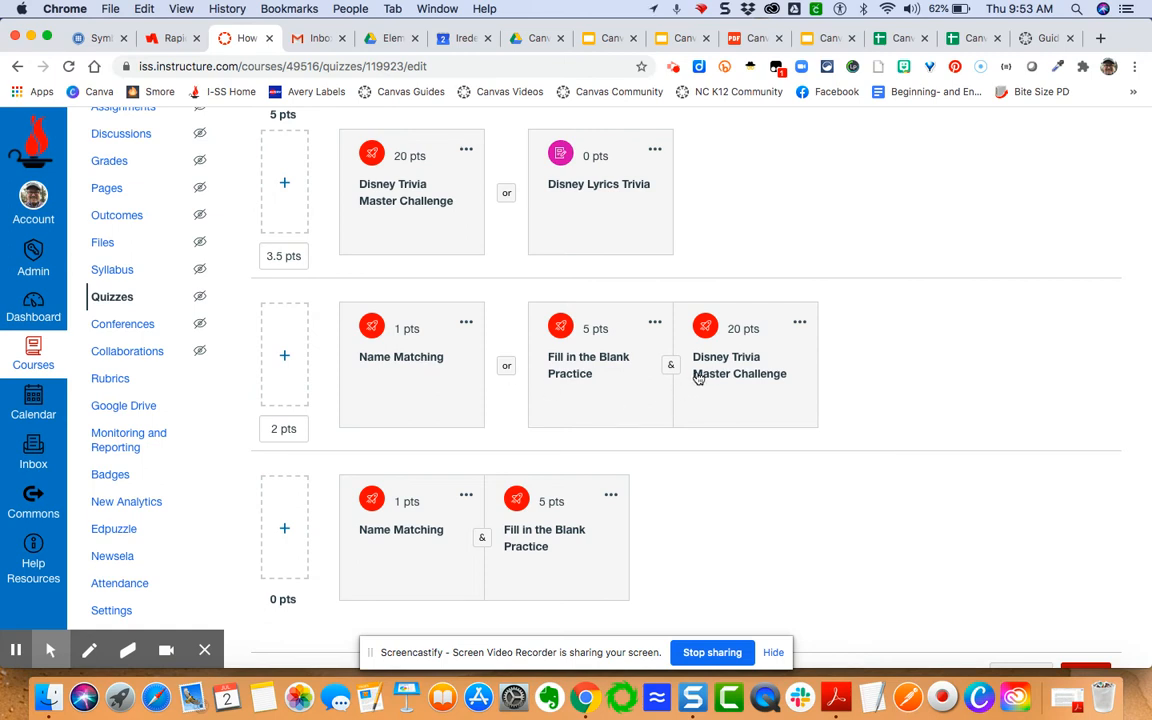
pyautogui.scroll(-3)
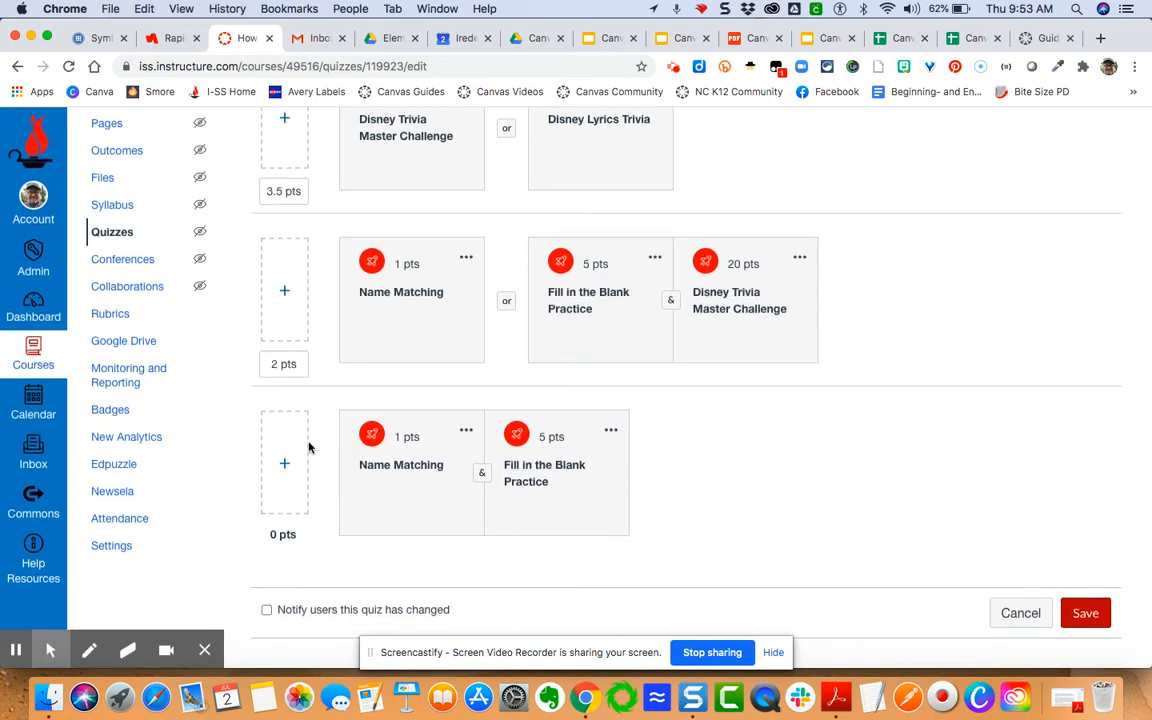
pyautogui.moveTo(476, 472)
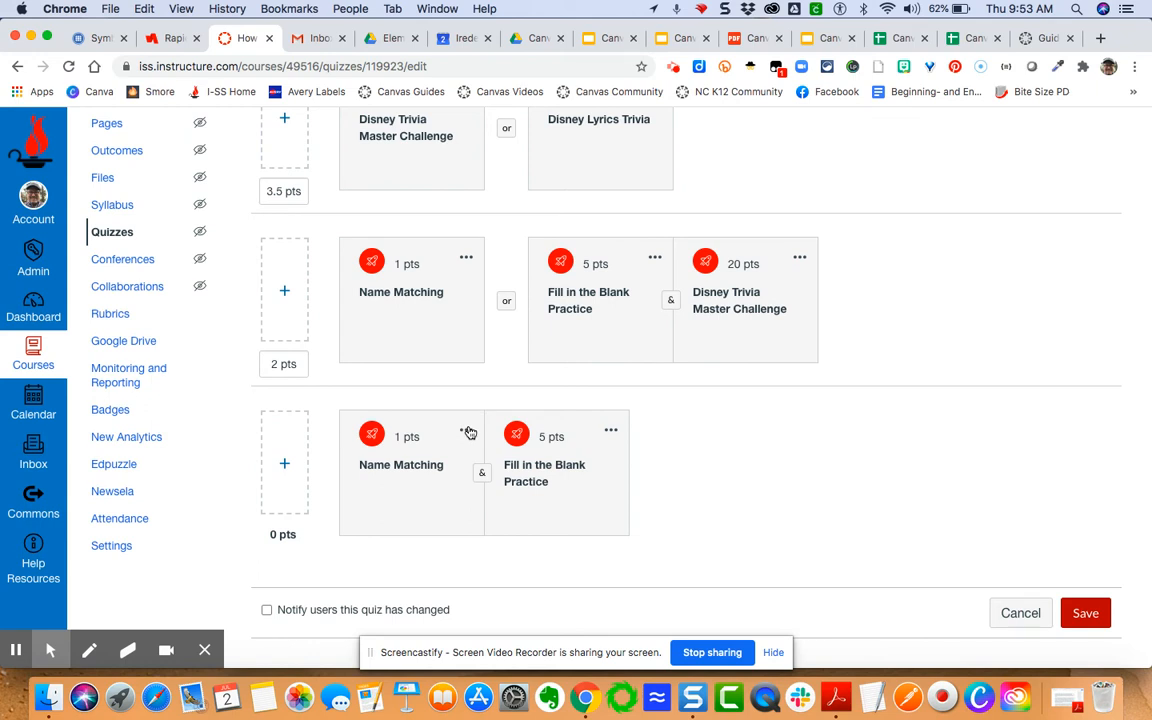
pyautogui.click(466, 430)
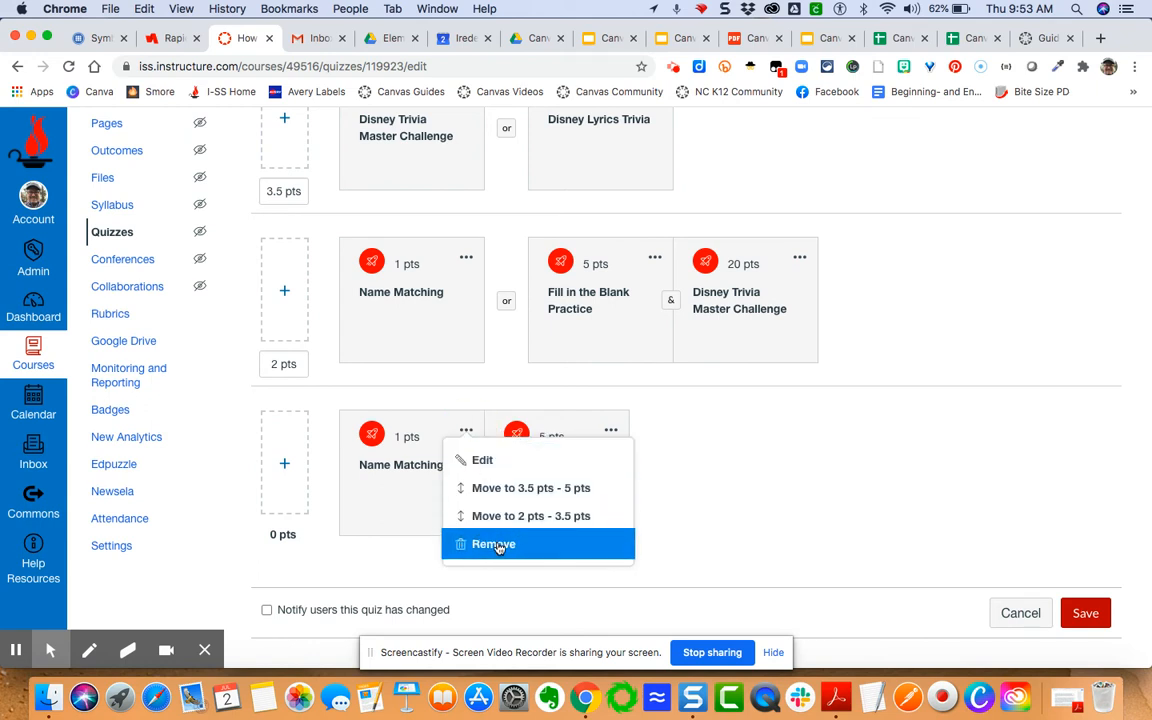
pyautogui.click(492, 544)
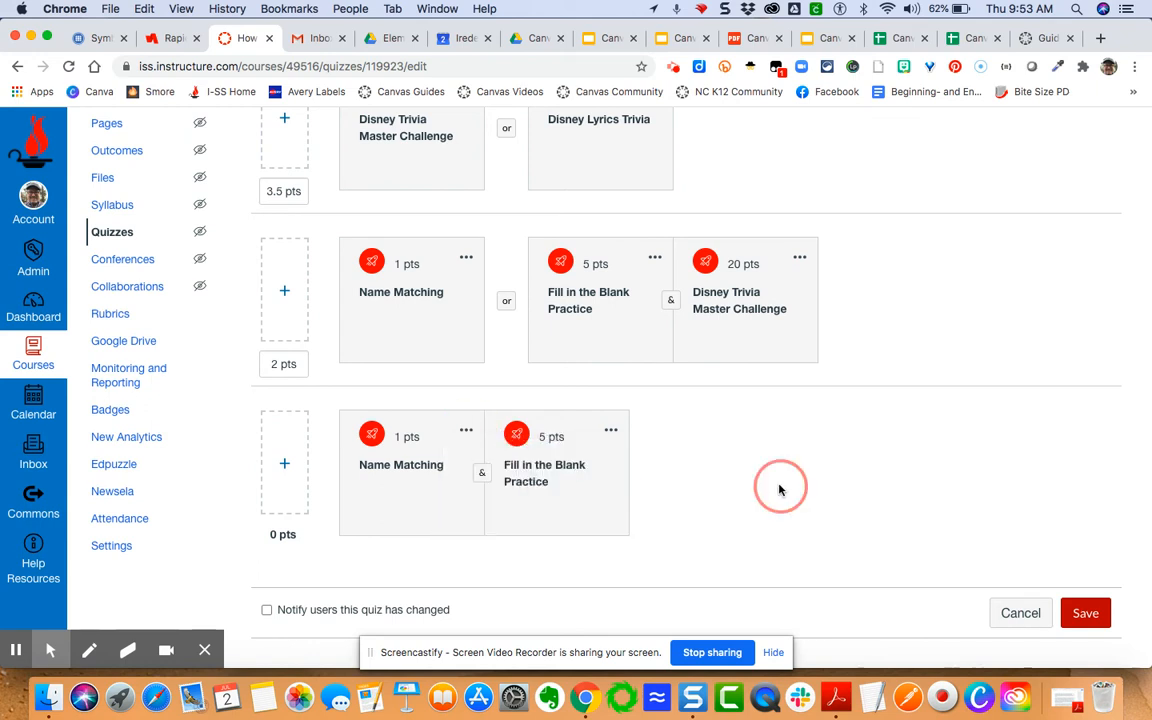
pyautogui.moveTo(818, 538)
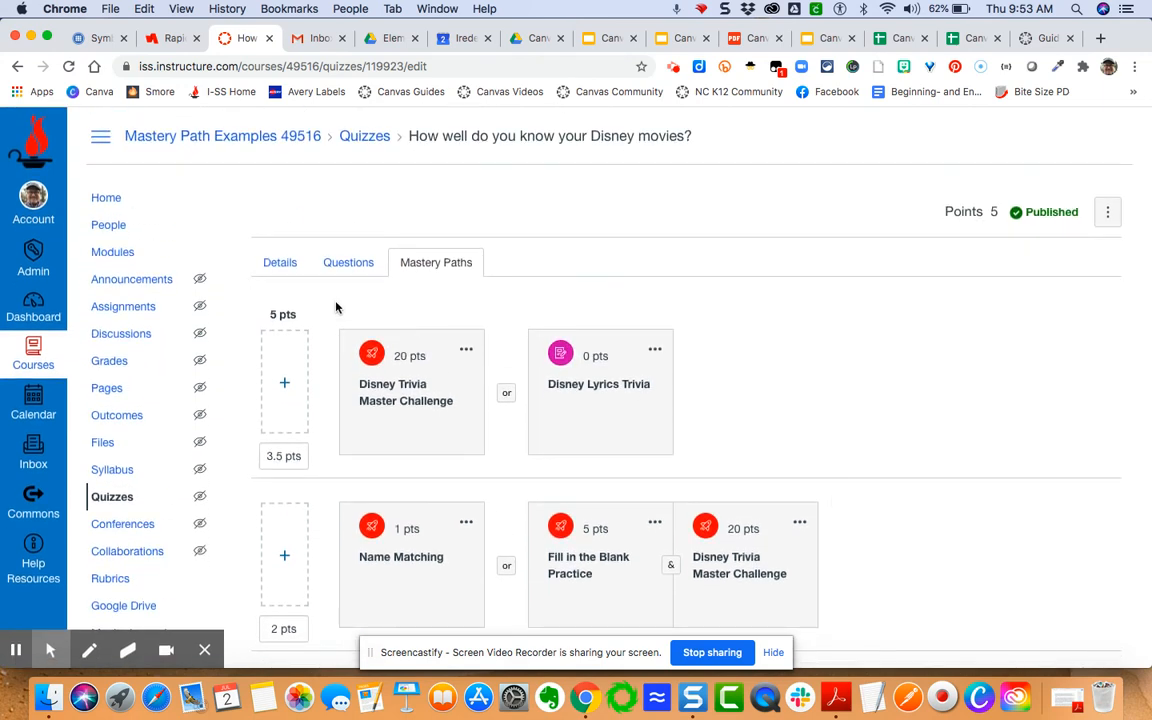
pyautogui.moveTo(88, 374)
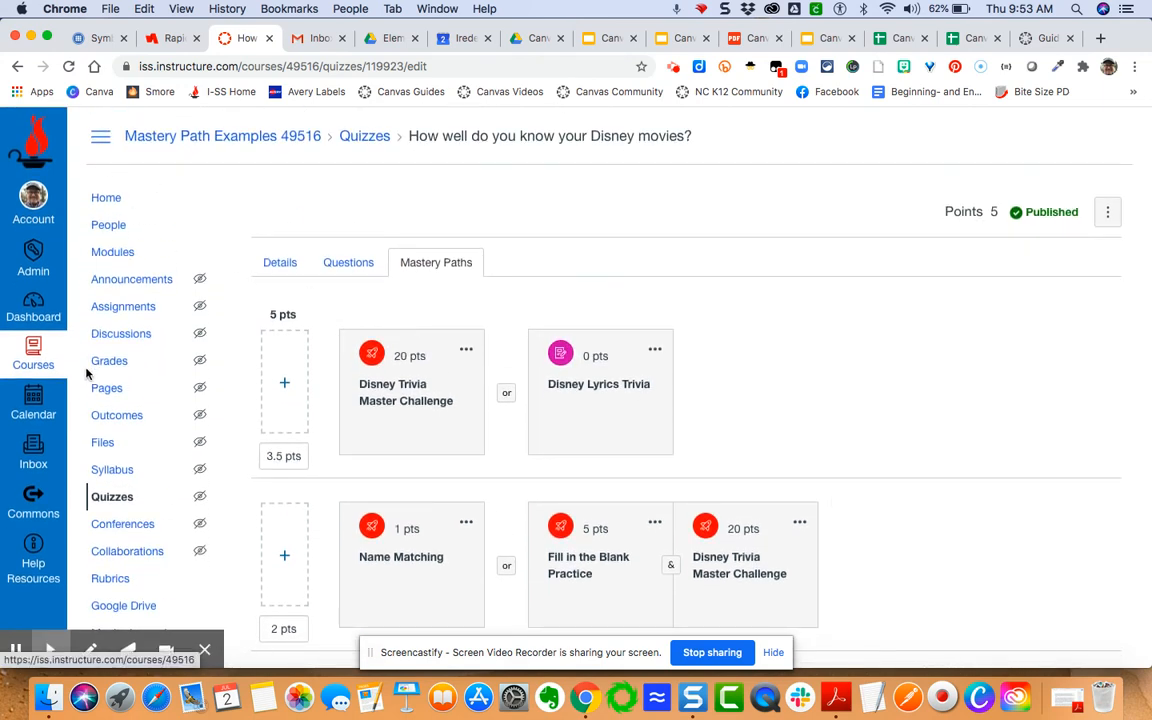
pyautogui.moveTo(108, 224)
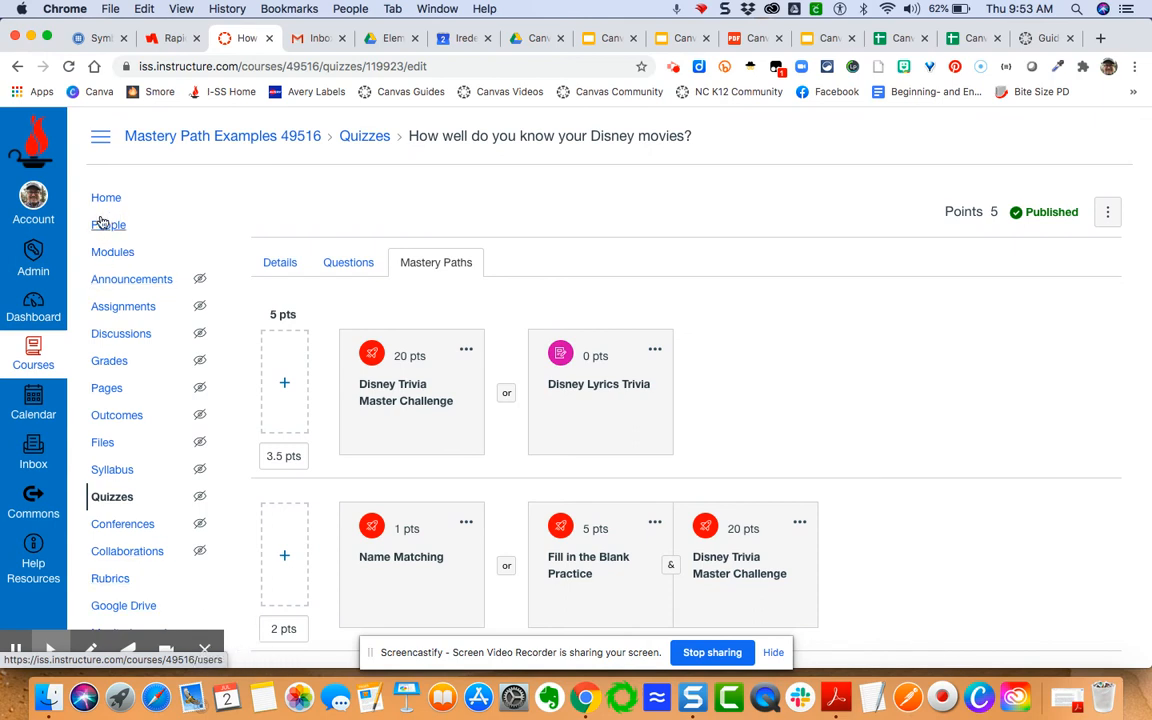
# Return to the course home page and review the Disney Trivia module
pyautogui.click(106, 198)
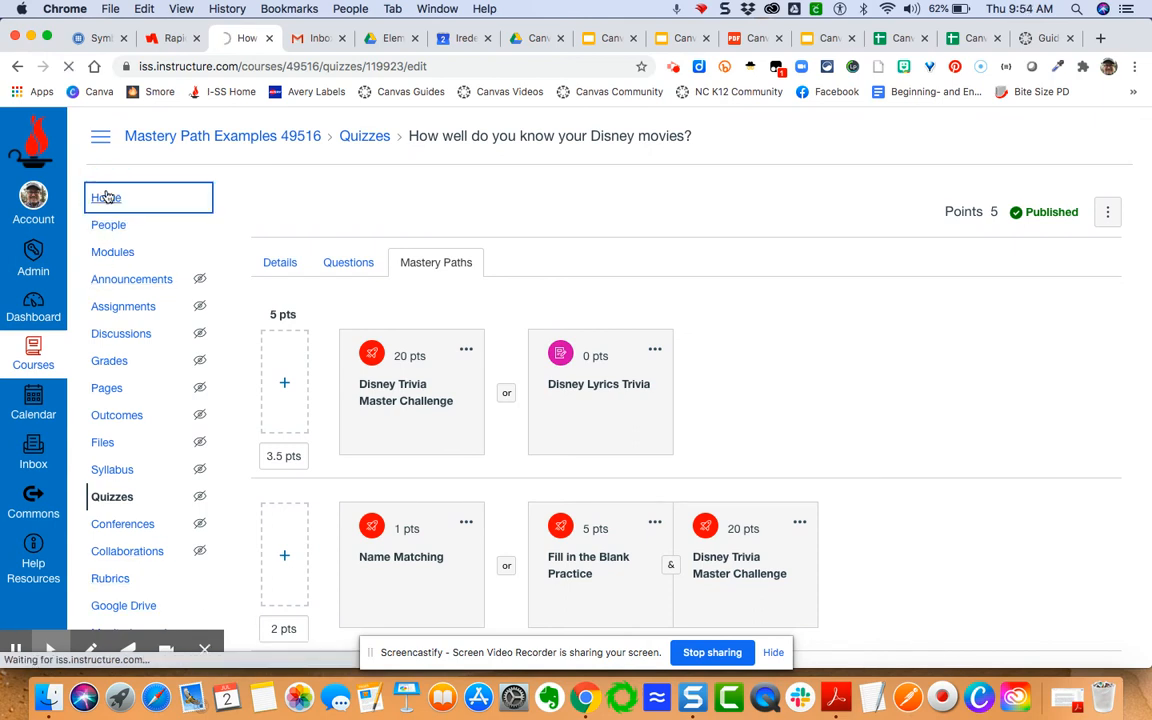
pyautogui.click(106, 198)
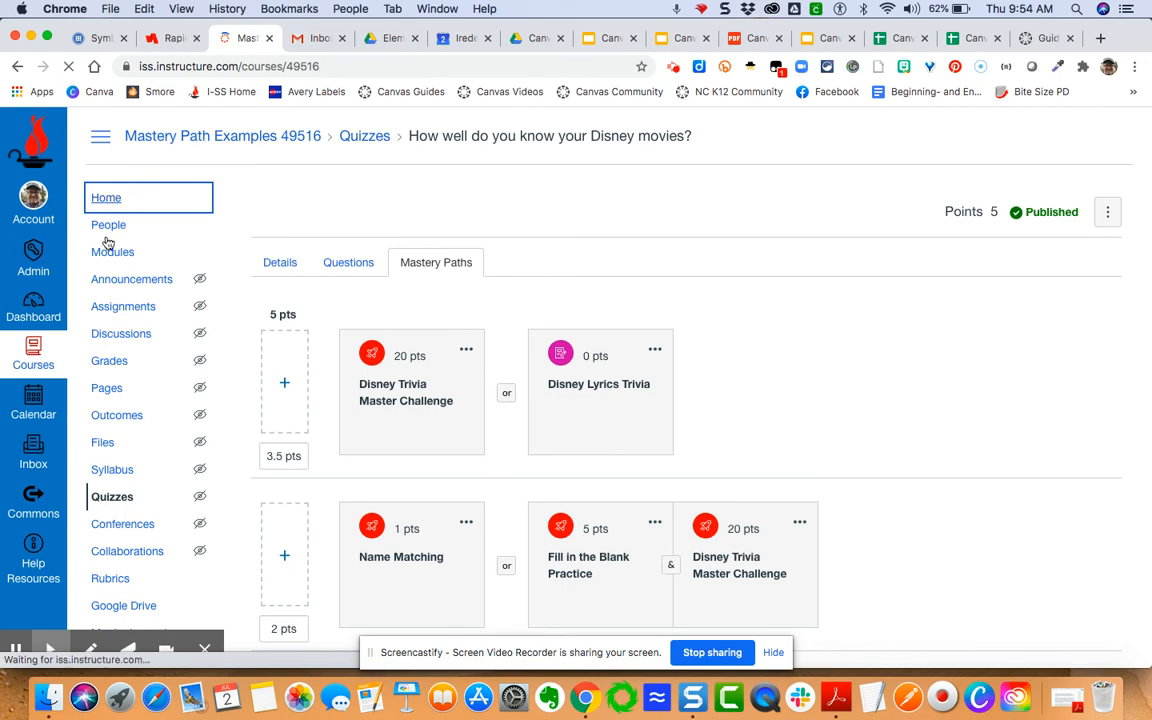
pyautogui.click(116, 252)
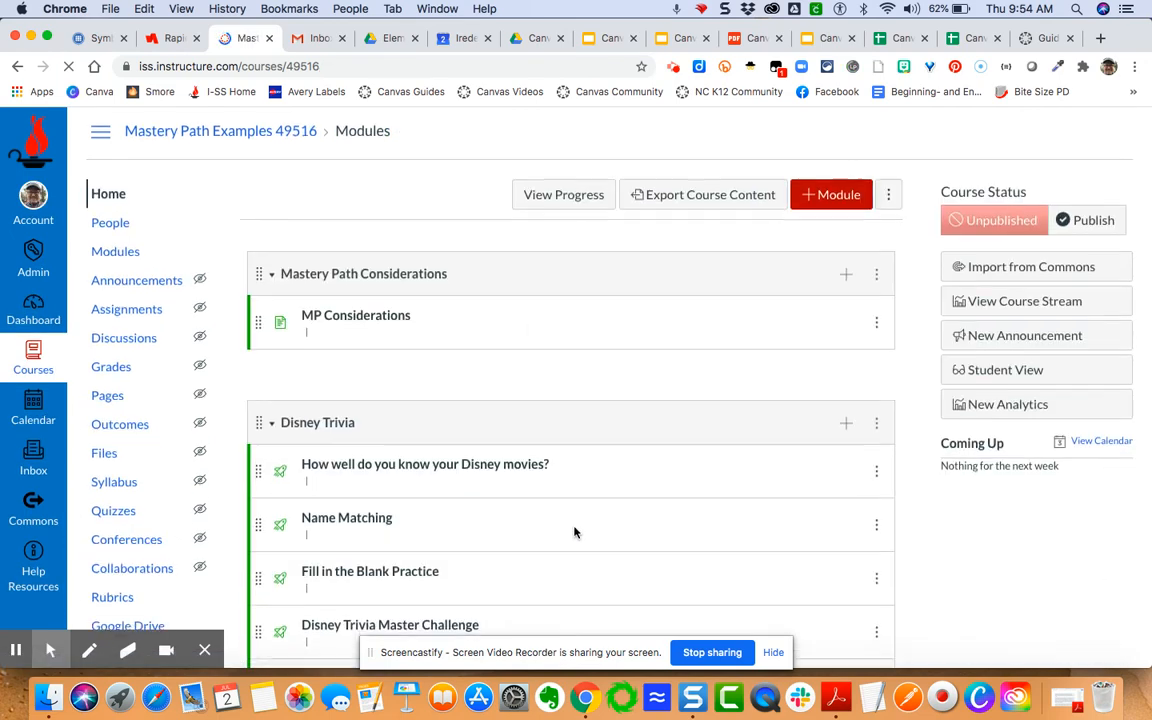
pyautogui.scroll(-3)
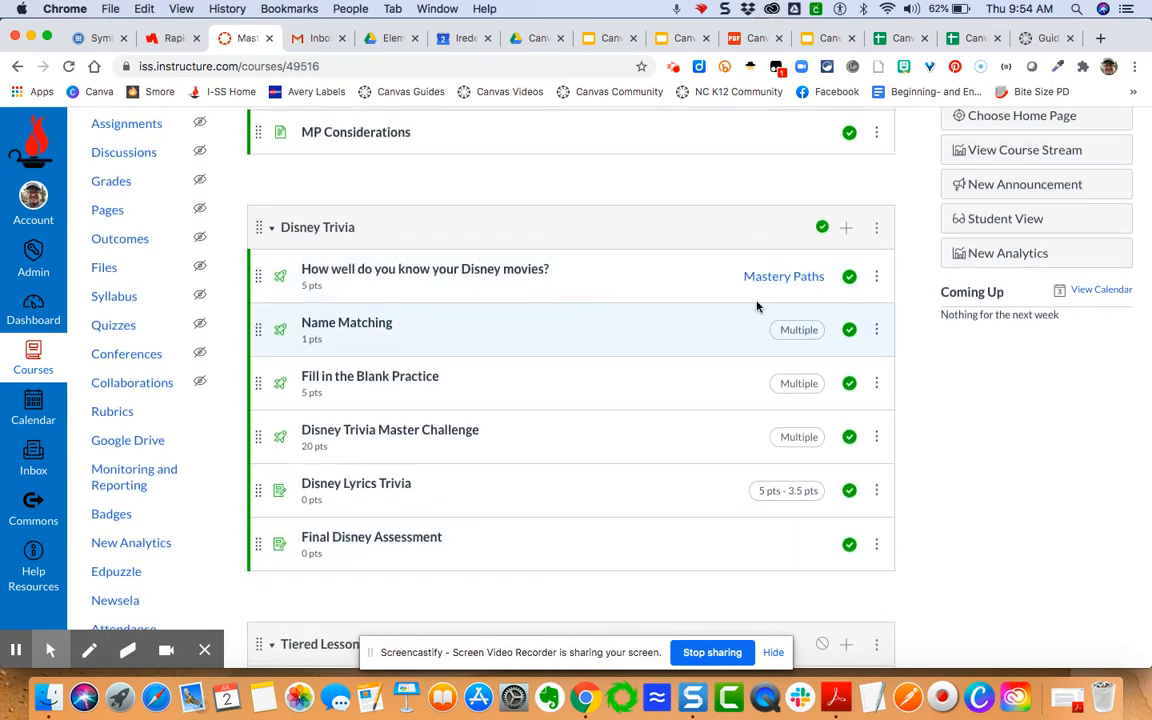
pyautogui.moveTo(482, 276)
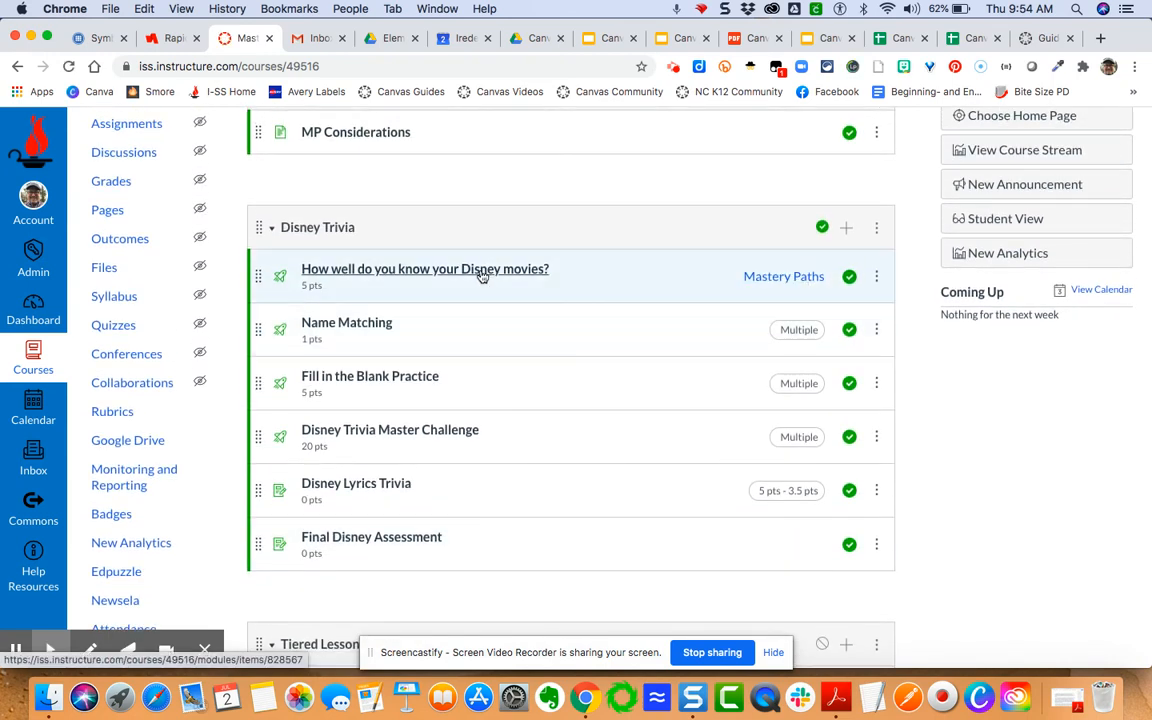
pyautogui.moveTo(764, 400)
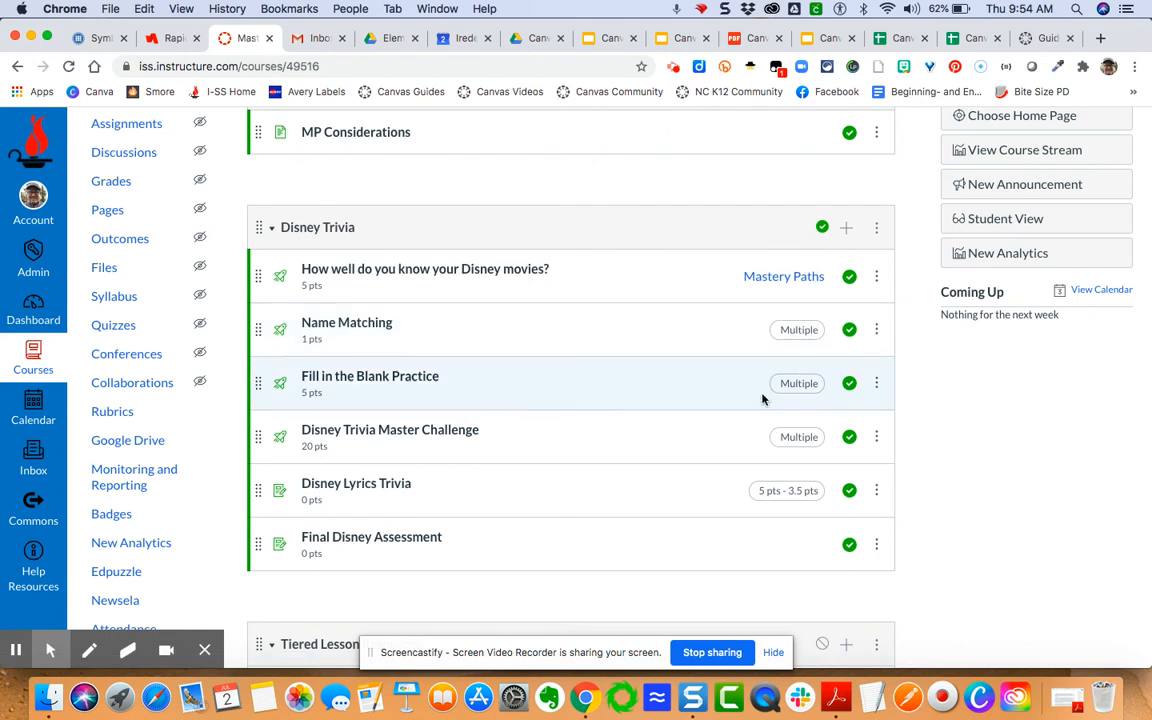
pyautogui.moveTo(536, 484)
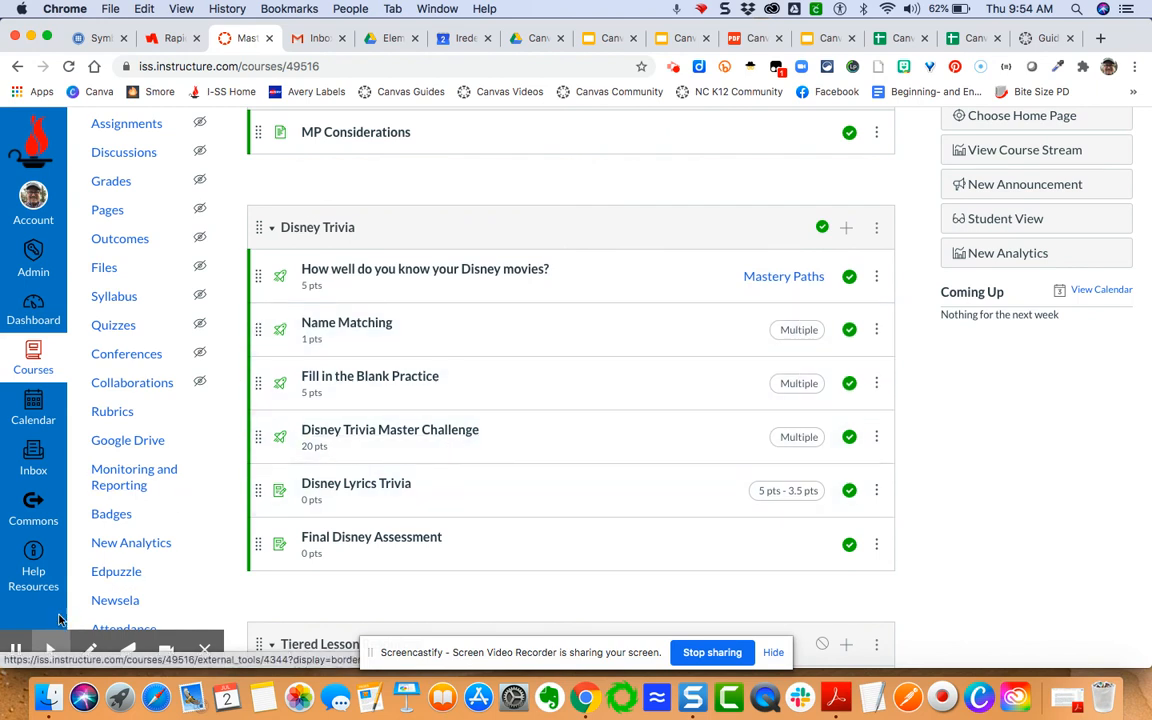
# Switch to Student View, showing Final Disney Assessment locked until the quiz is graded
pyautogui.click(1004, 218)
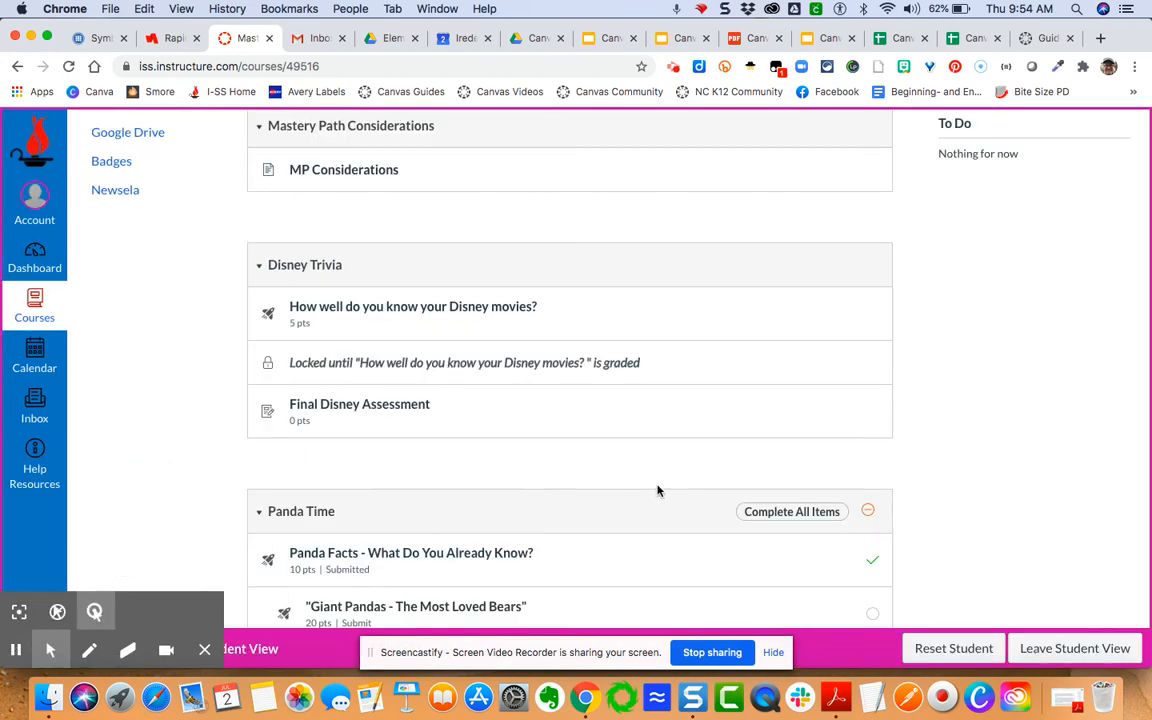
pyautogui.moveTo(718, 472)
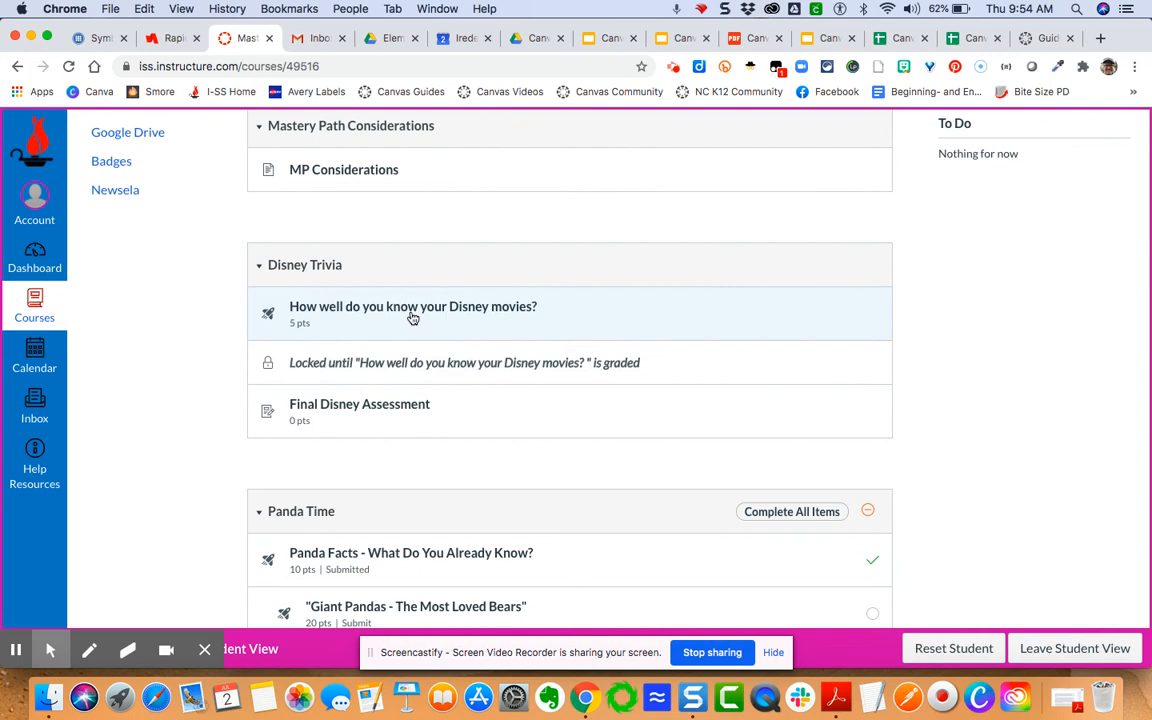
pyautogui.moveTo(412, 306)
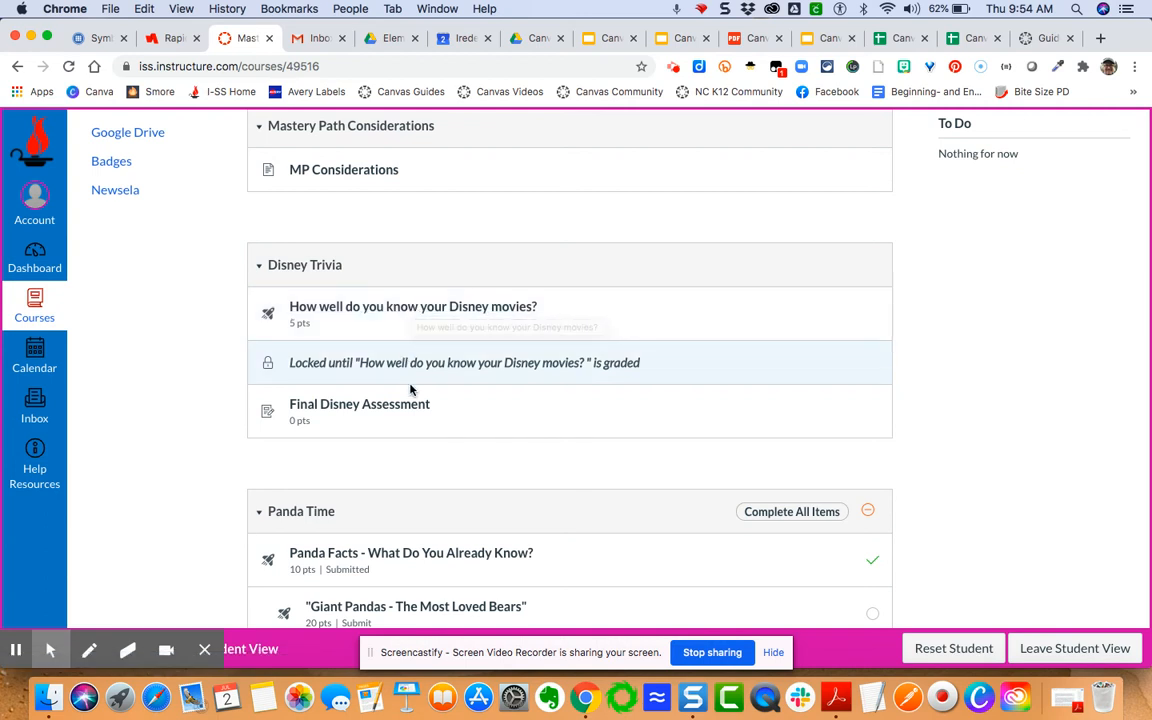
pyautogui.moveTo(360, 404)
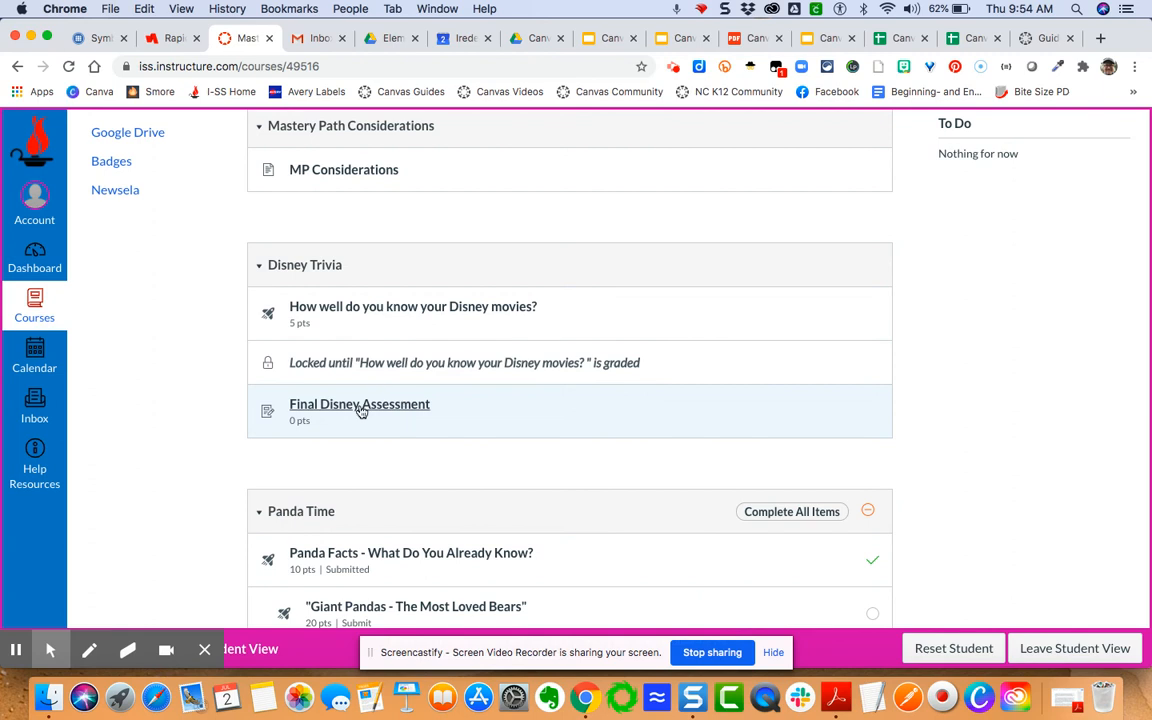
pyautogui.moveTo(16, 648)
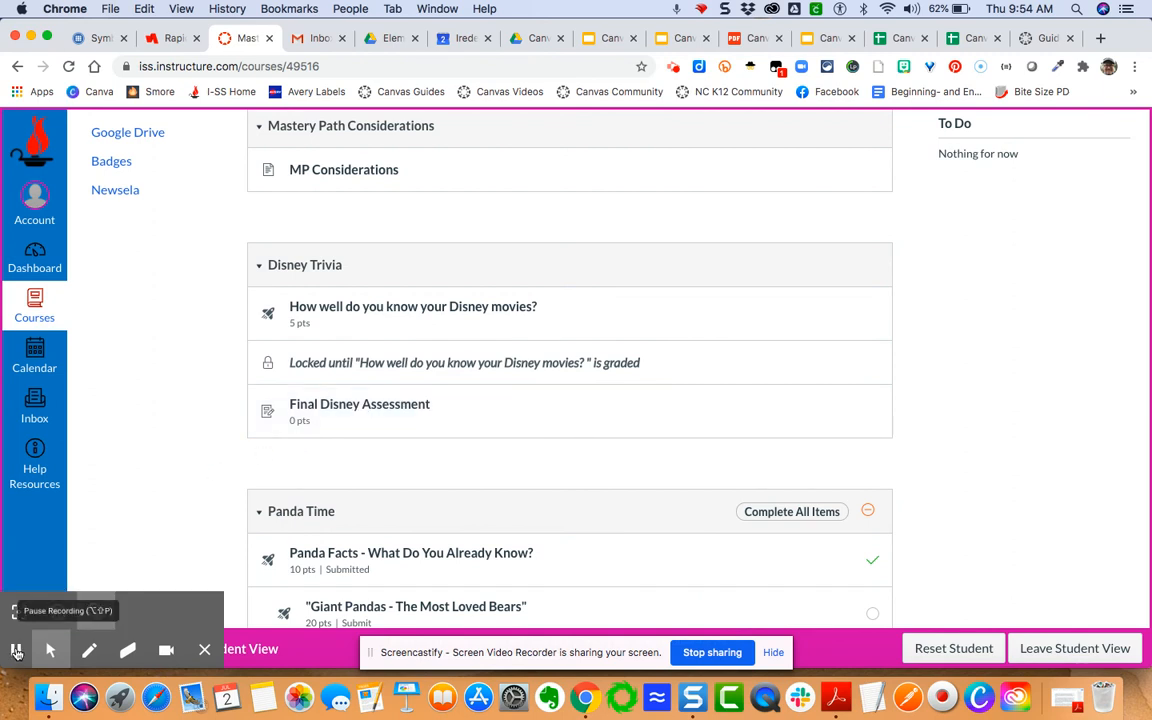
pyautogui.click(344, 168)
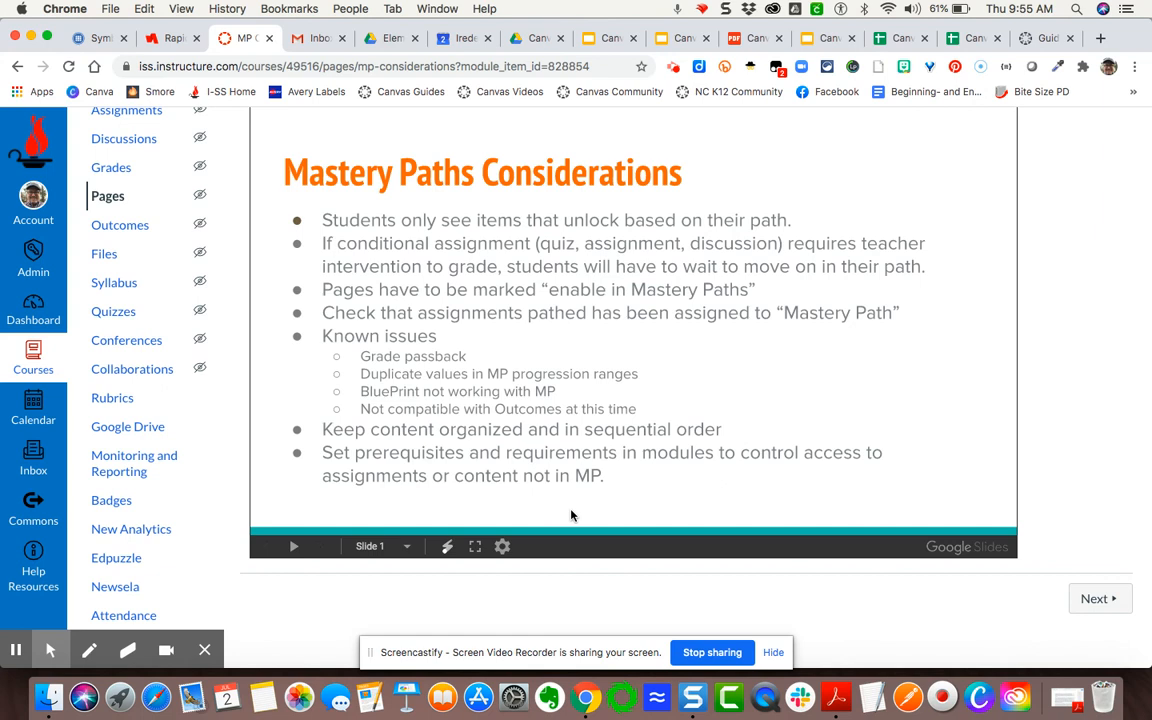
pyautogui.moveTo(352, 364)
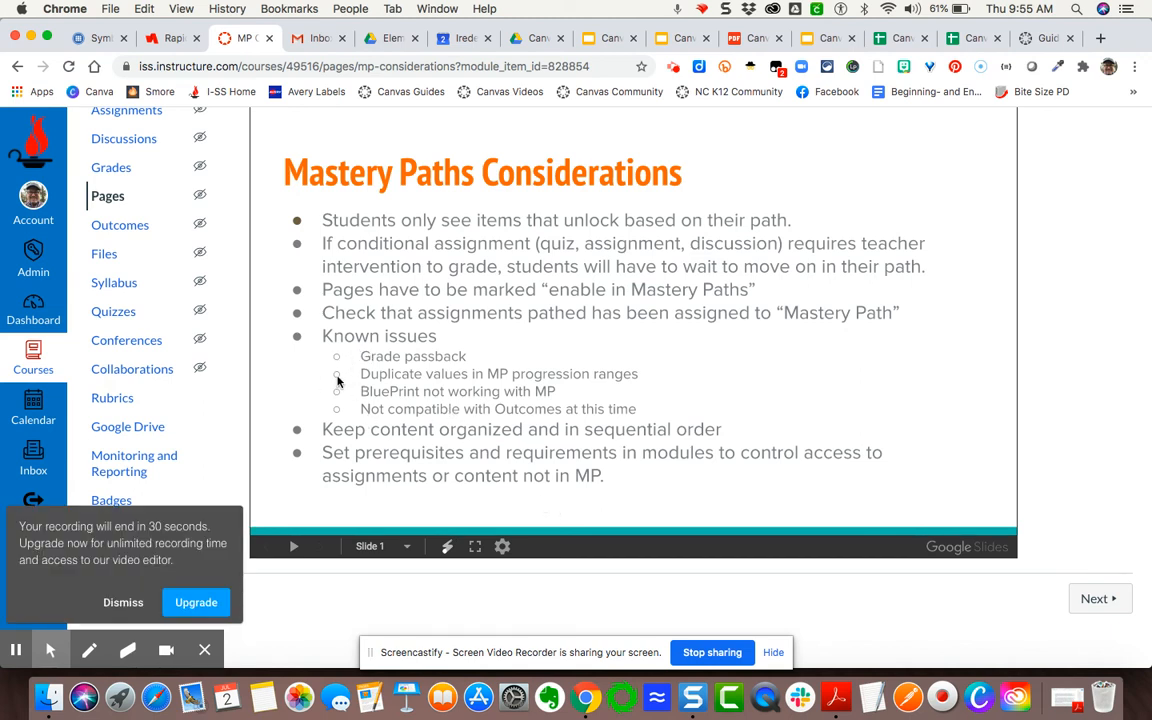
pyautogui.moveTo(494, 404)
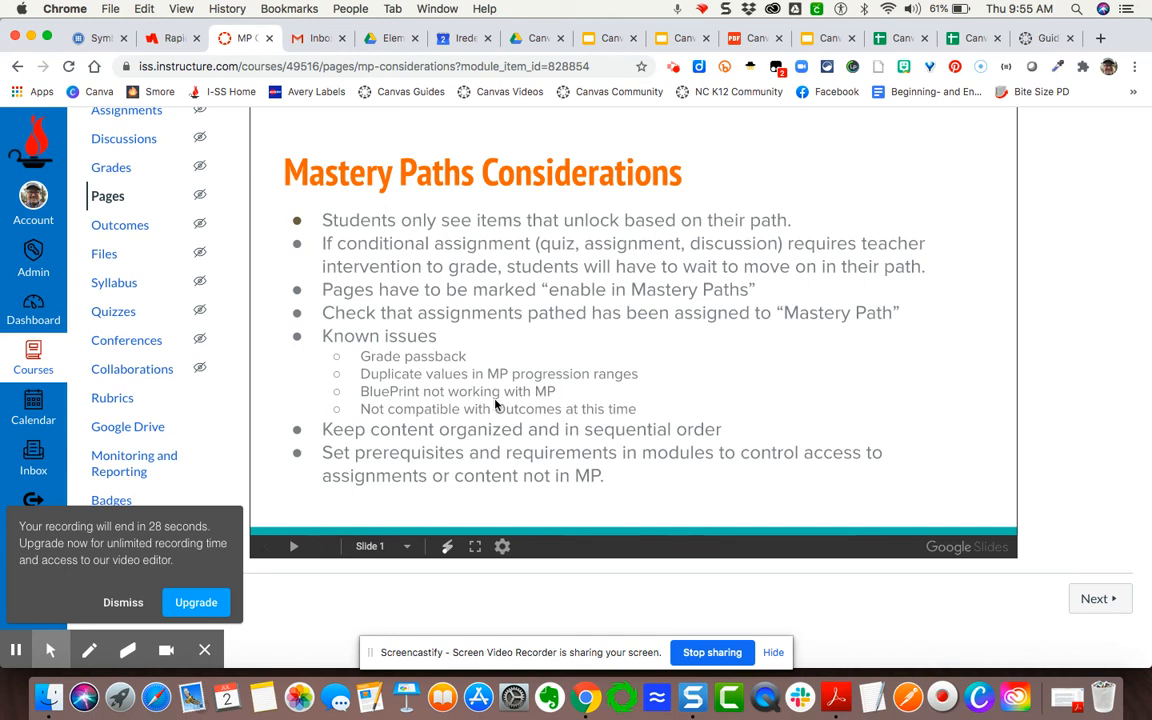
pyautogui.moveTo(532, 404)
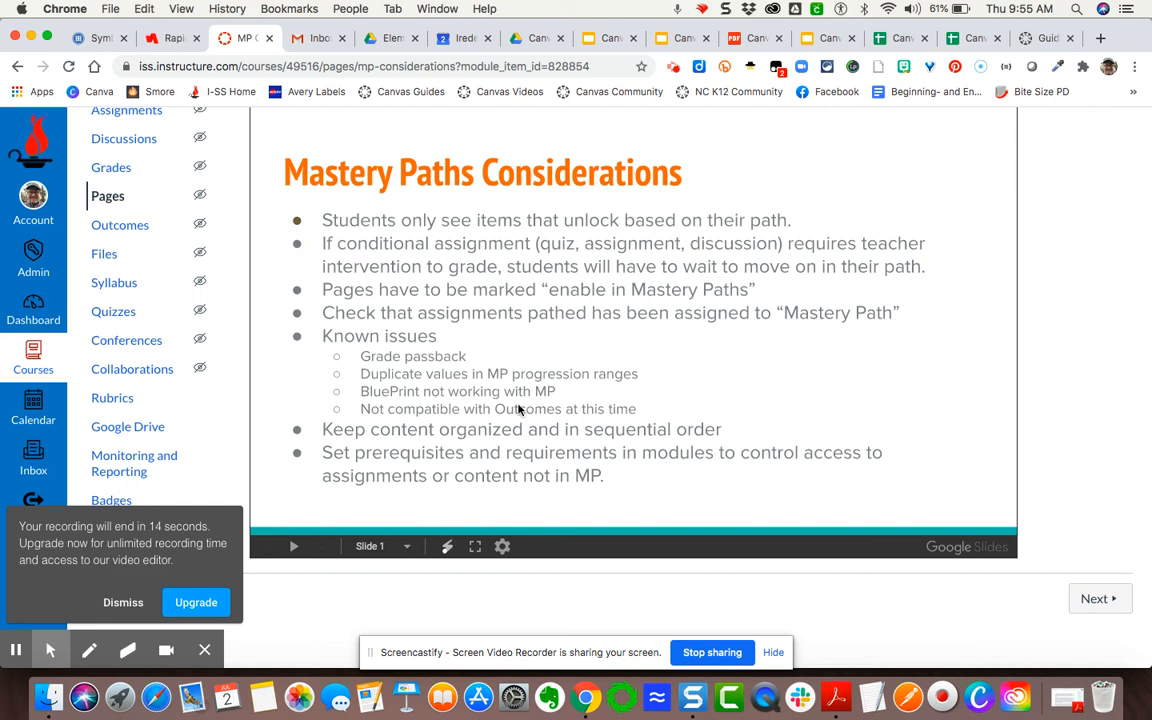
pyautogui.moveTo(300, 396)
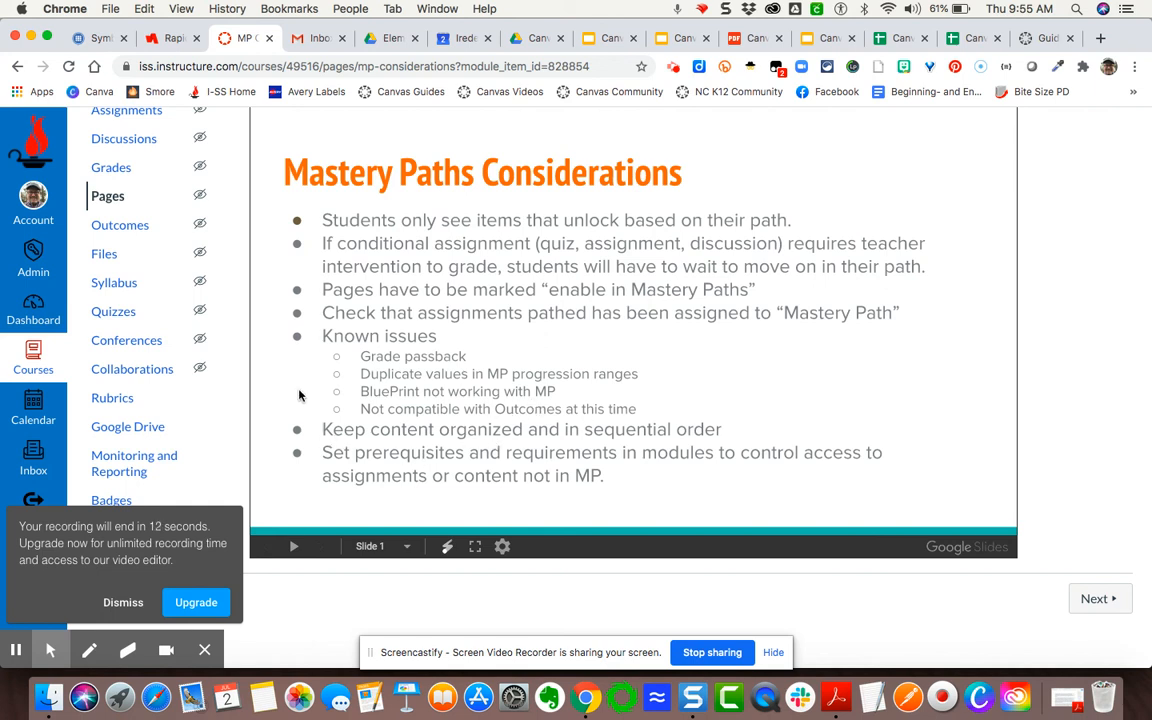
pyautogui.moveTo(344, 402)
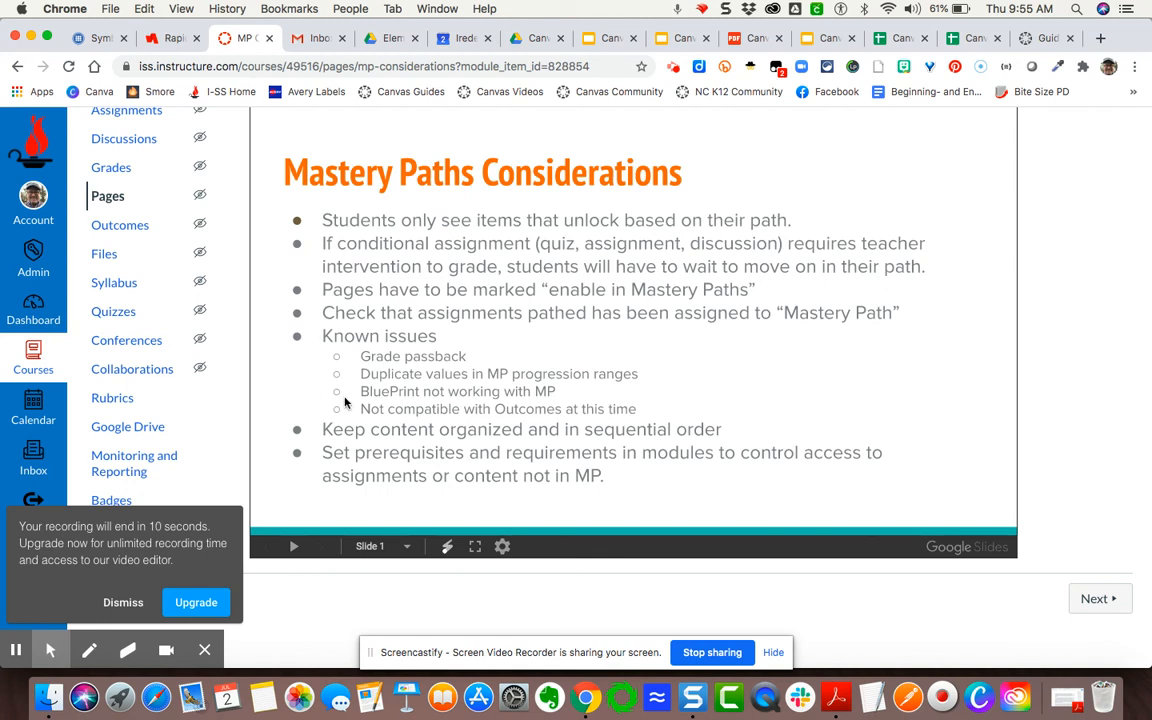
pyautogui.moveTo(228, 562)
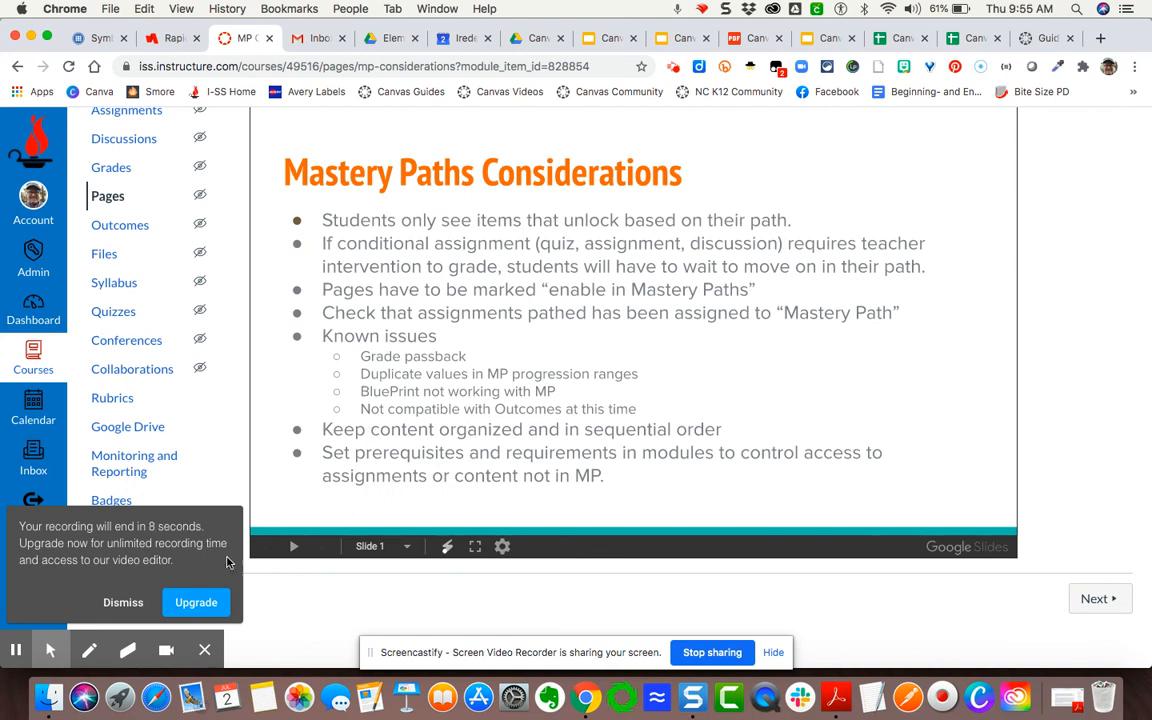